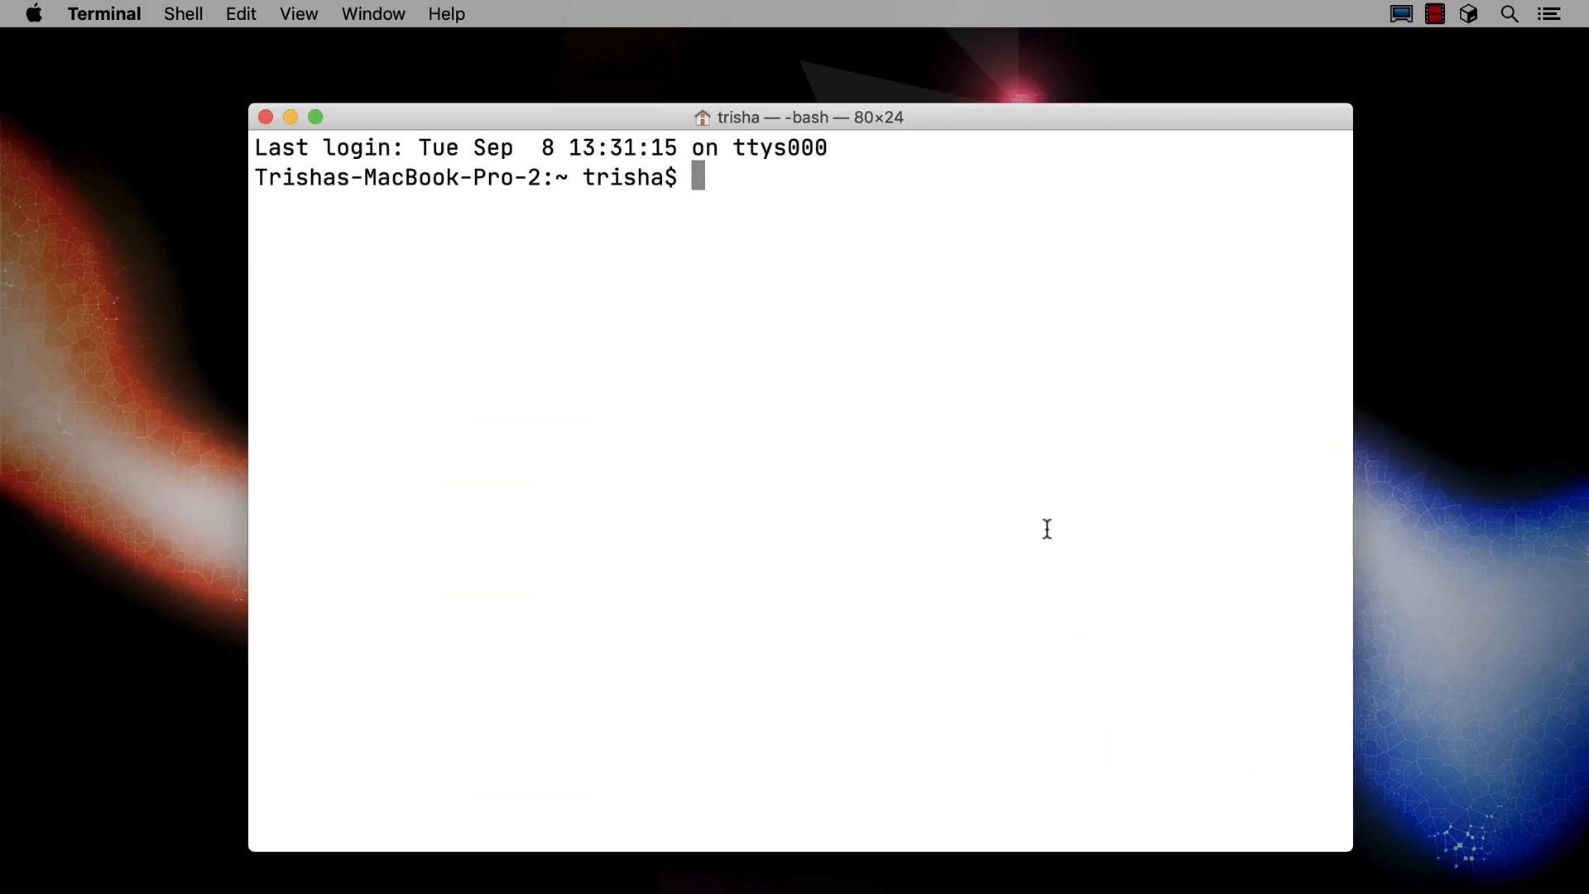
mouse_move(697, 457)
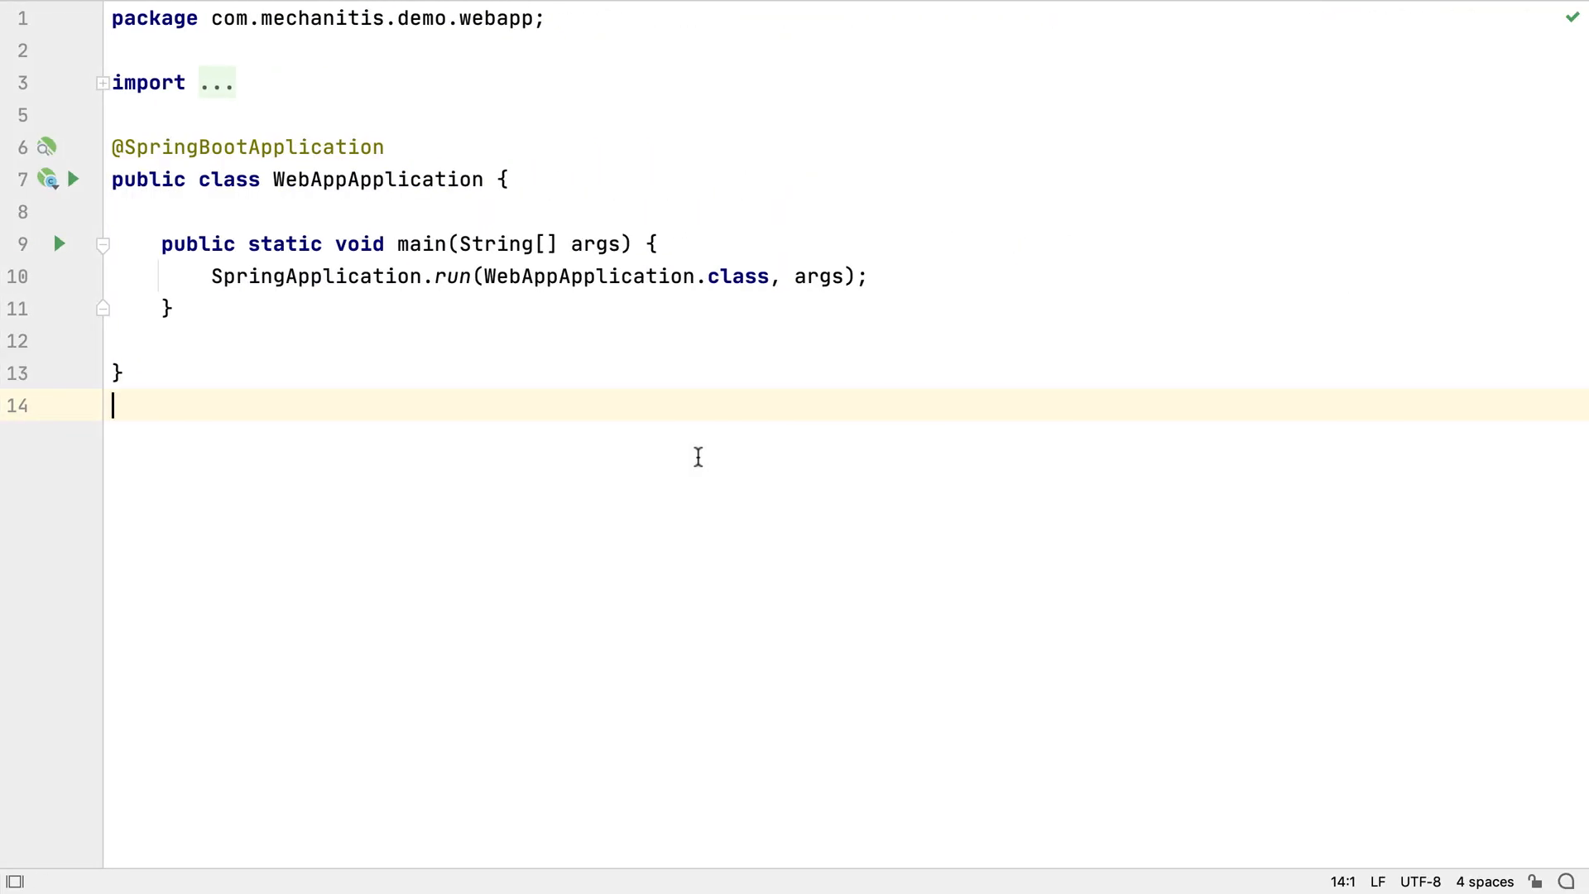
mouse_move(1059, 386)
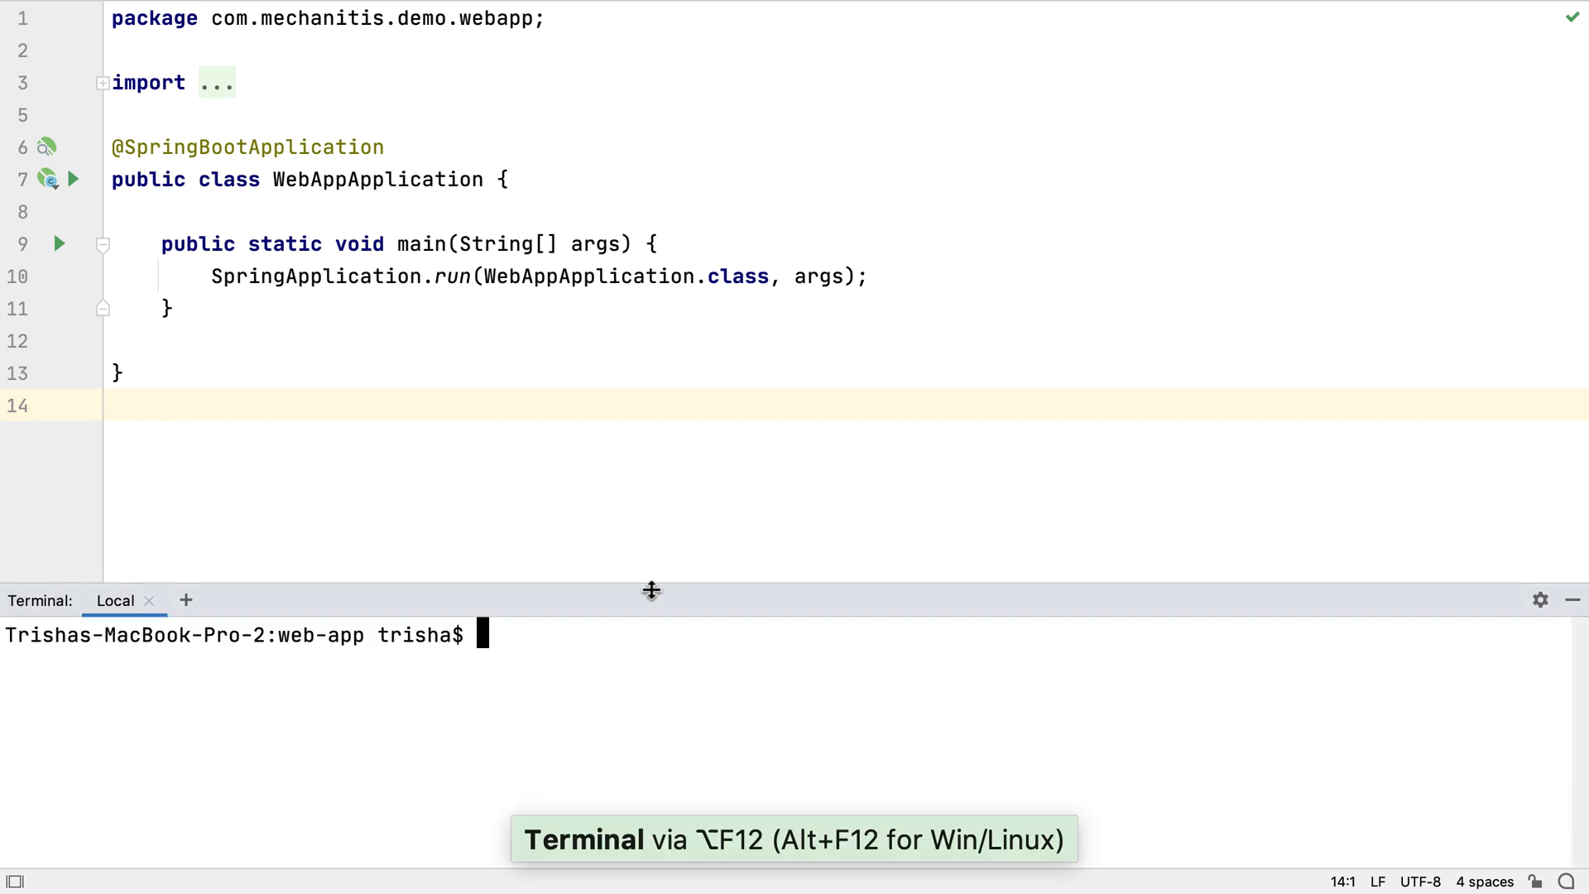
Enlarge the terminal, move to the mongo-data folder, and run mongod --dbpath=. on port 27017.
drag(651, 591, 654, 510)
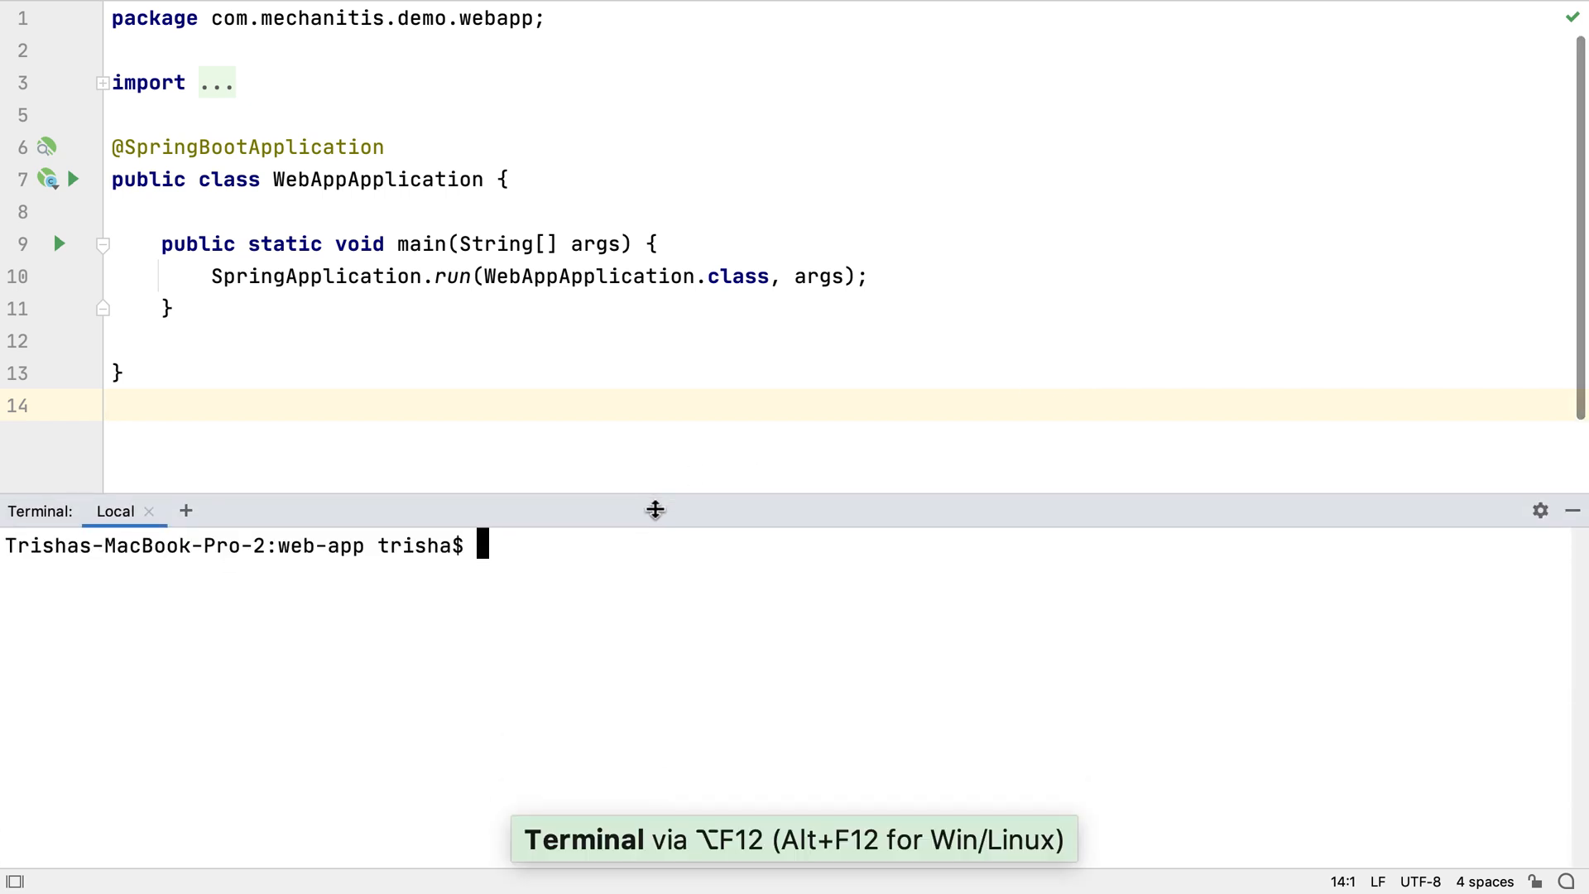
text(pwd)
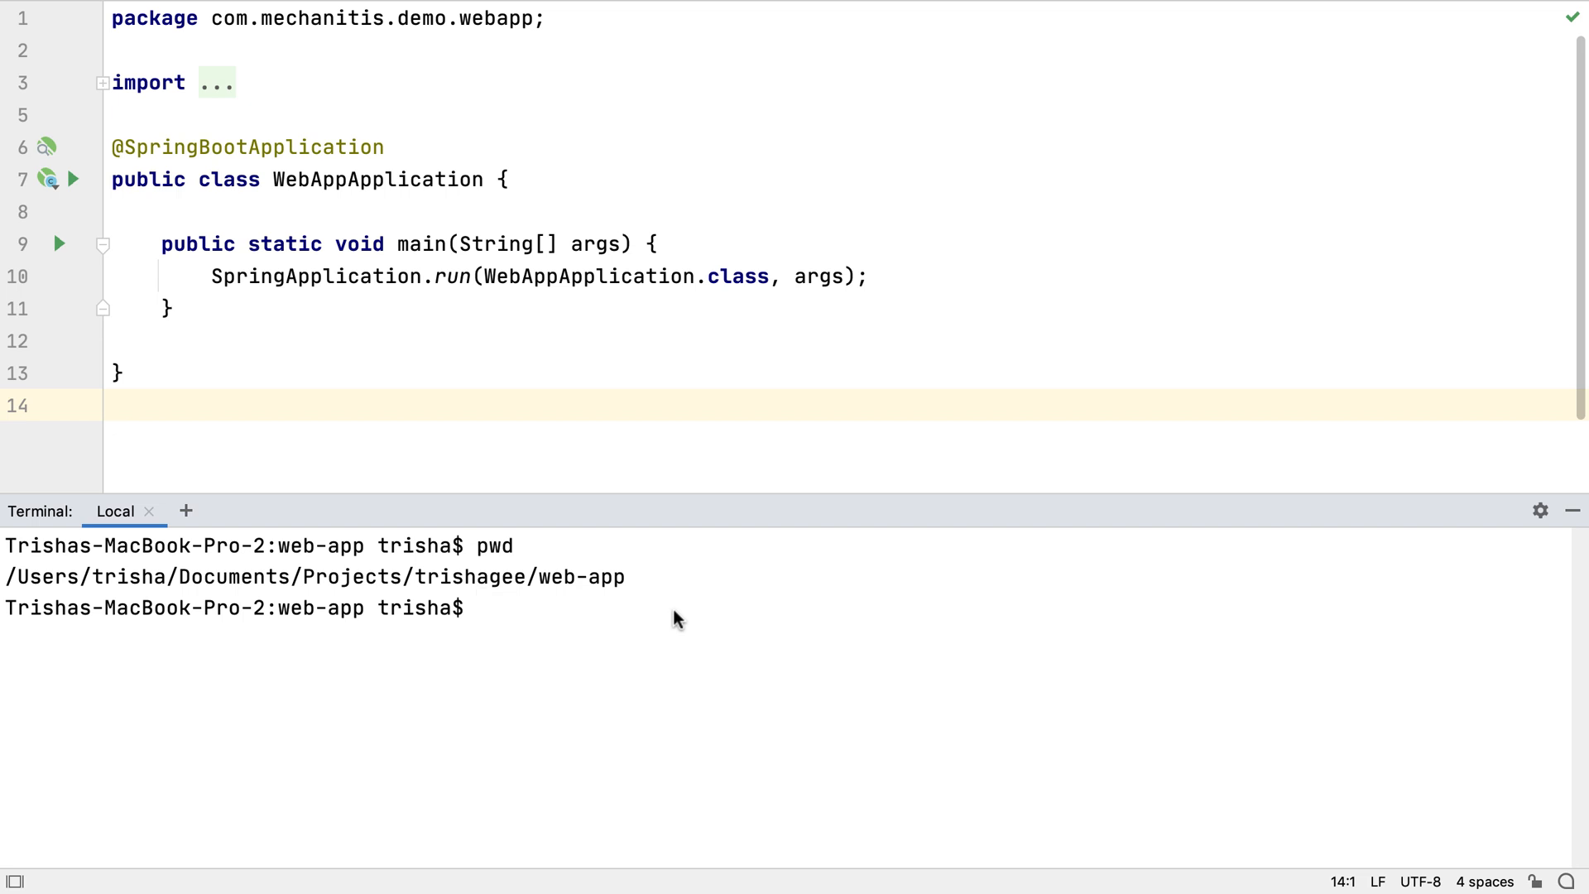
text(cd ../)
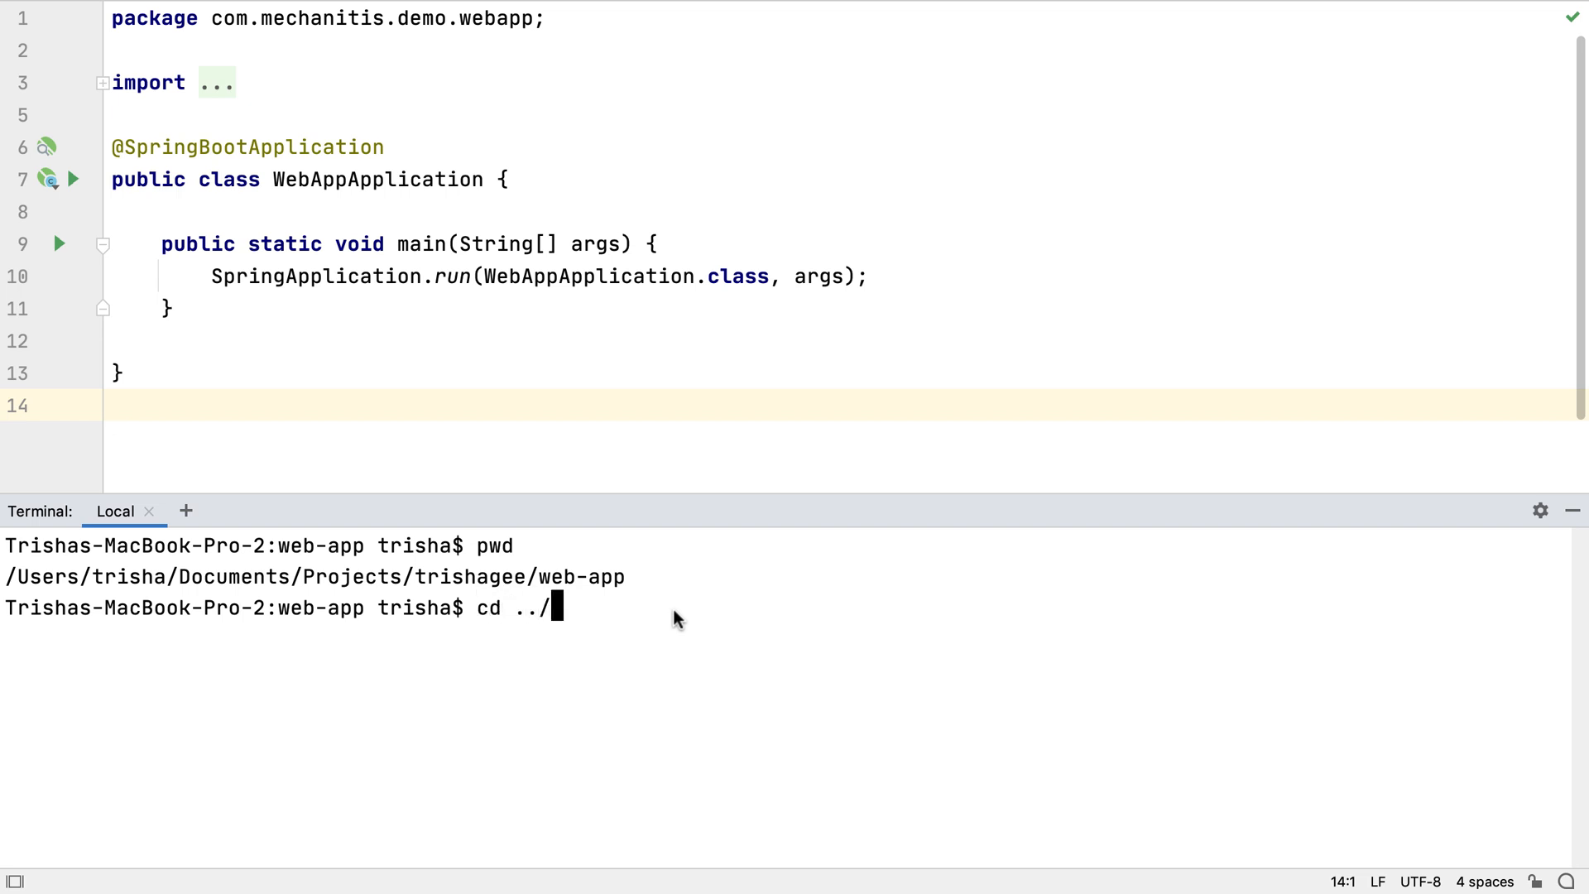
key(Enter)
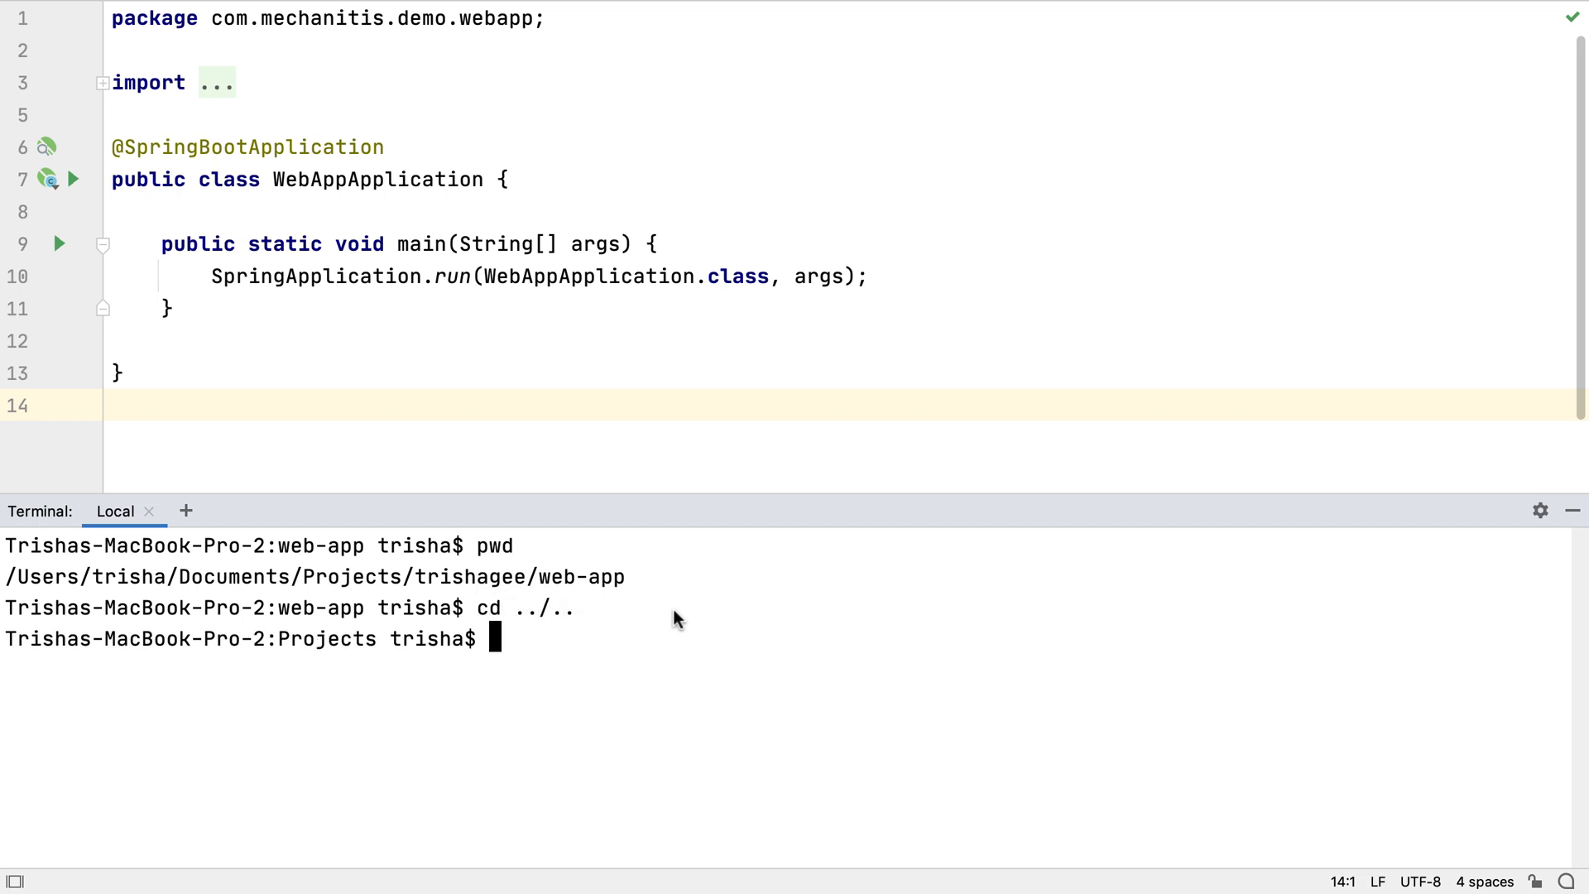
text(cd mongo-data/)
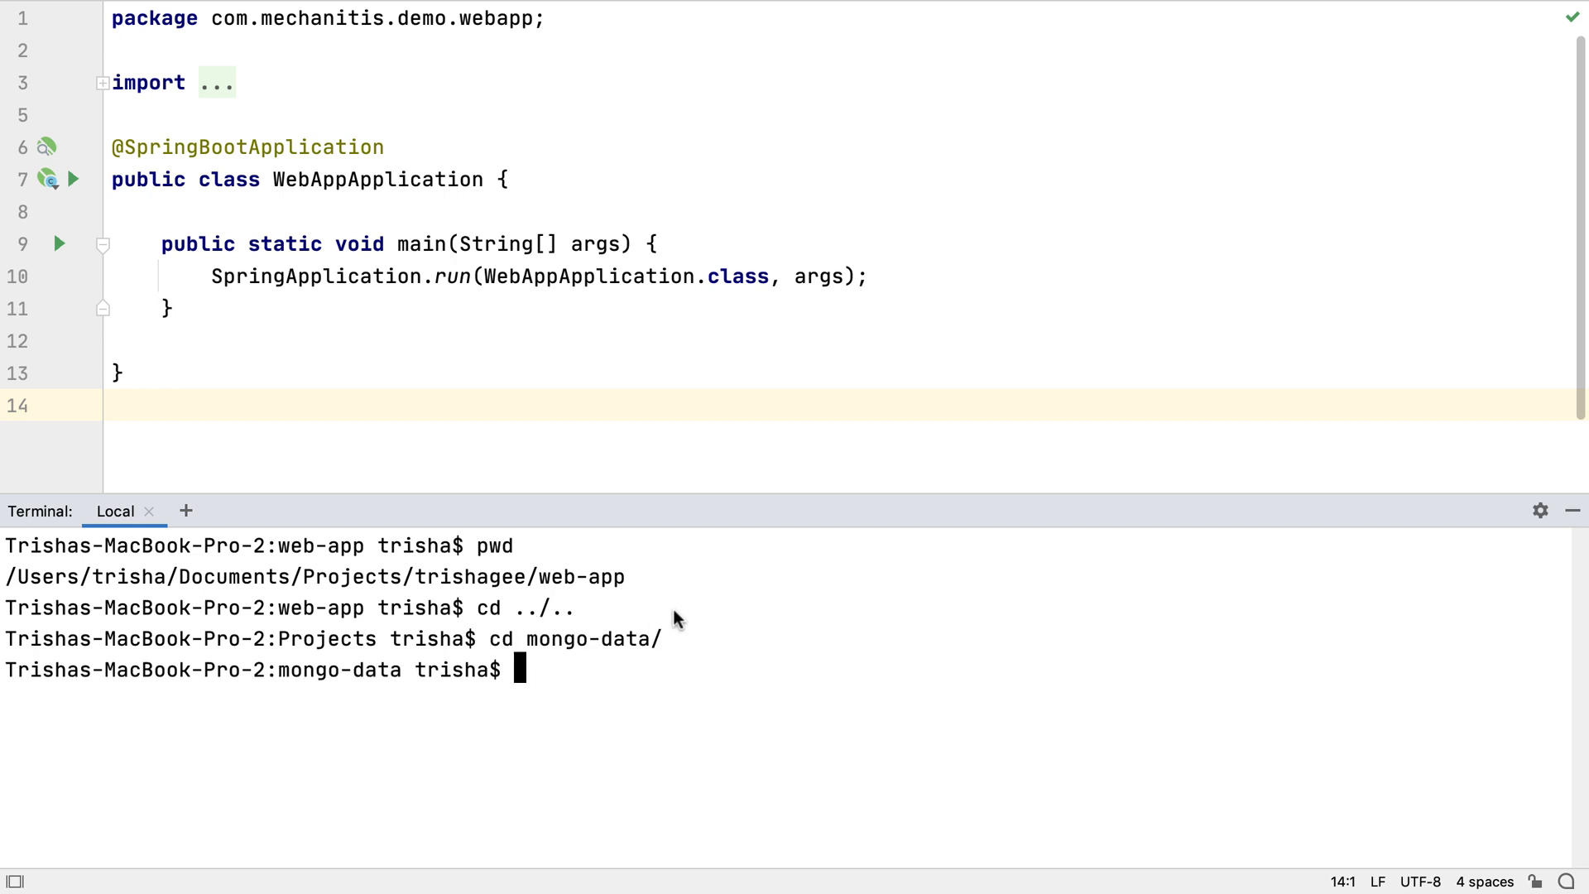
text(mongod)
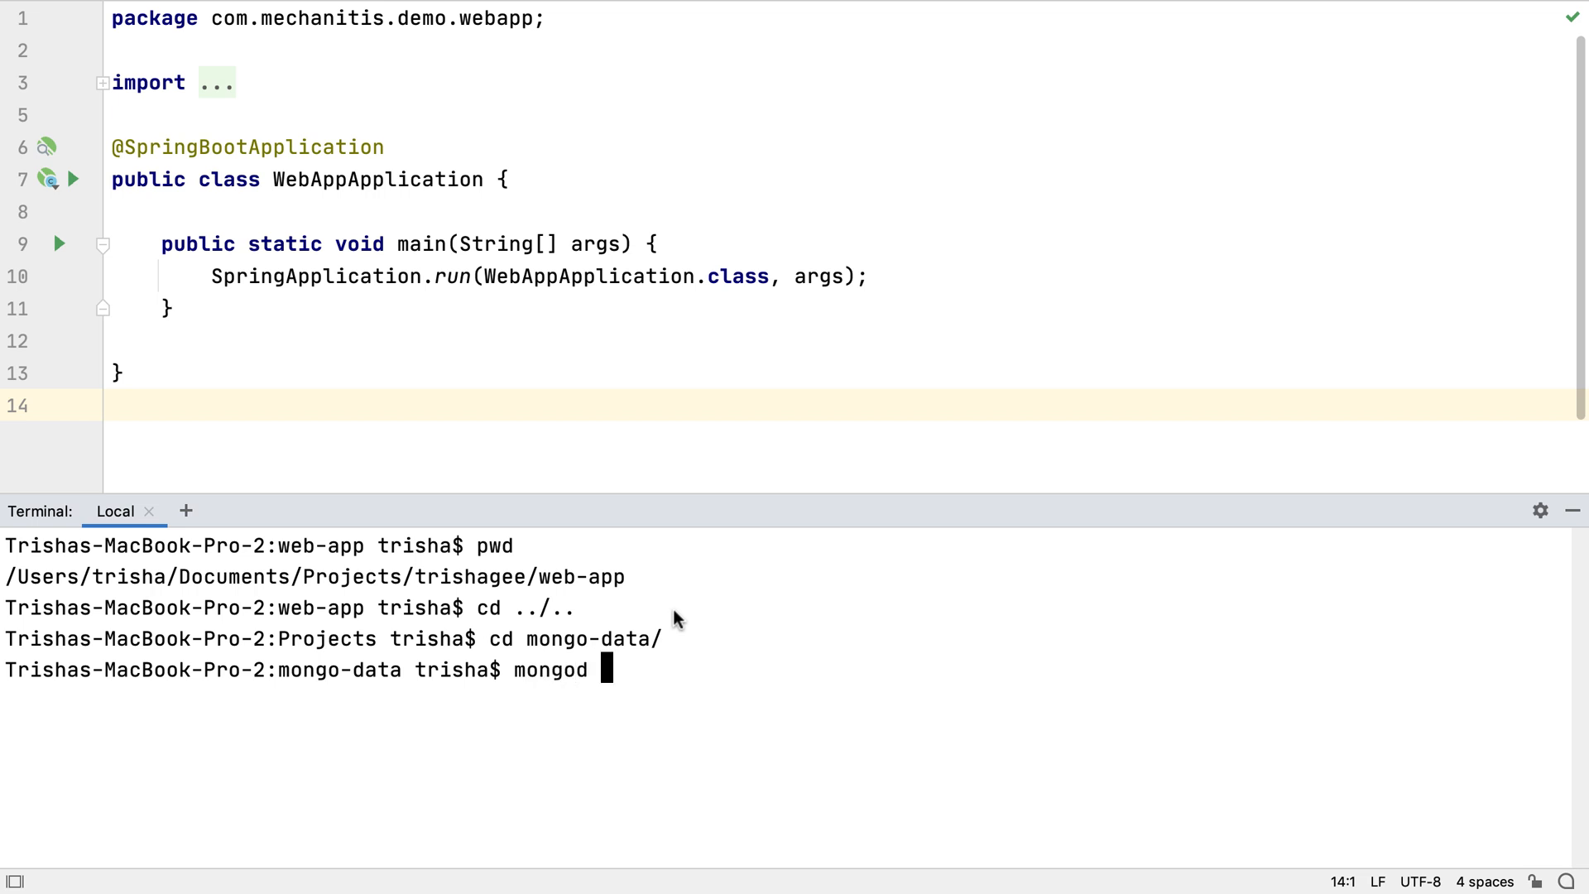
text(--dbpath)
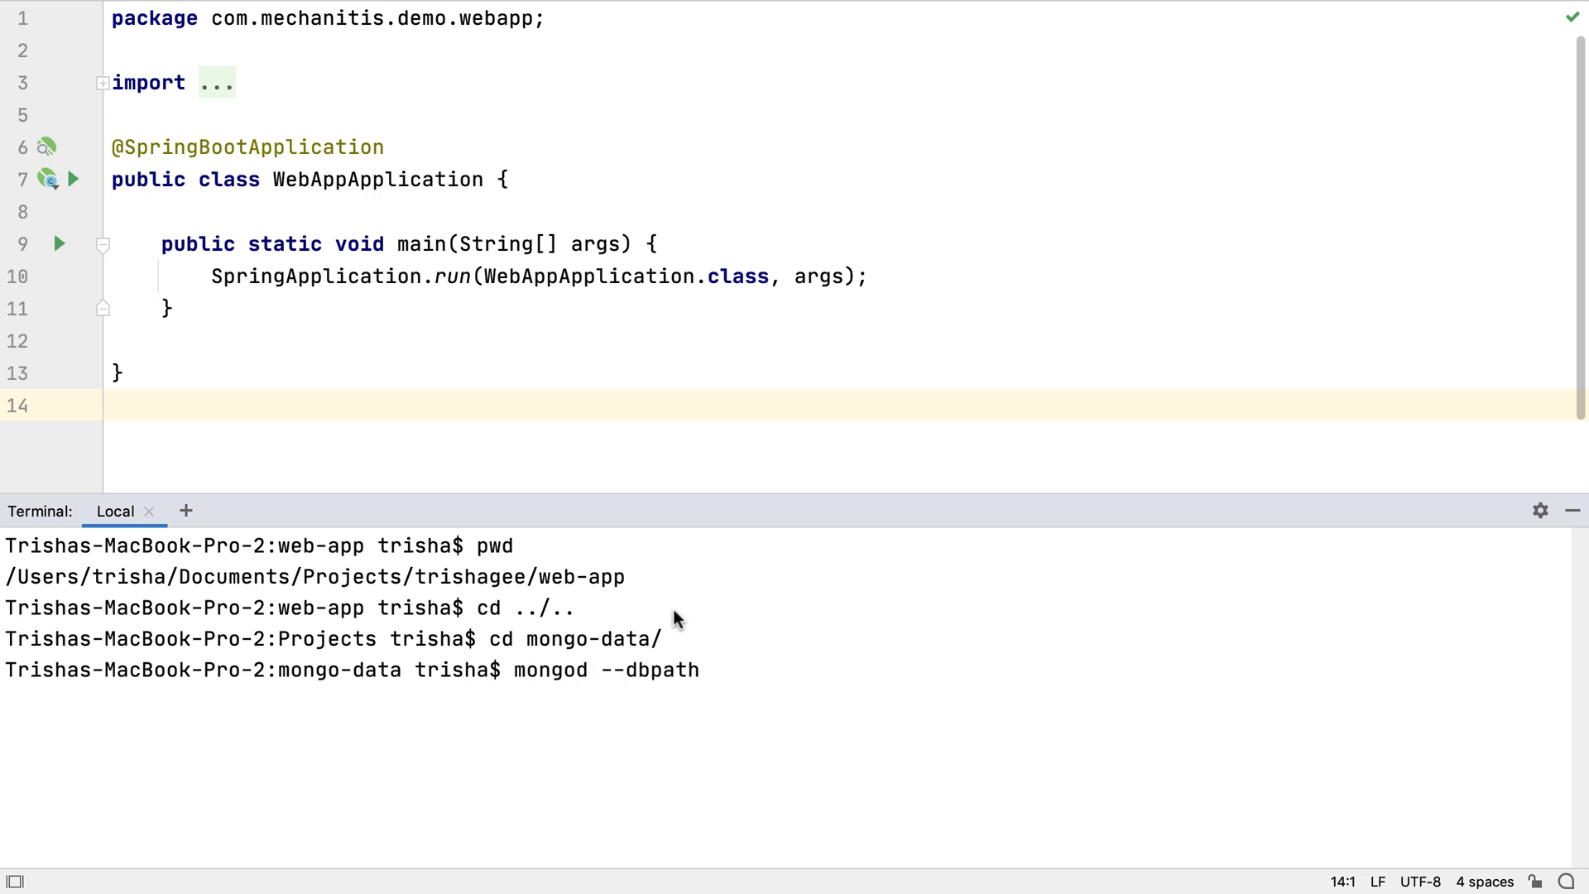
text(=.)
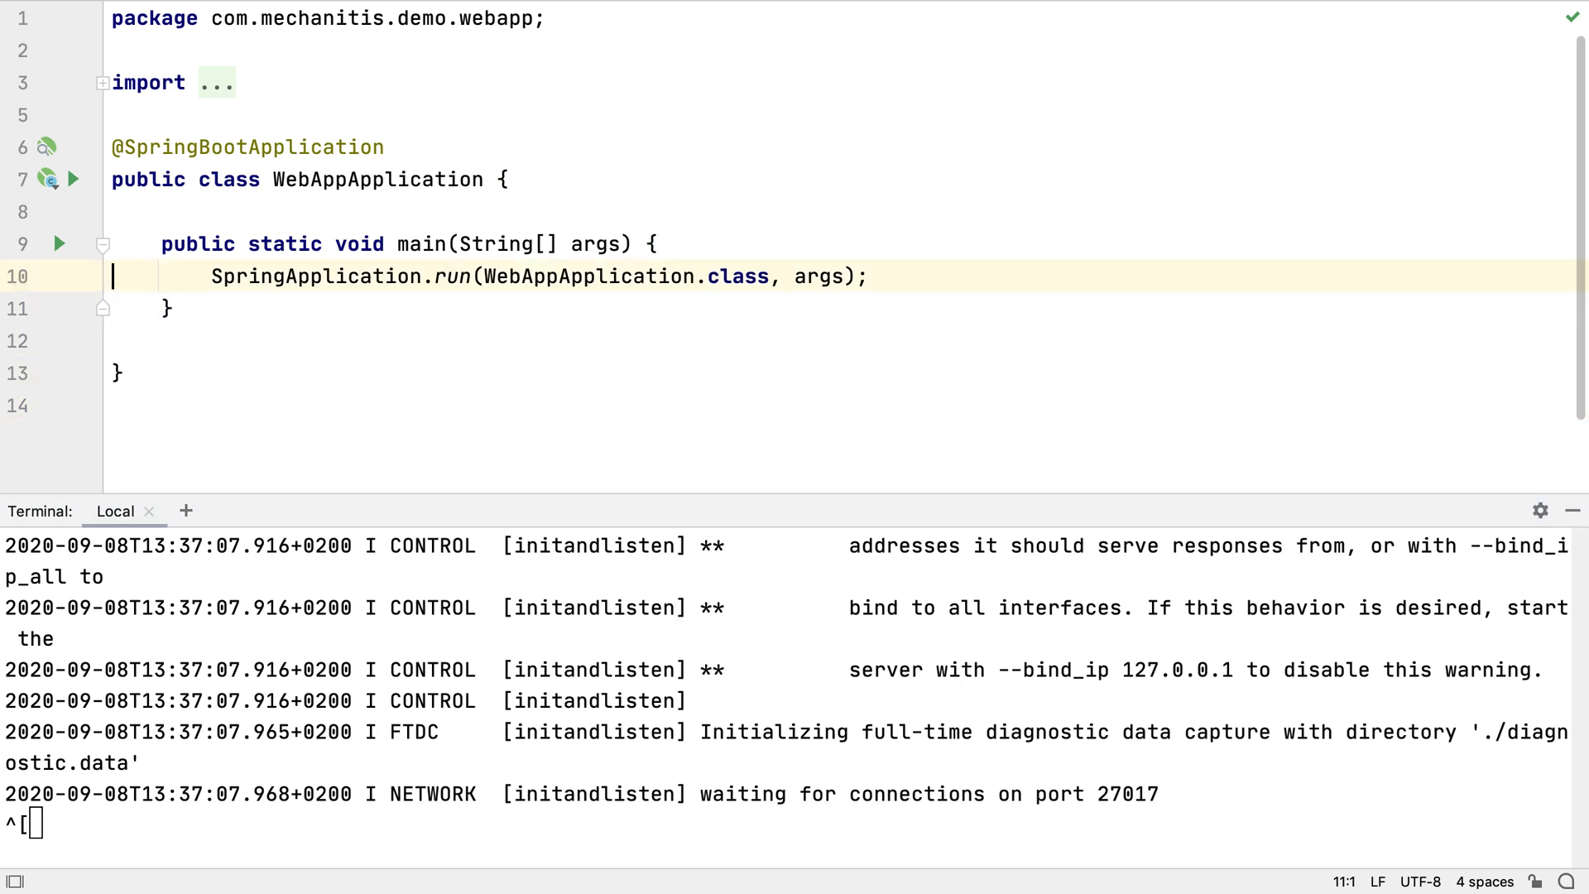
Type and remove a '//bac here' editor comment, then open a Local (2) terminal tab.
text(//back to writing stuff)
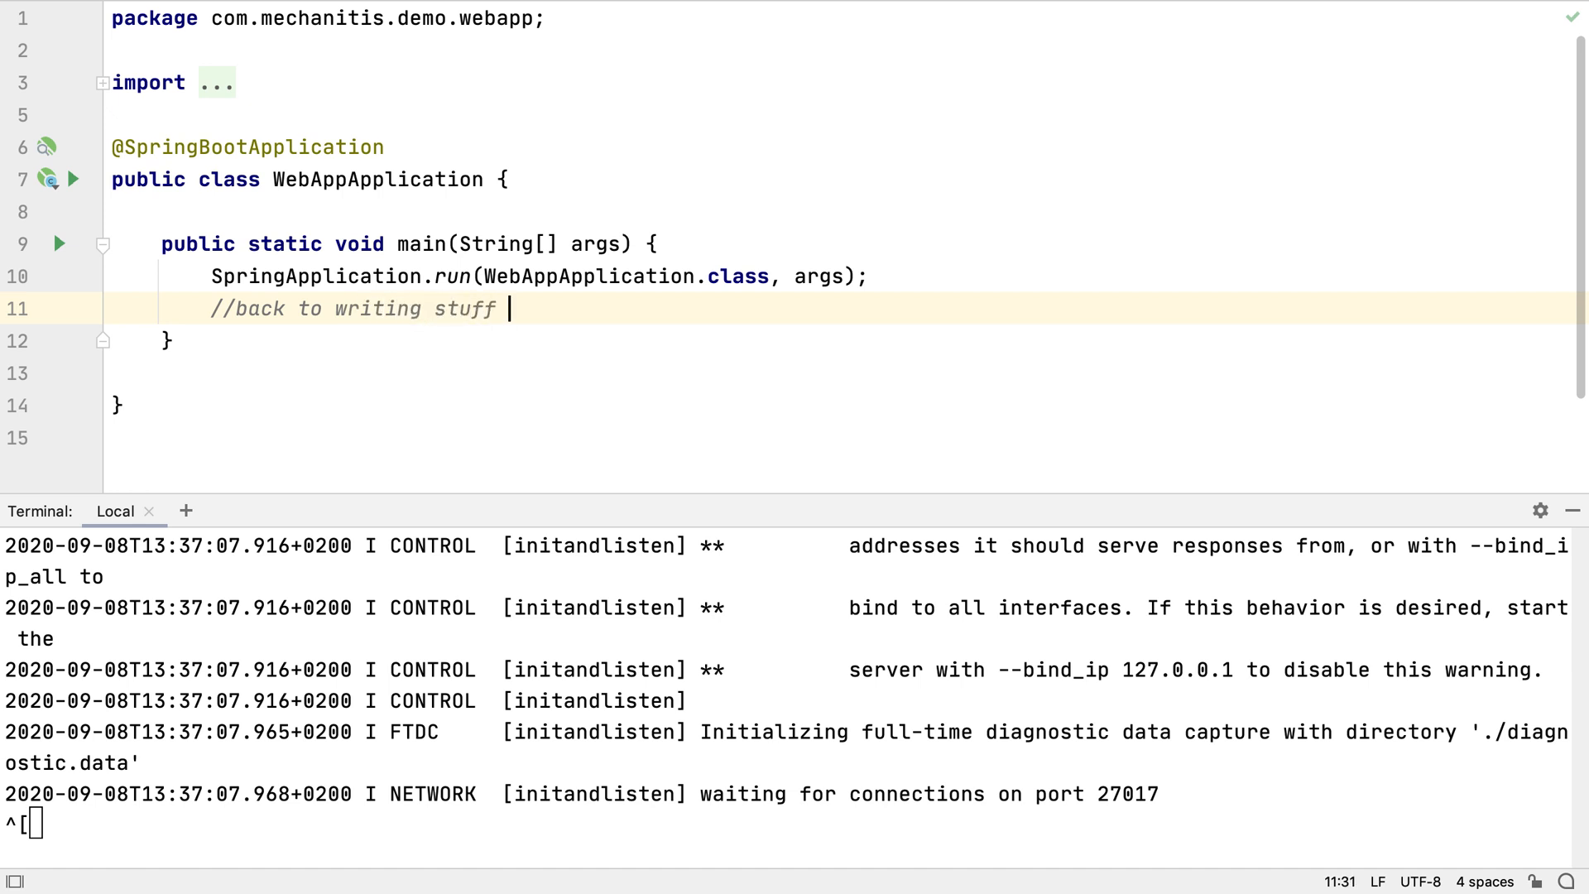
text(here)
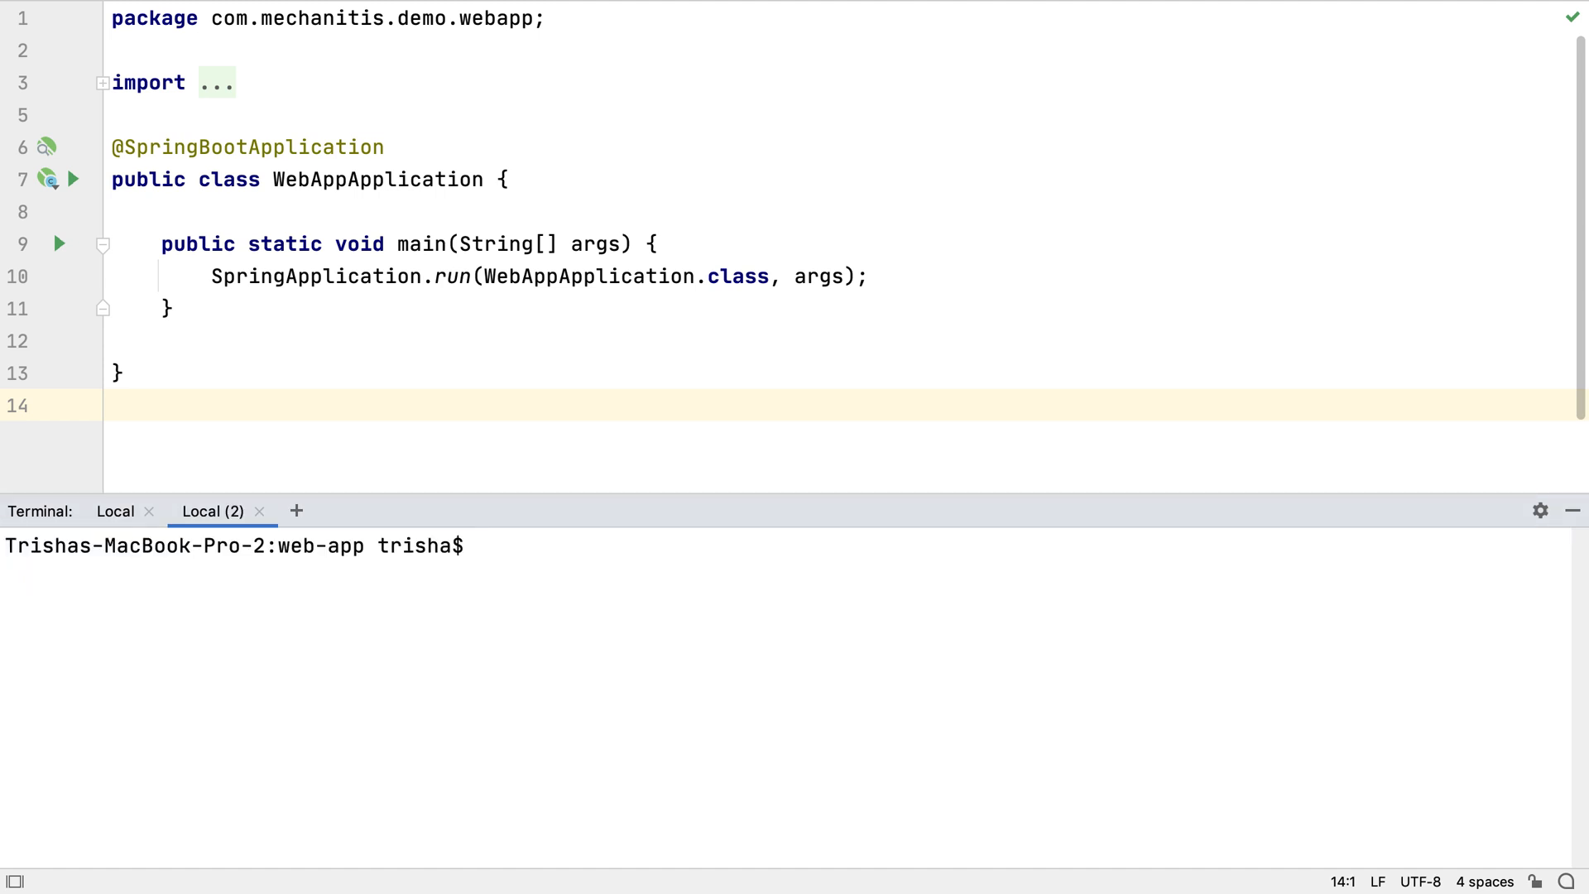
In the mongo shell, show spring-app collections and greetings records, then close Local (2).
text(mon)
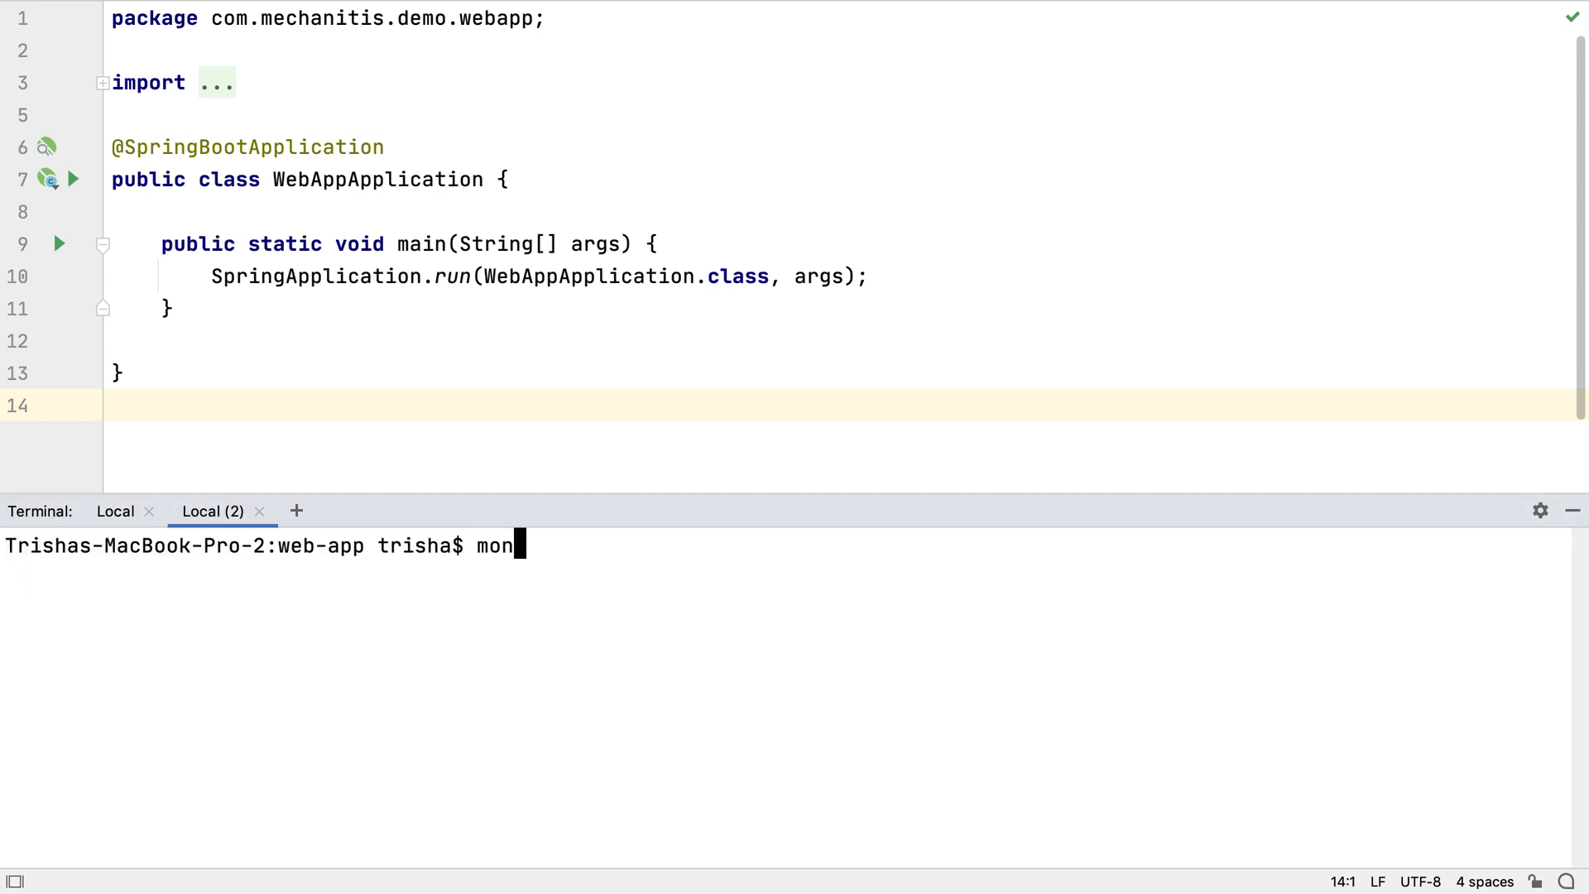
text(go)
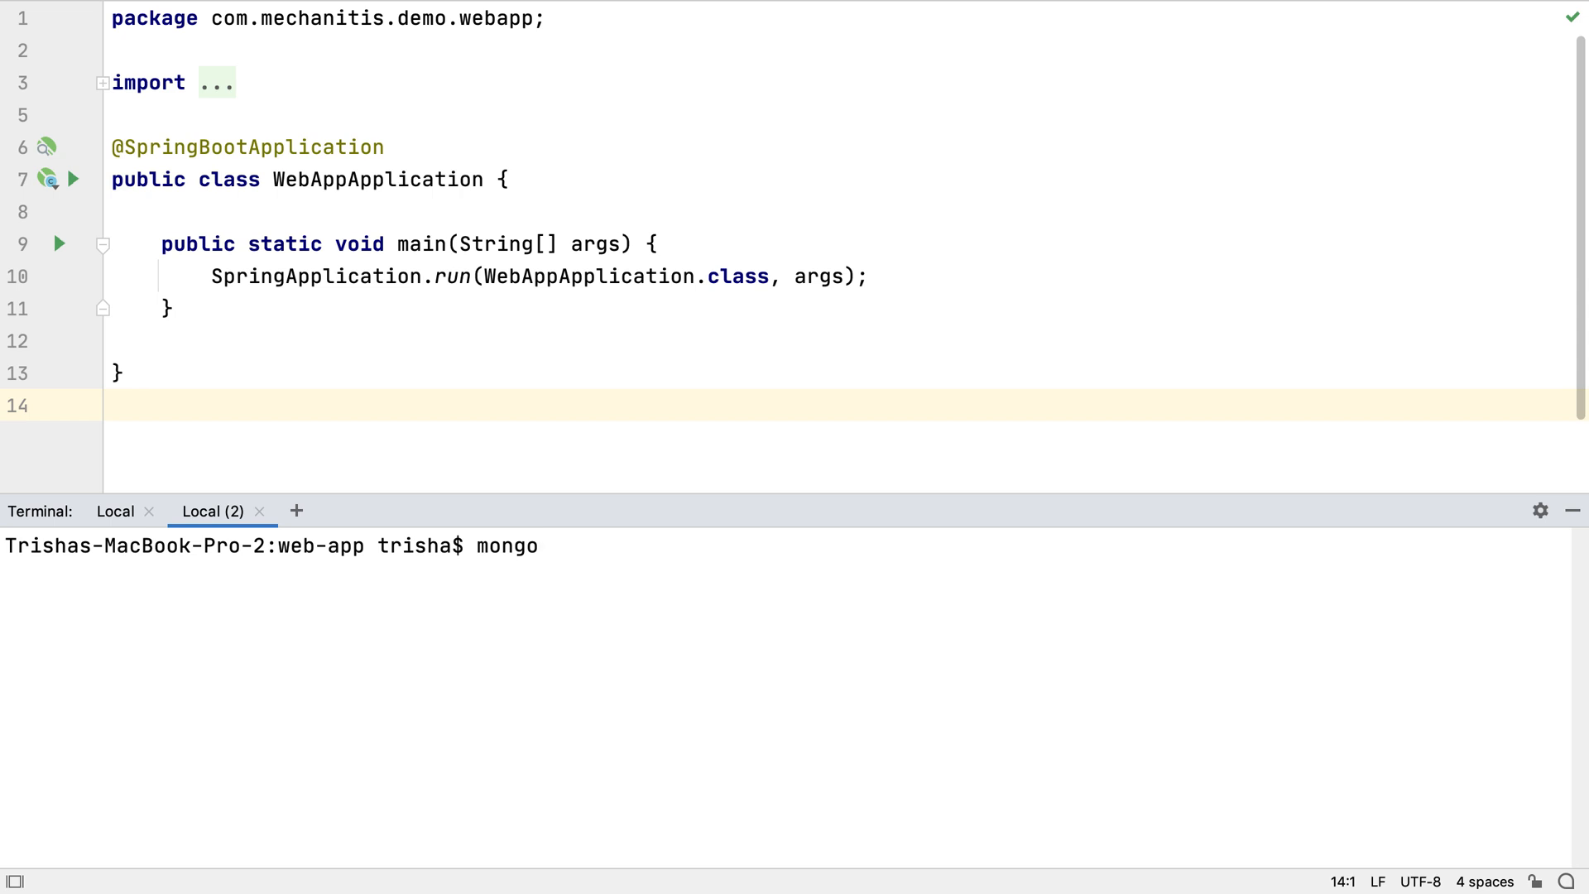
text(show collections)
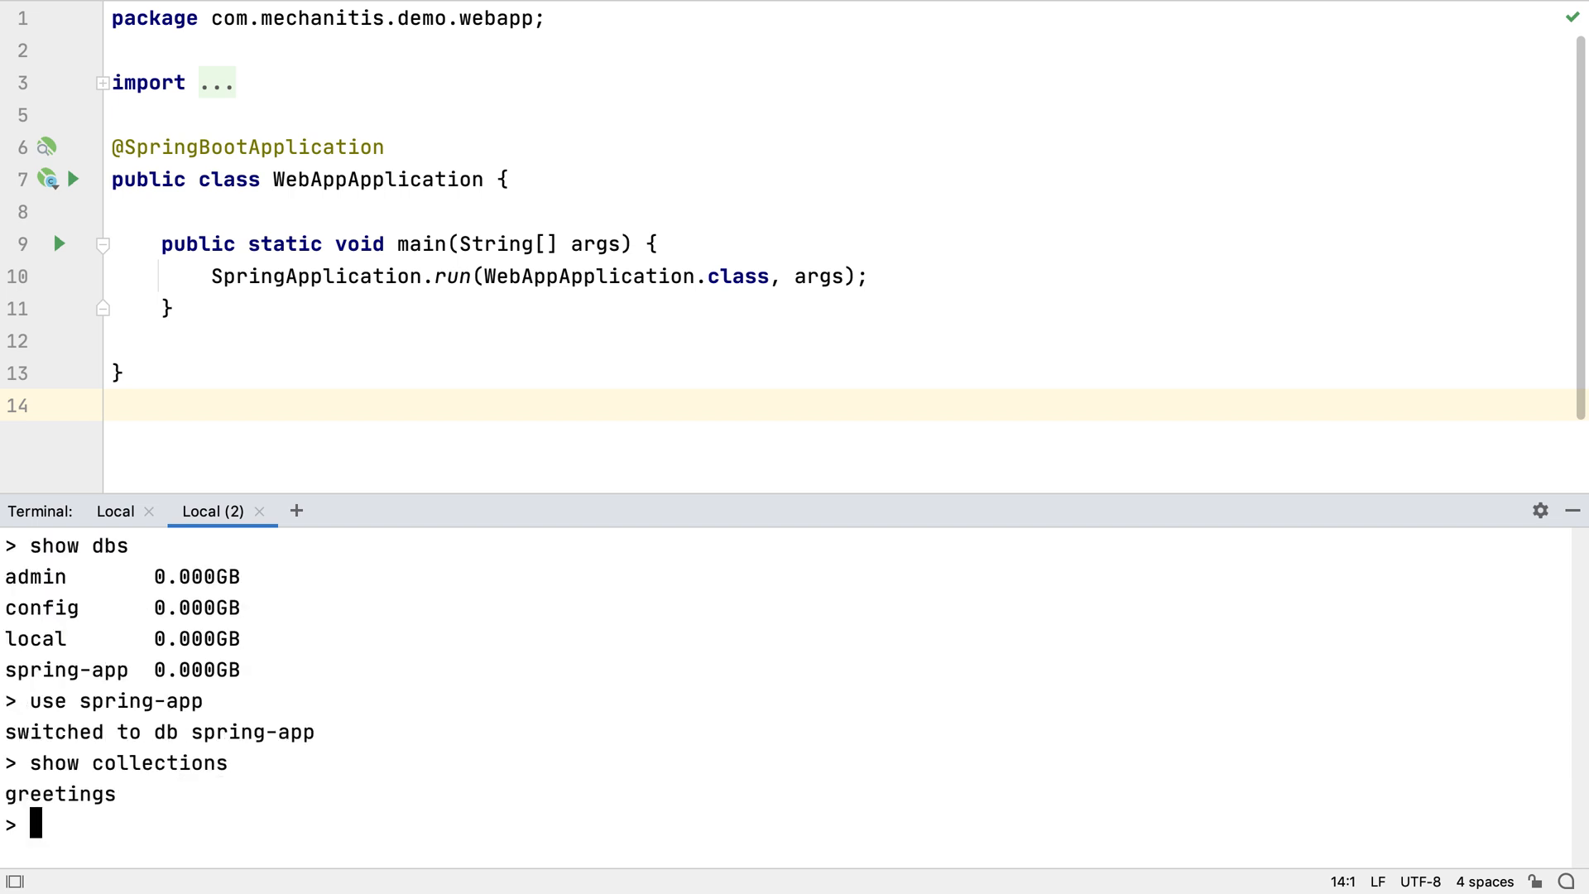
text(db.greetings.find();)
text(exit)
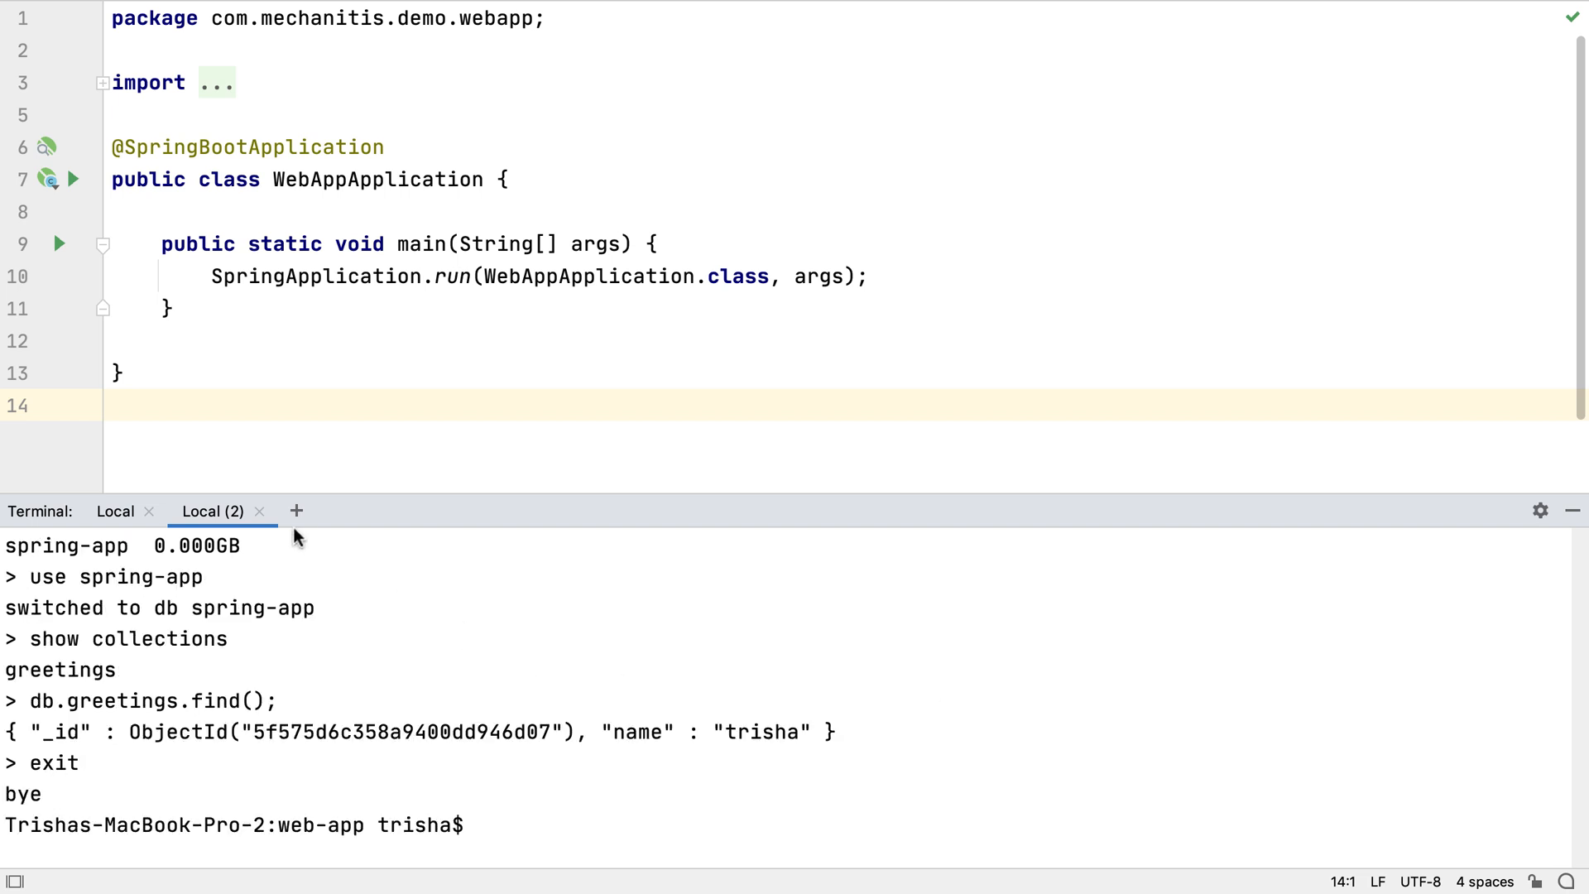
click(261, 511)
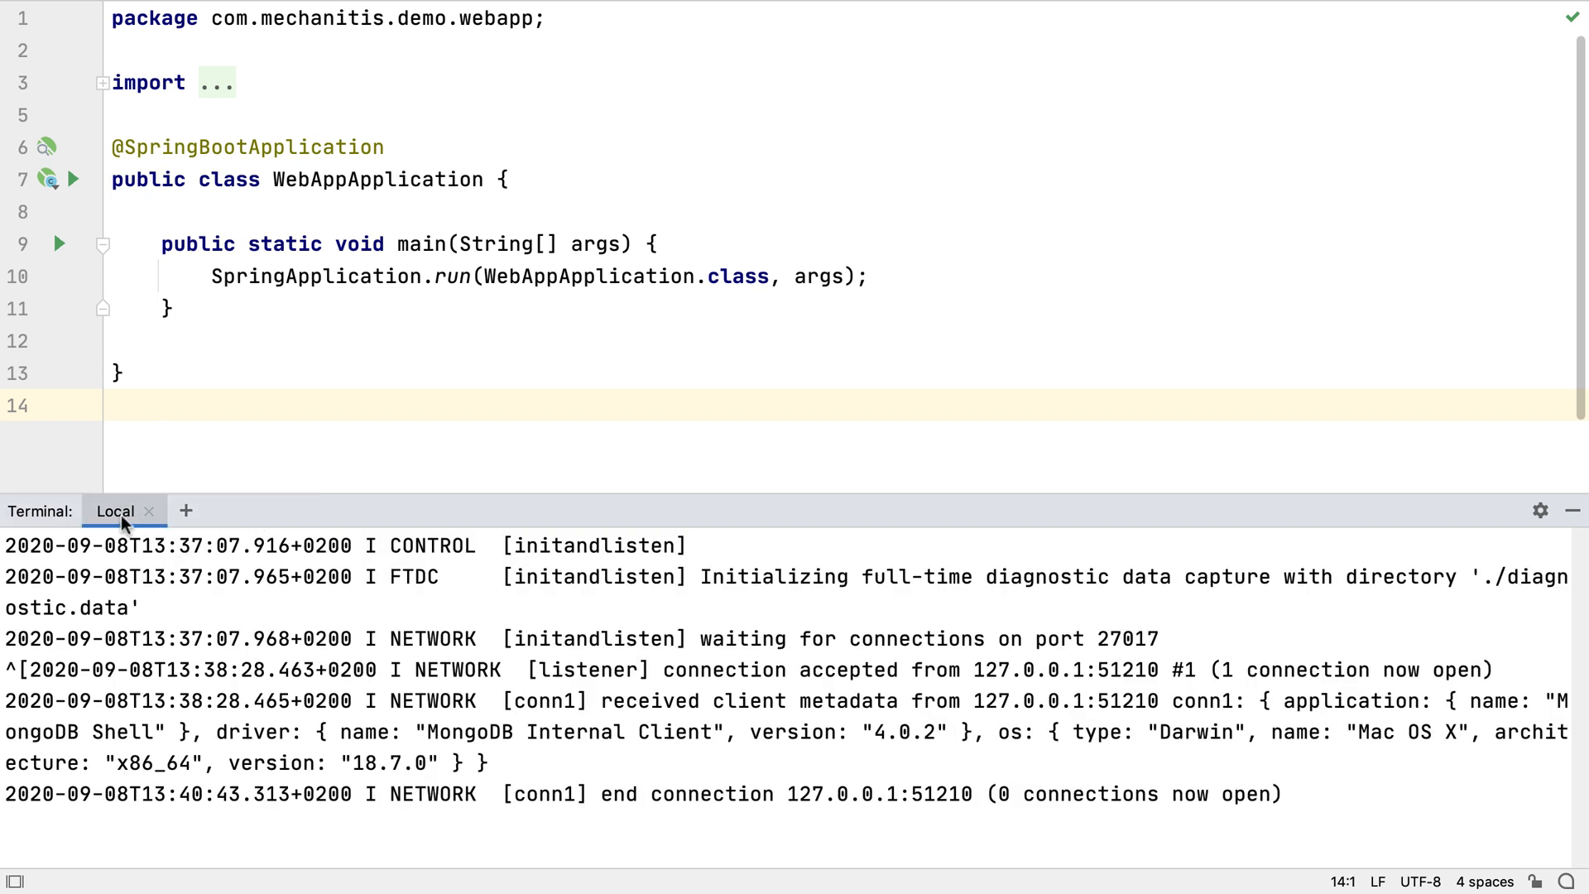
Split the terminal vertically, insert greeting 'helen' into spring-app, list three records, and exit.
right_click(114, 511)
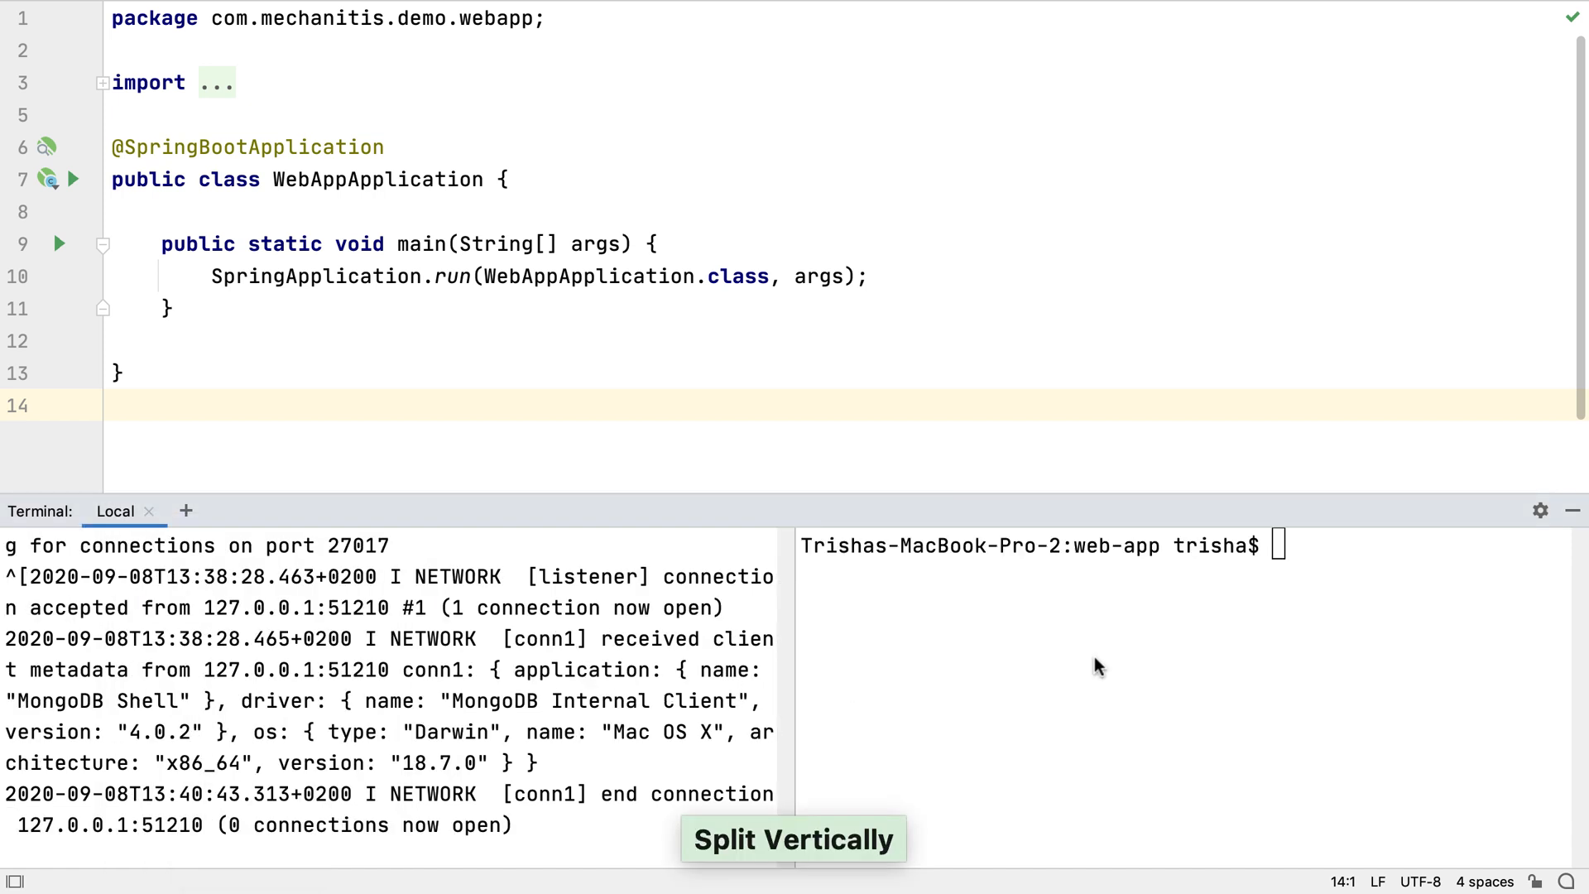
text(mongo)
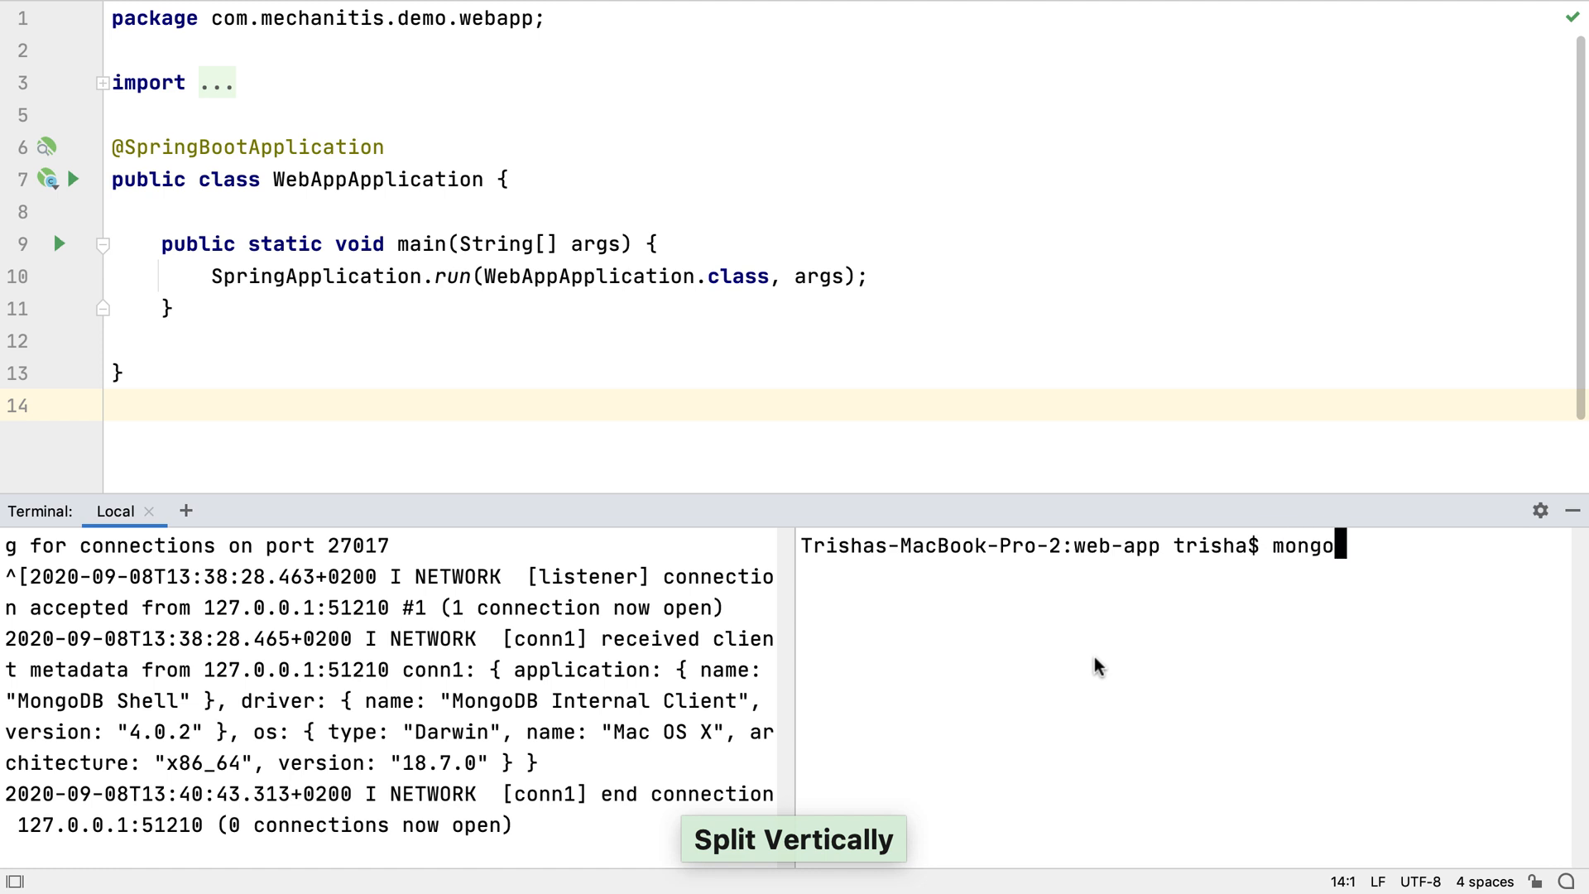
key(Enter)
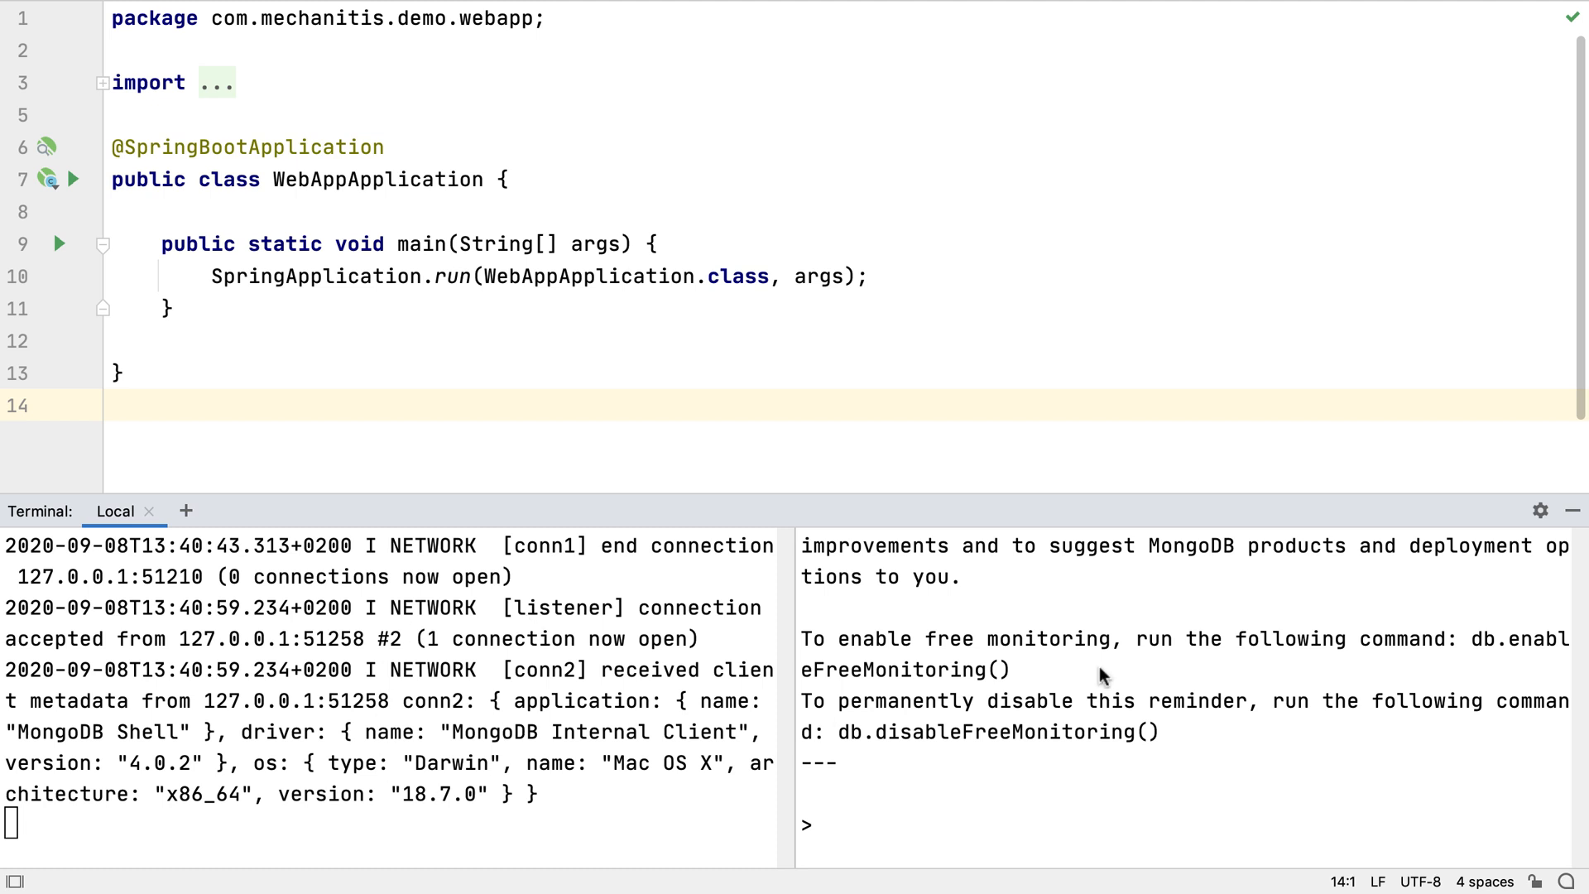
text(show collectio)
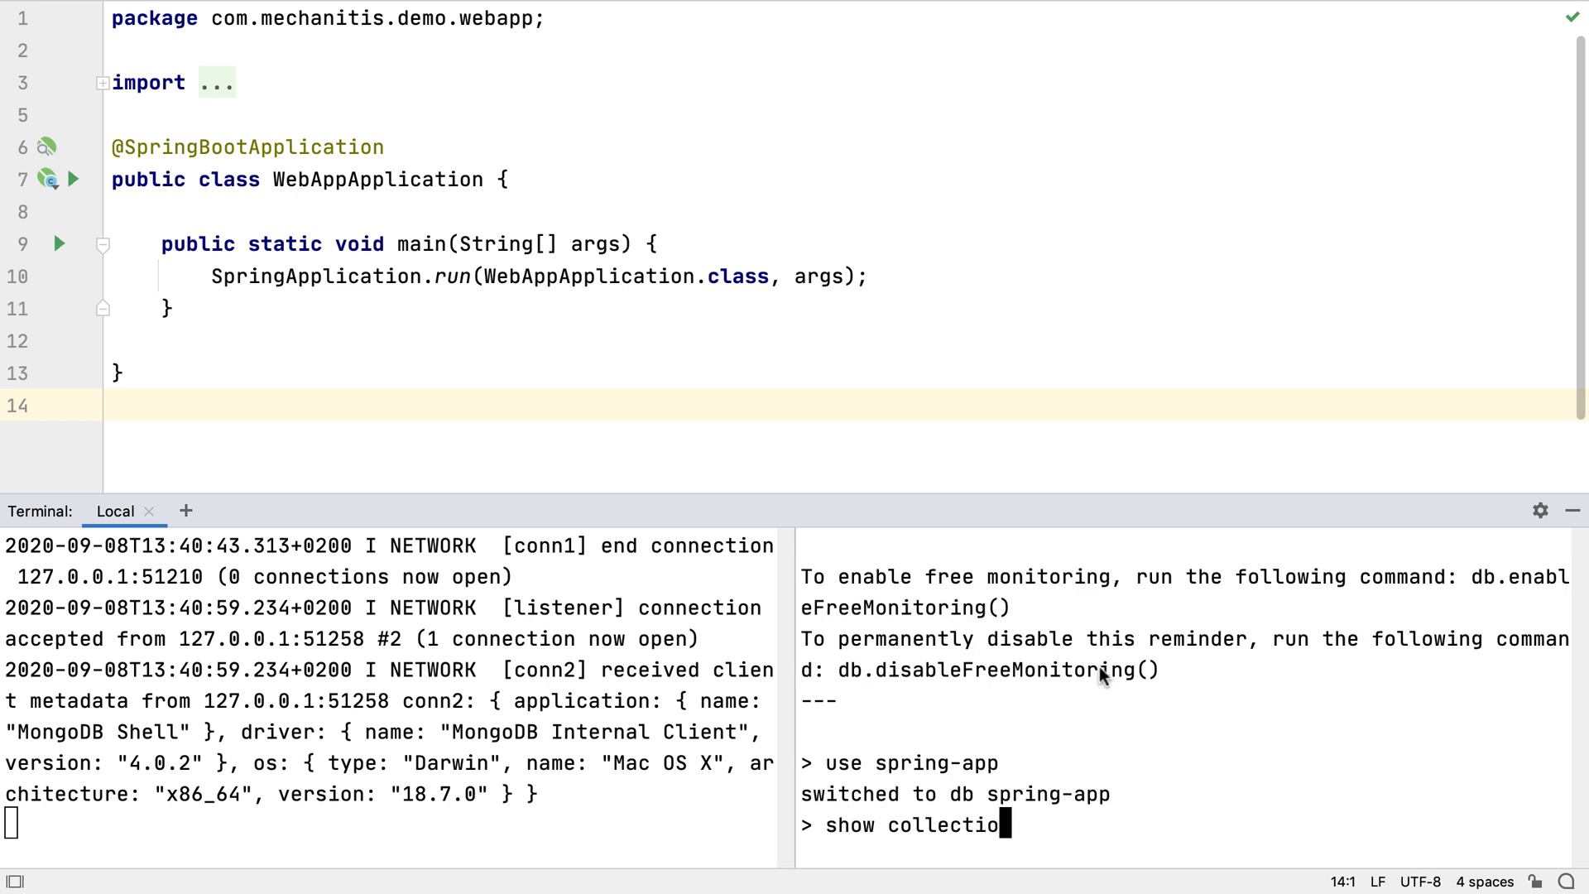
text(db.greetings.insert({name:"helen)
text(exit)
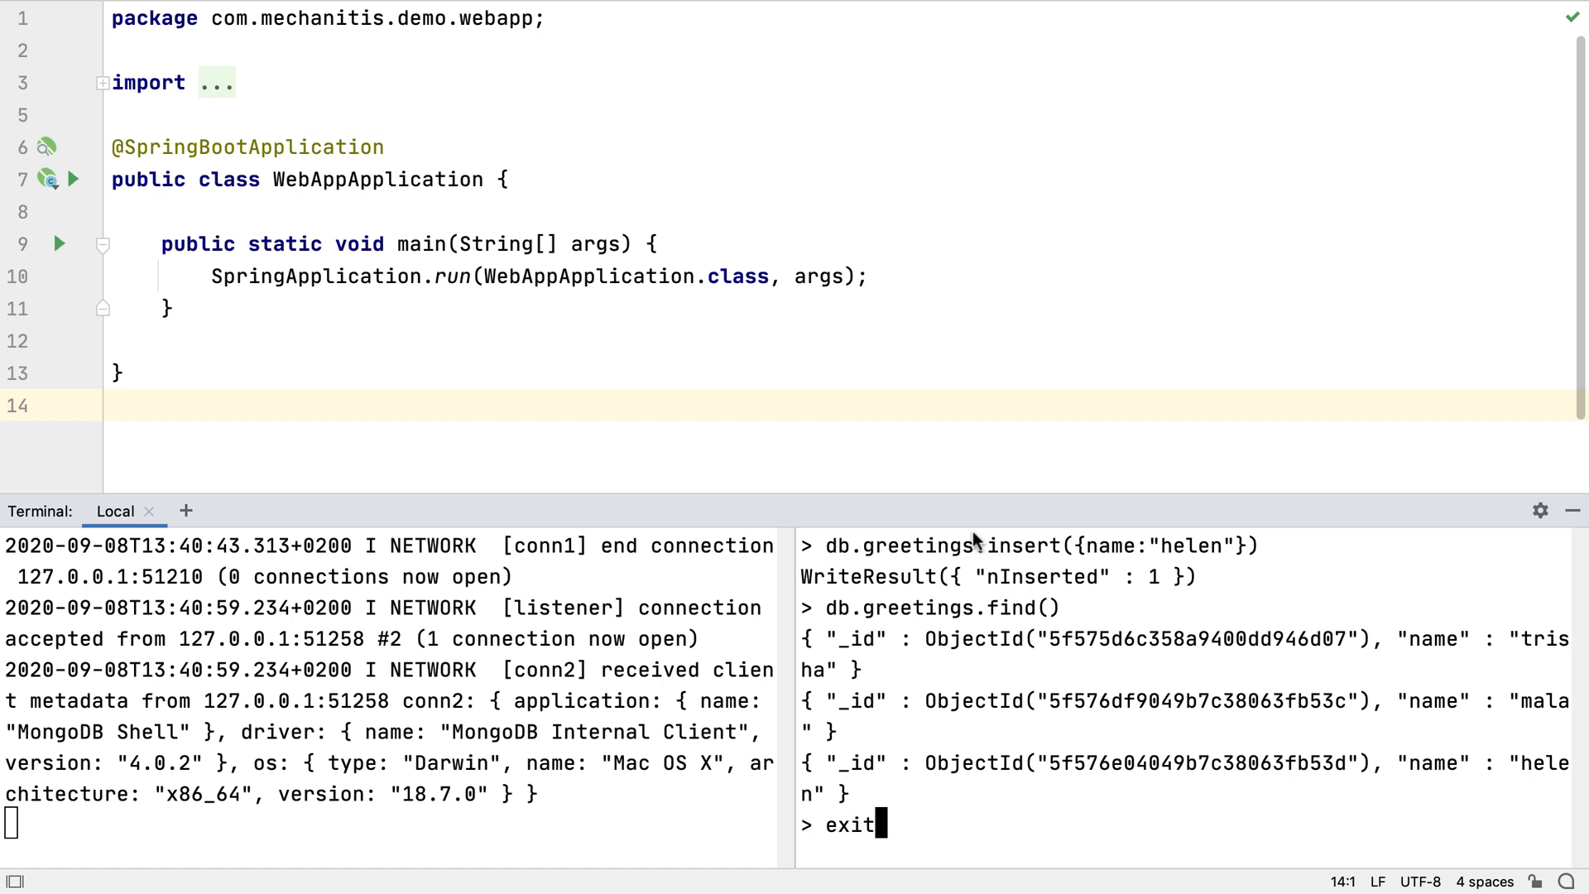
key(Return)
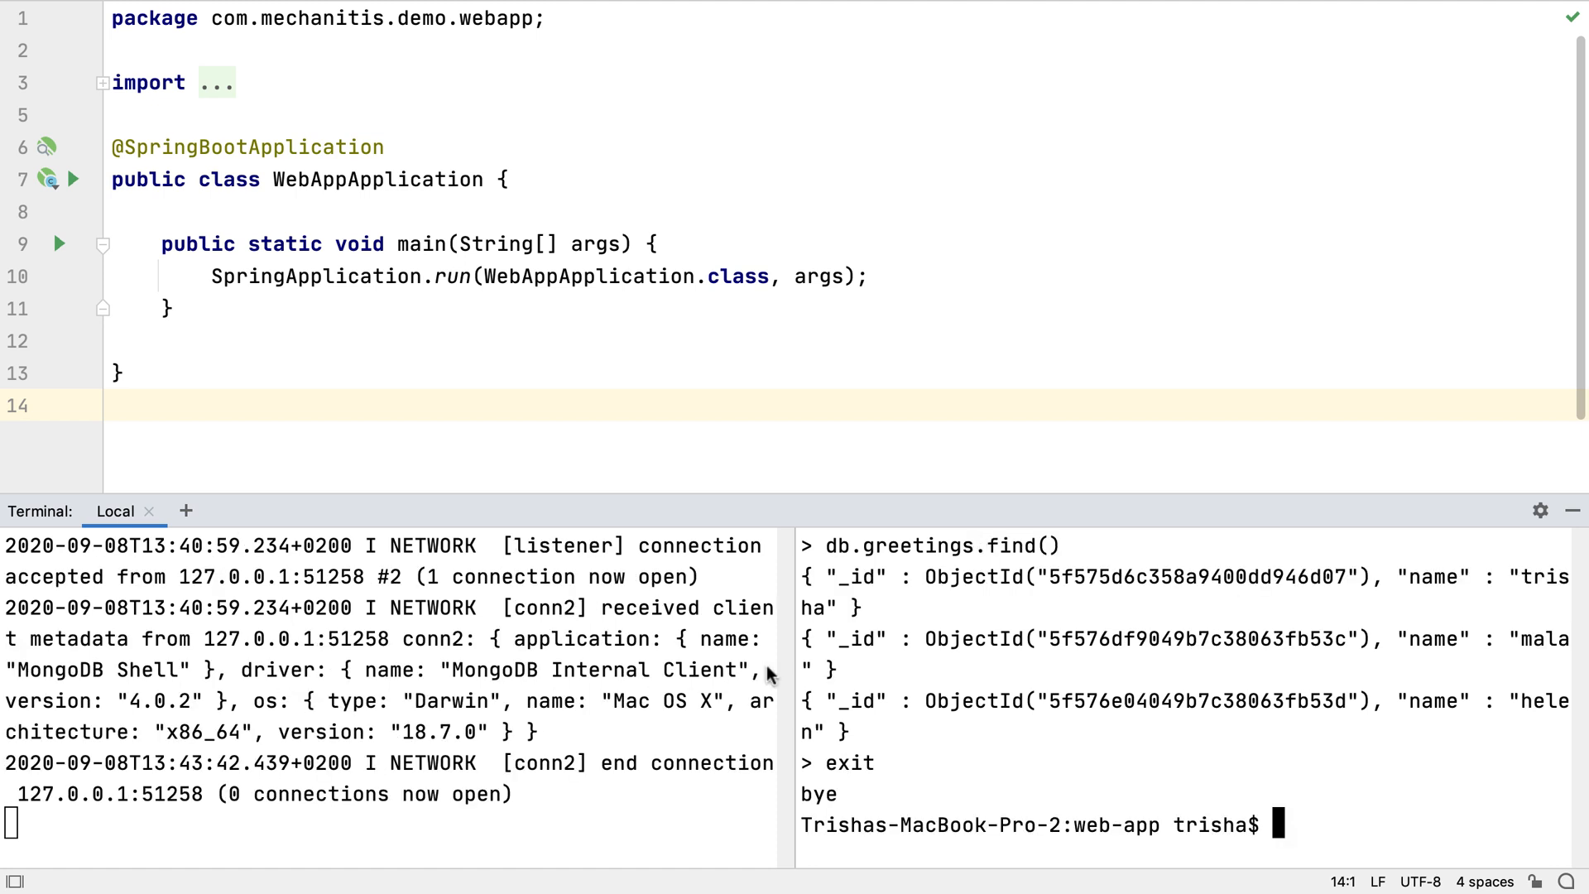
click(185, 510)
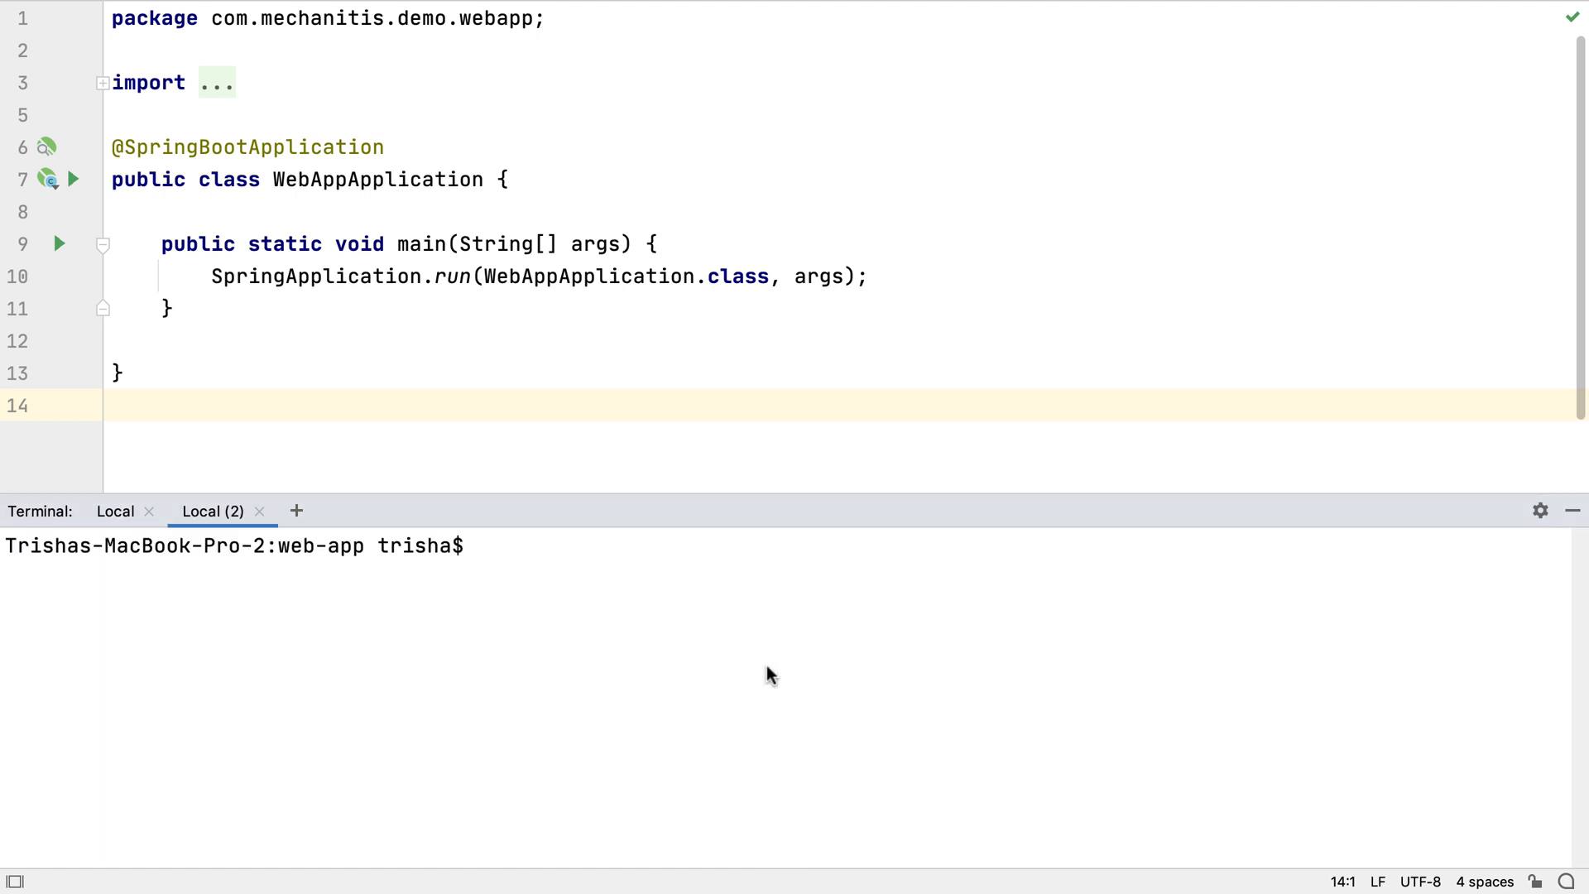
Run ./gradlew bootRun so the Spring Boot app starts Tomcat on port 8080.
text(./gradle)
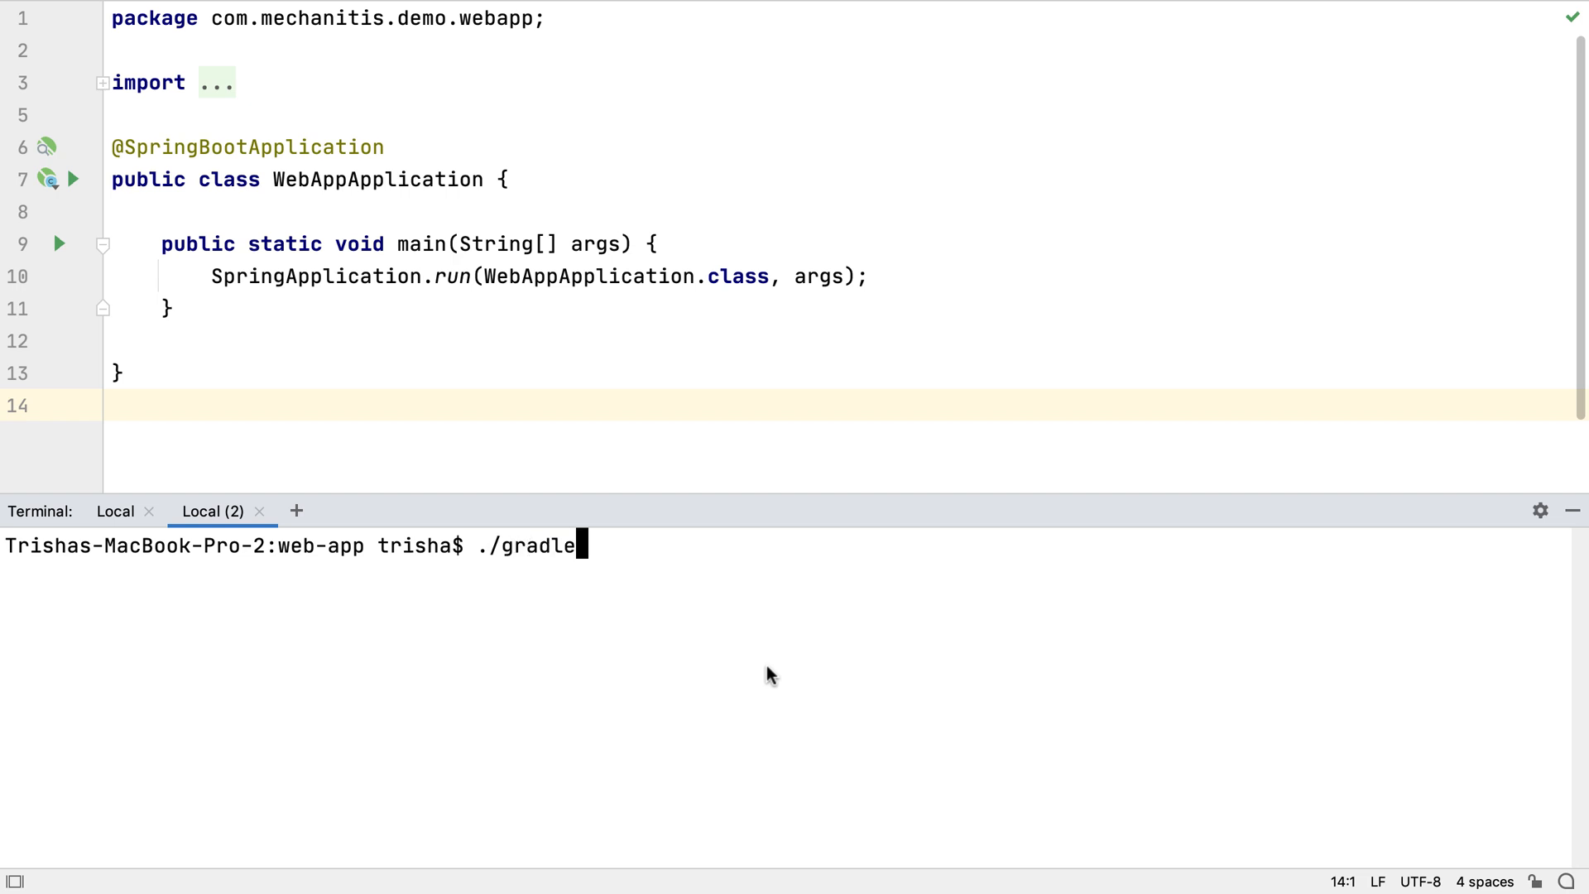
text(w boot)
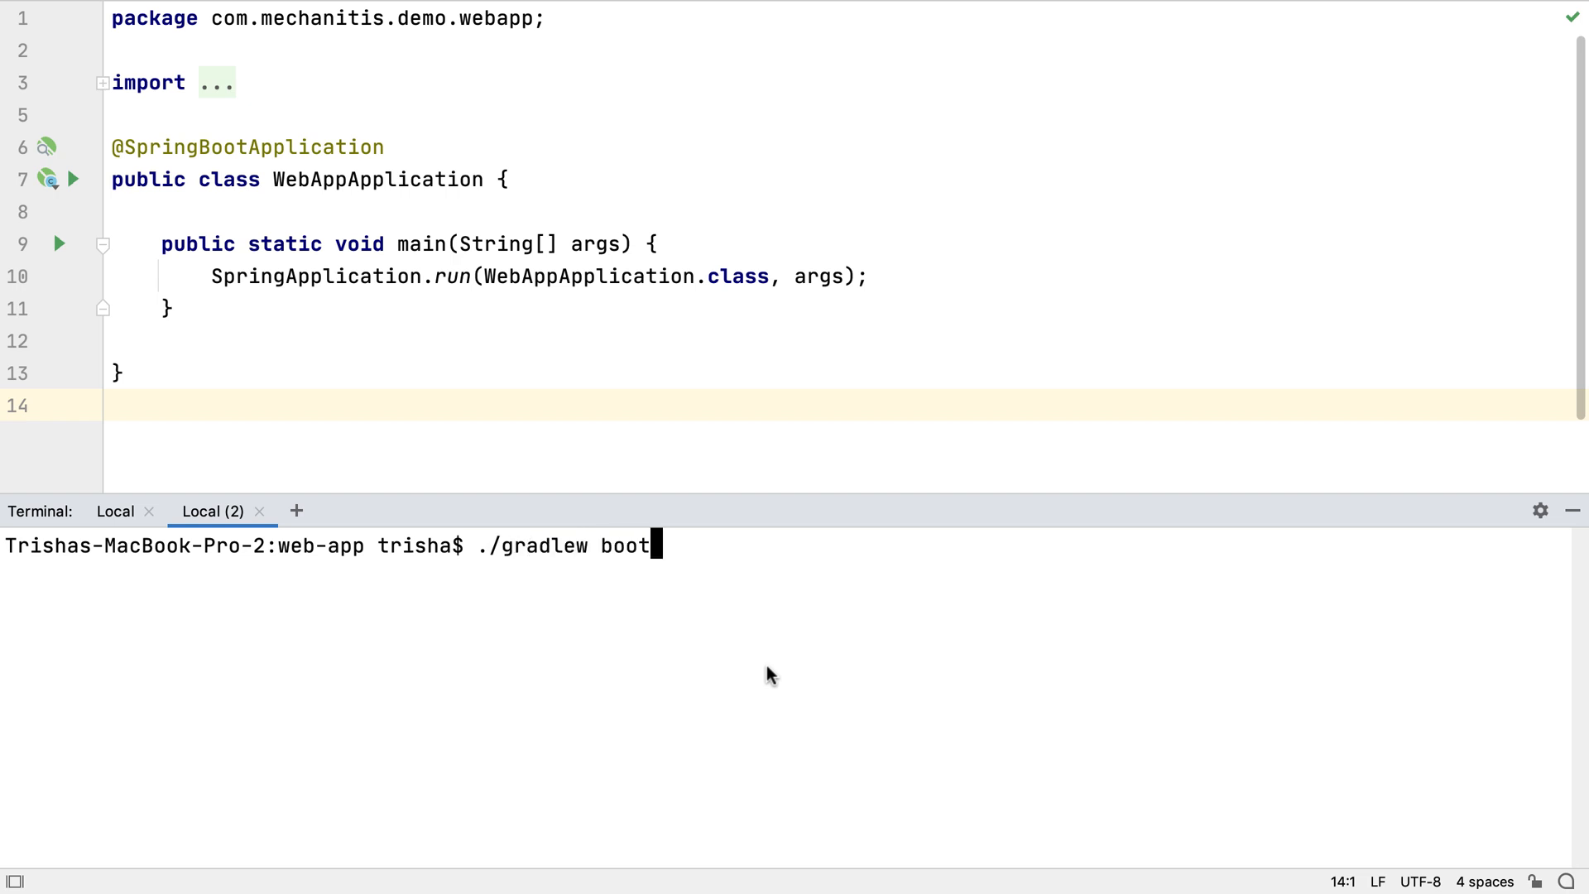
text(Run)
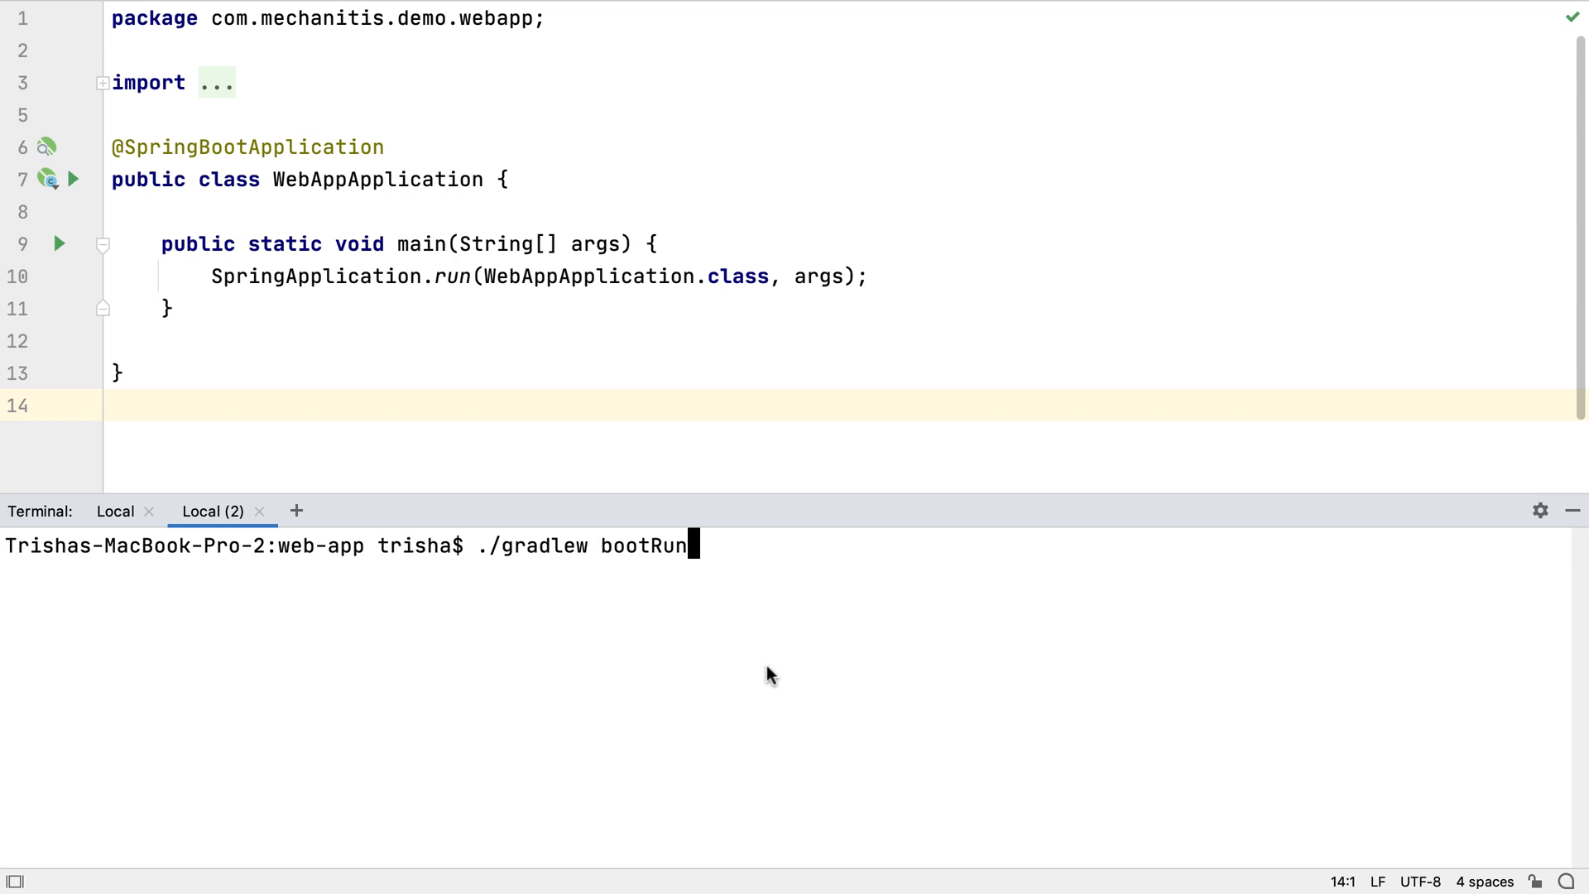
key(enter)
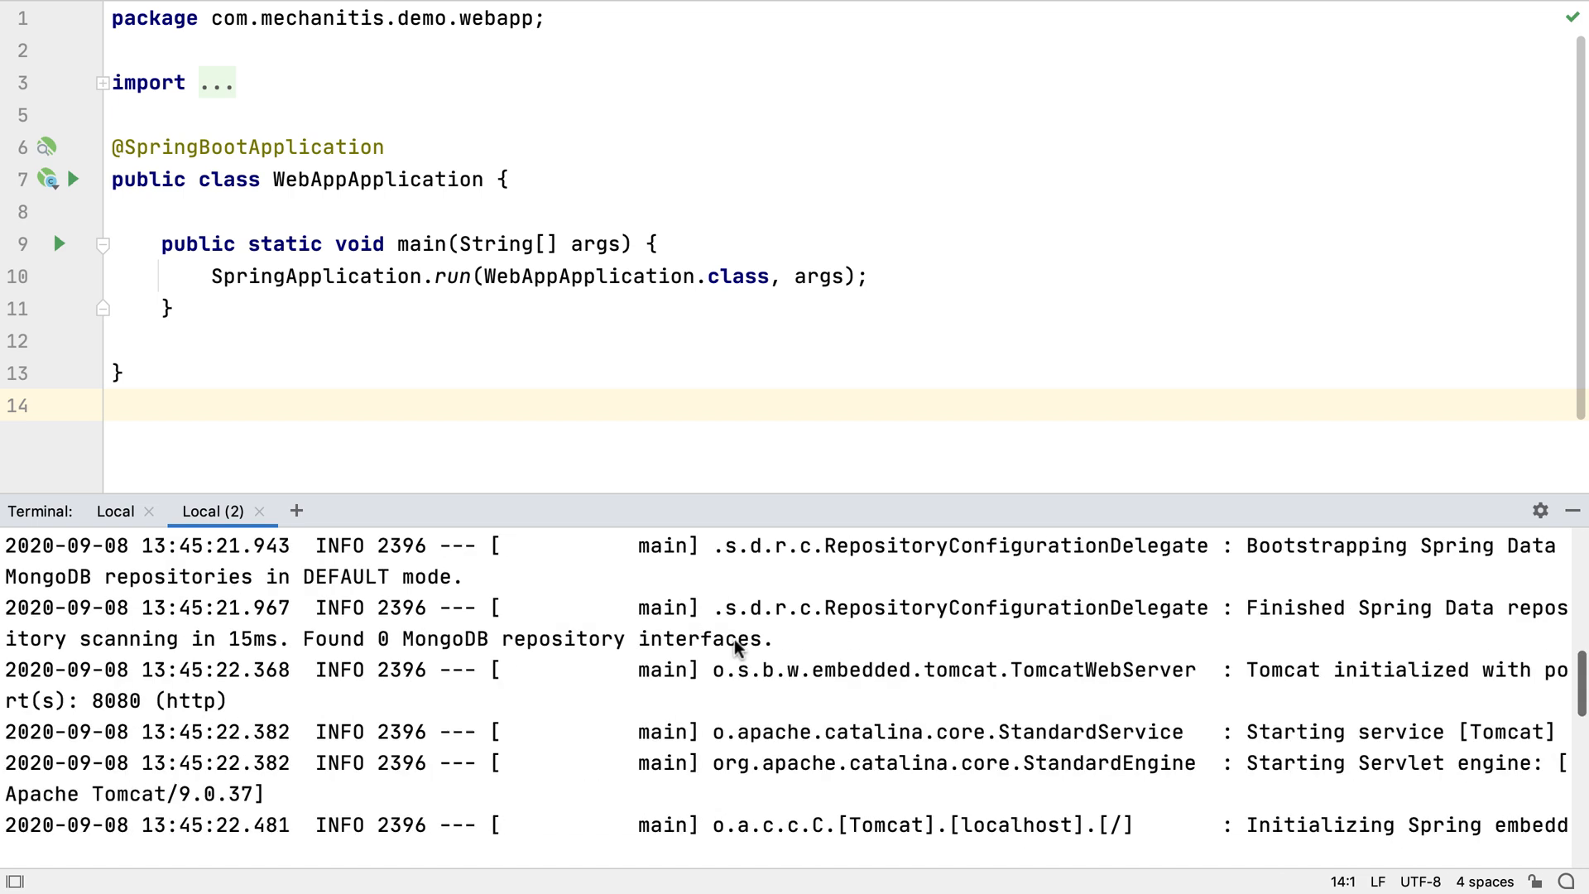
click(115, 510)
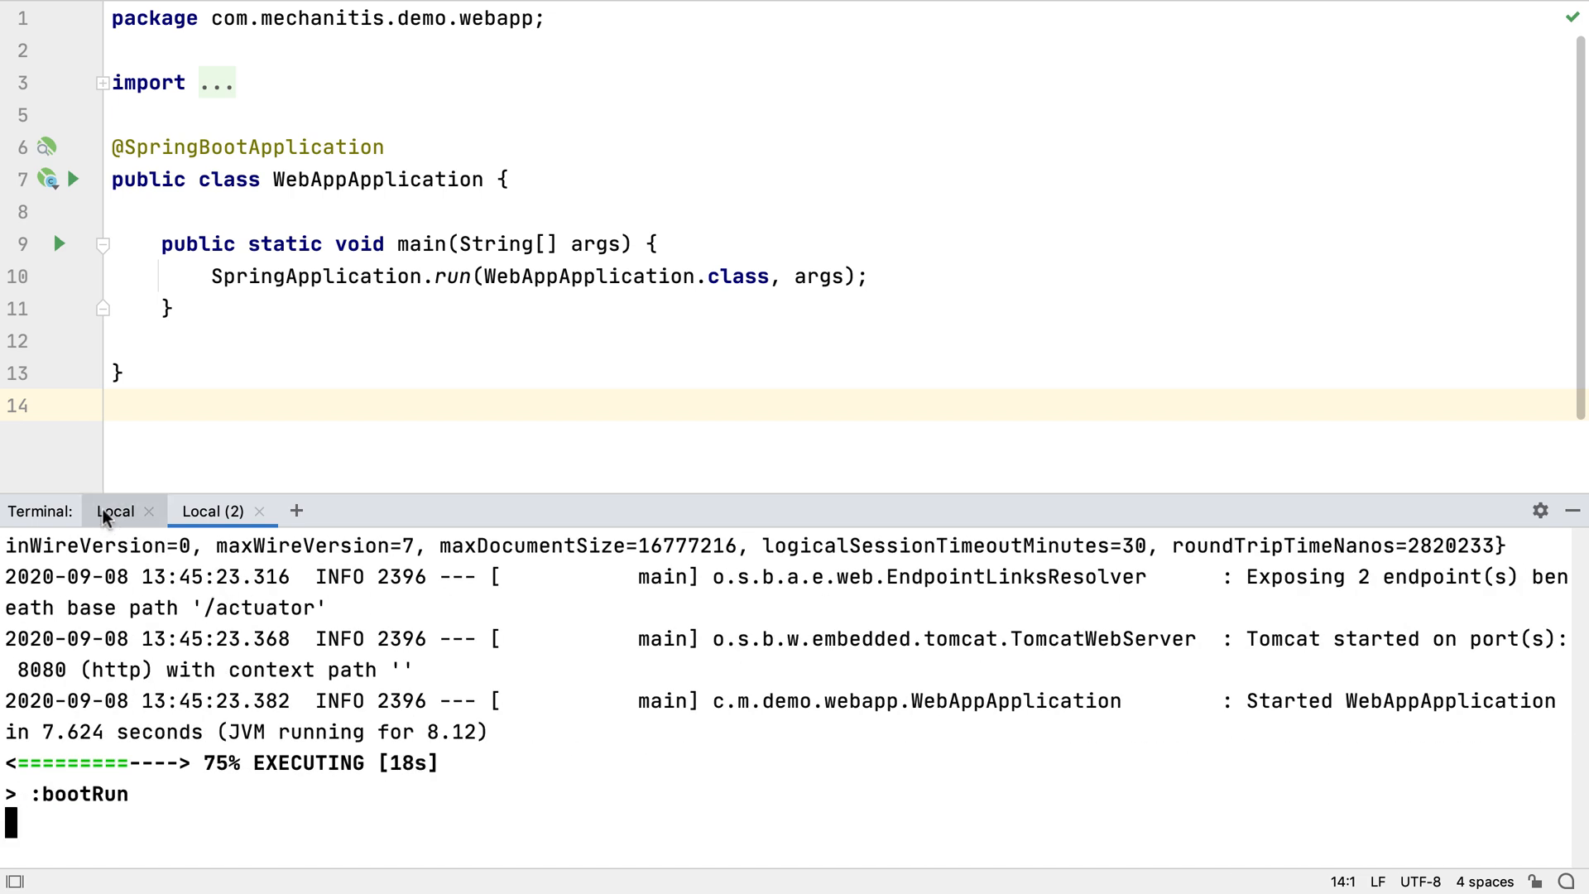
Rename the first terminal session 'MongoDB' and the second 'Gradle'.
right_click(116, 510)
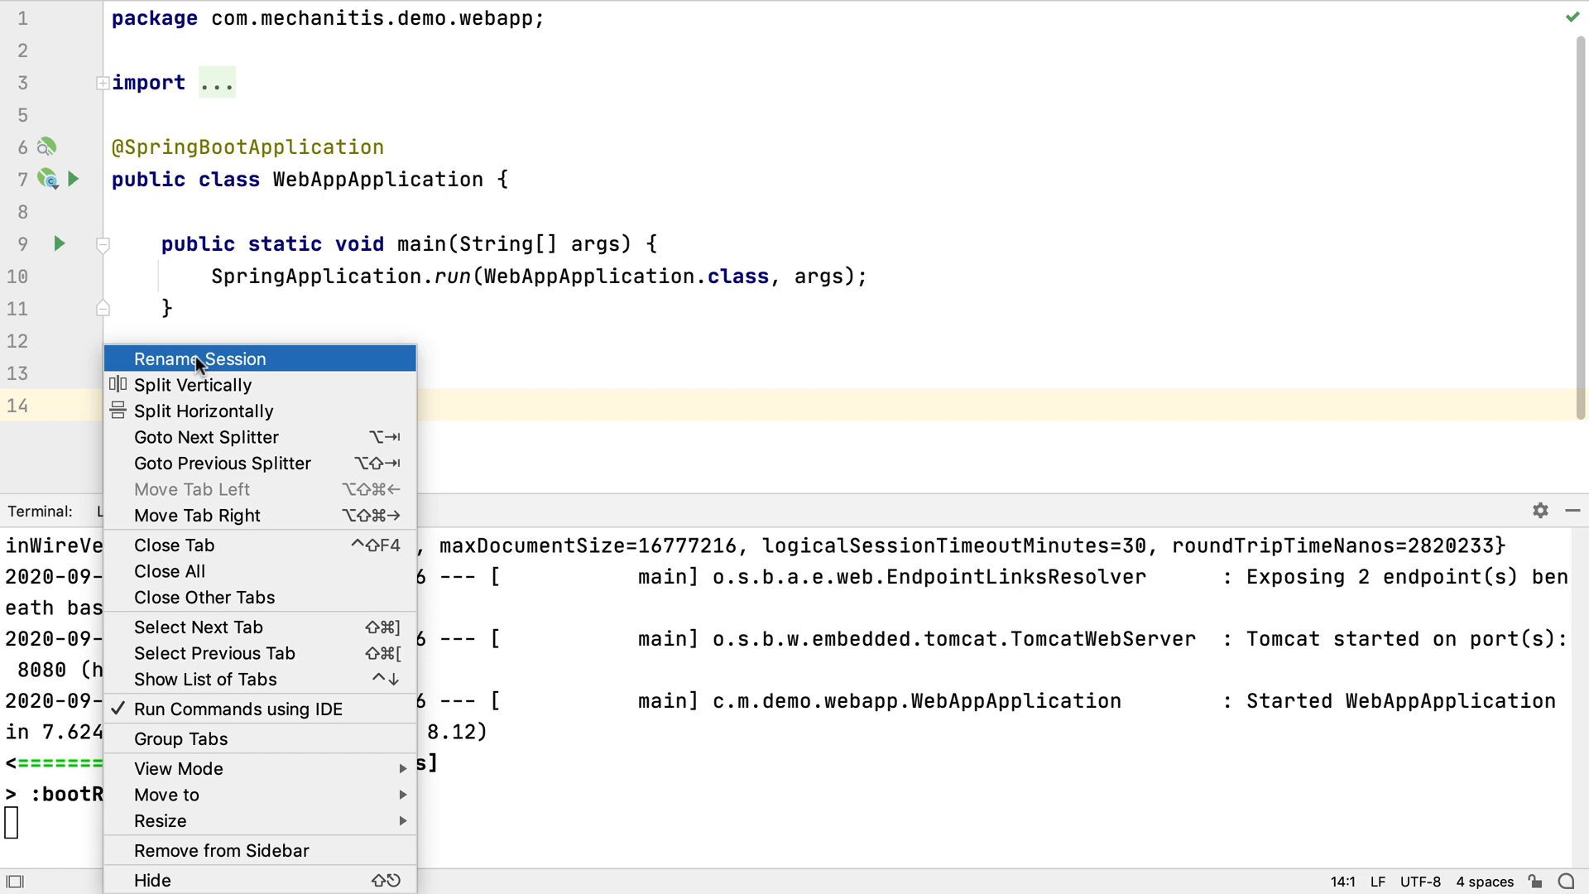
click(200, 359)
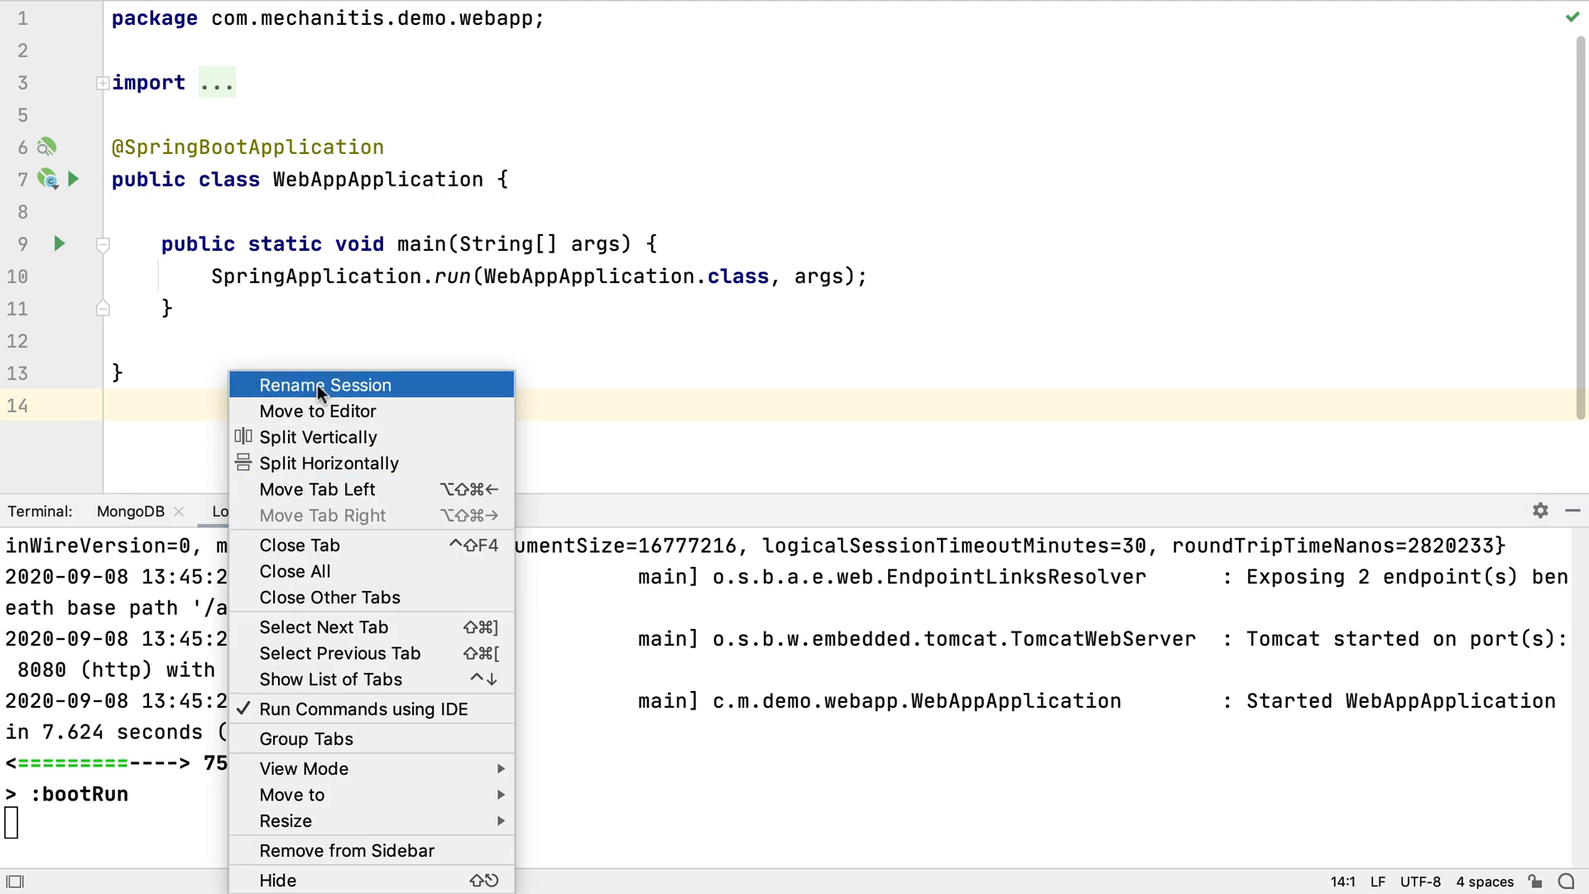
click(324, 385)
text(Gradle)
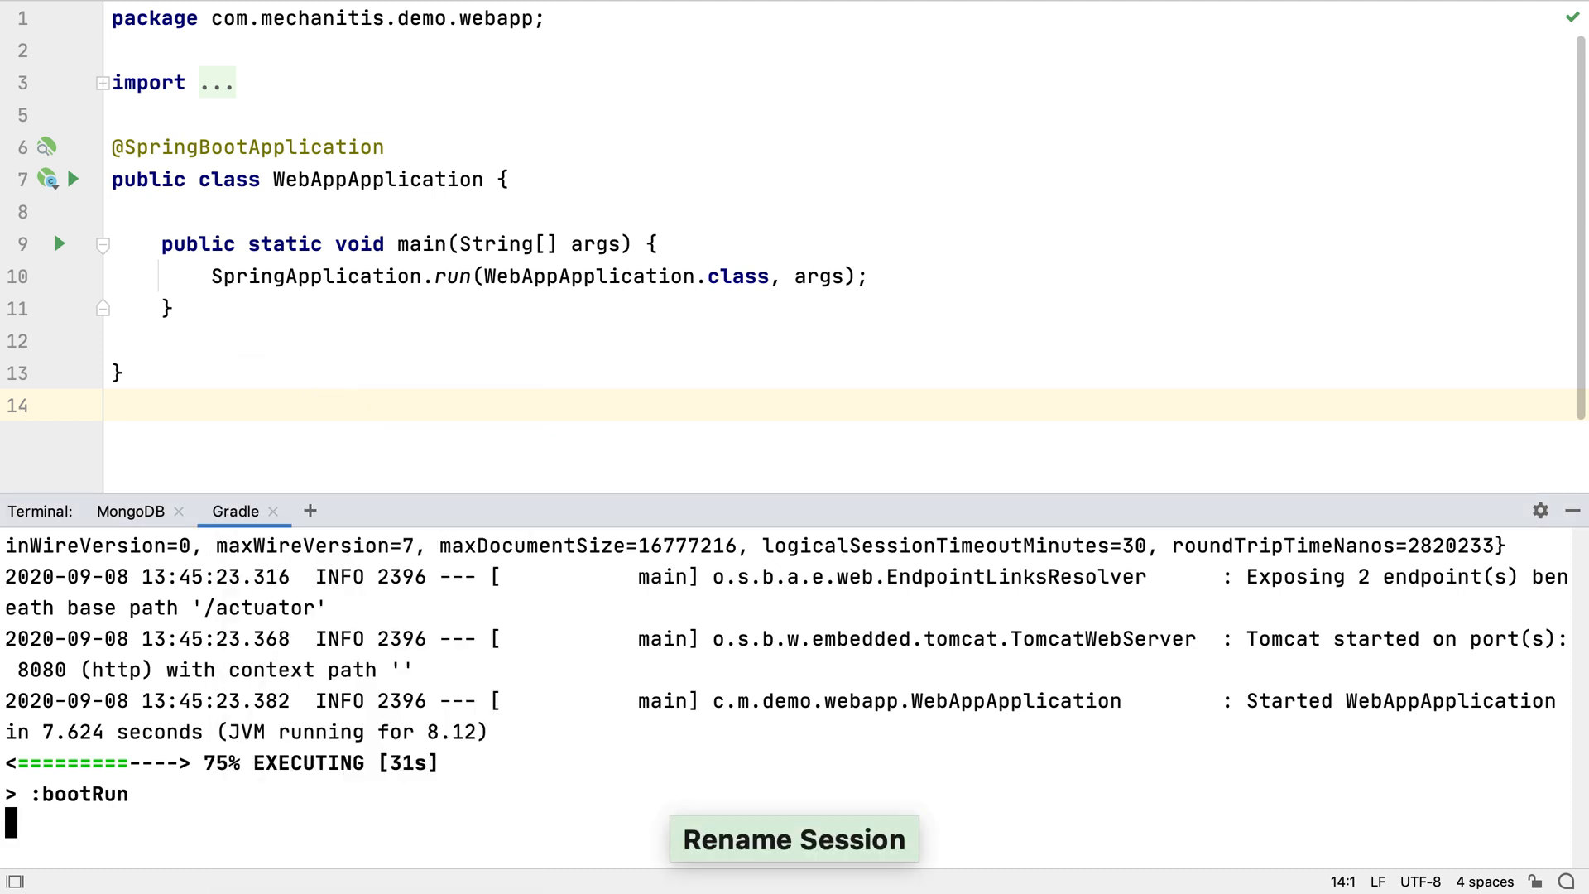
click(130, 511)
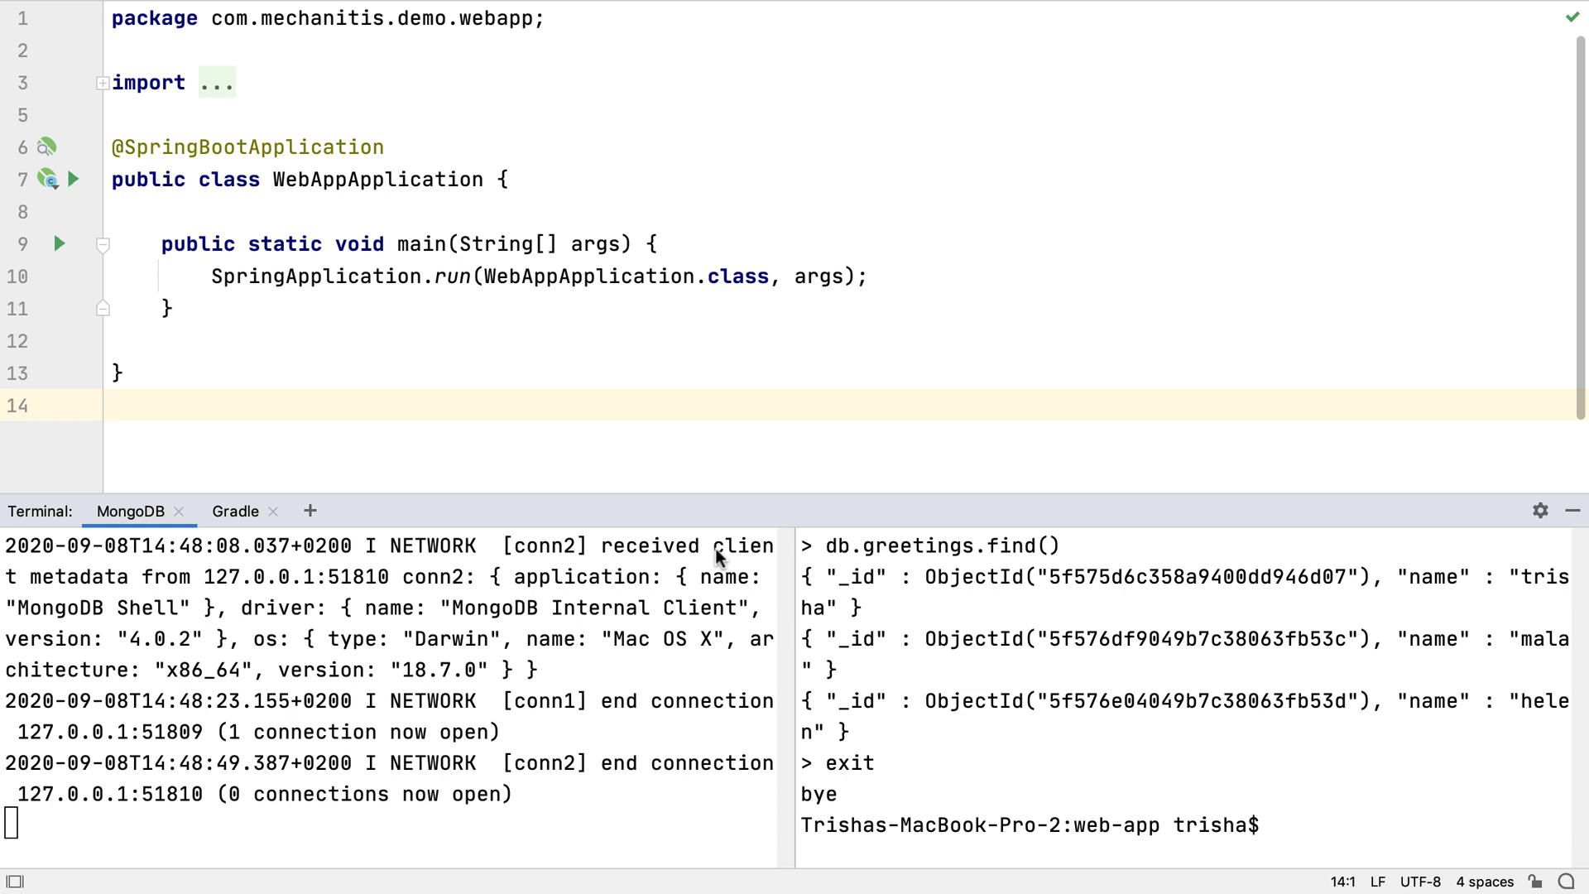
mouse_move(1215, 674)
text(pwd)
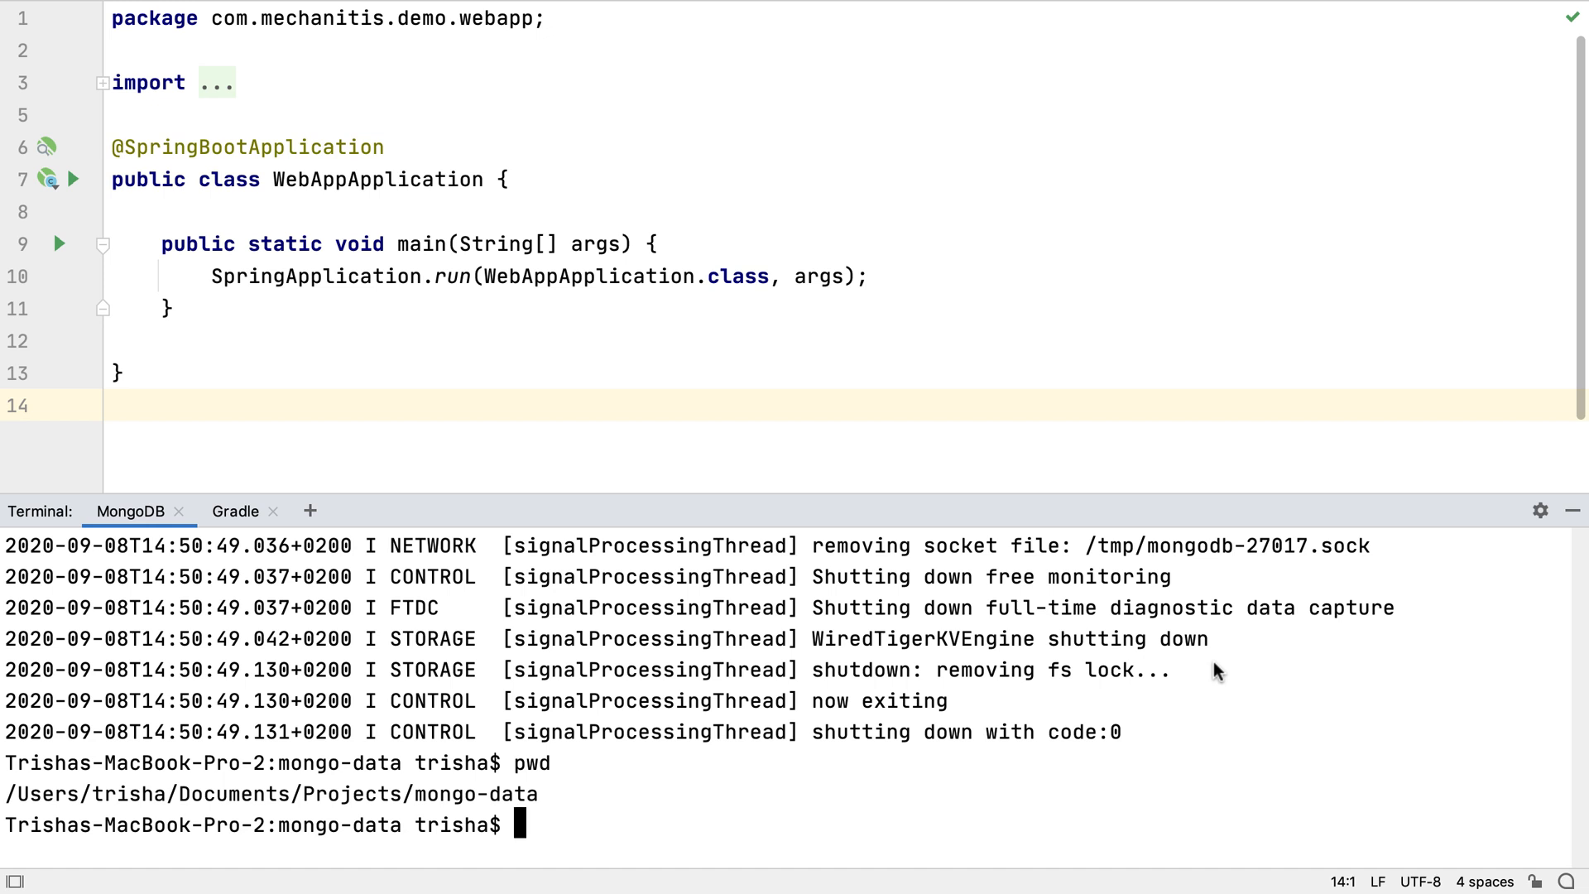
Stop mongod and the Gradle app, switching between the Gradle and MongoDB tabs.
click(235, 511)
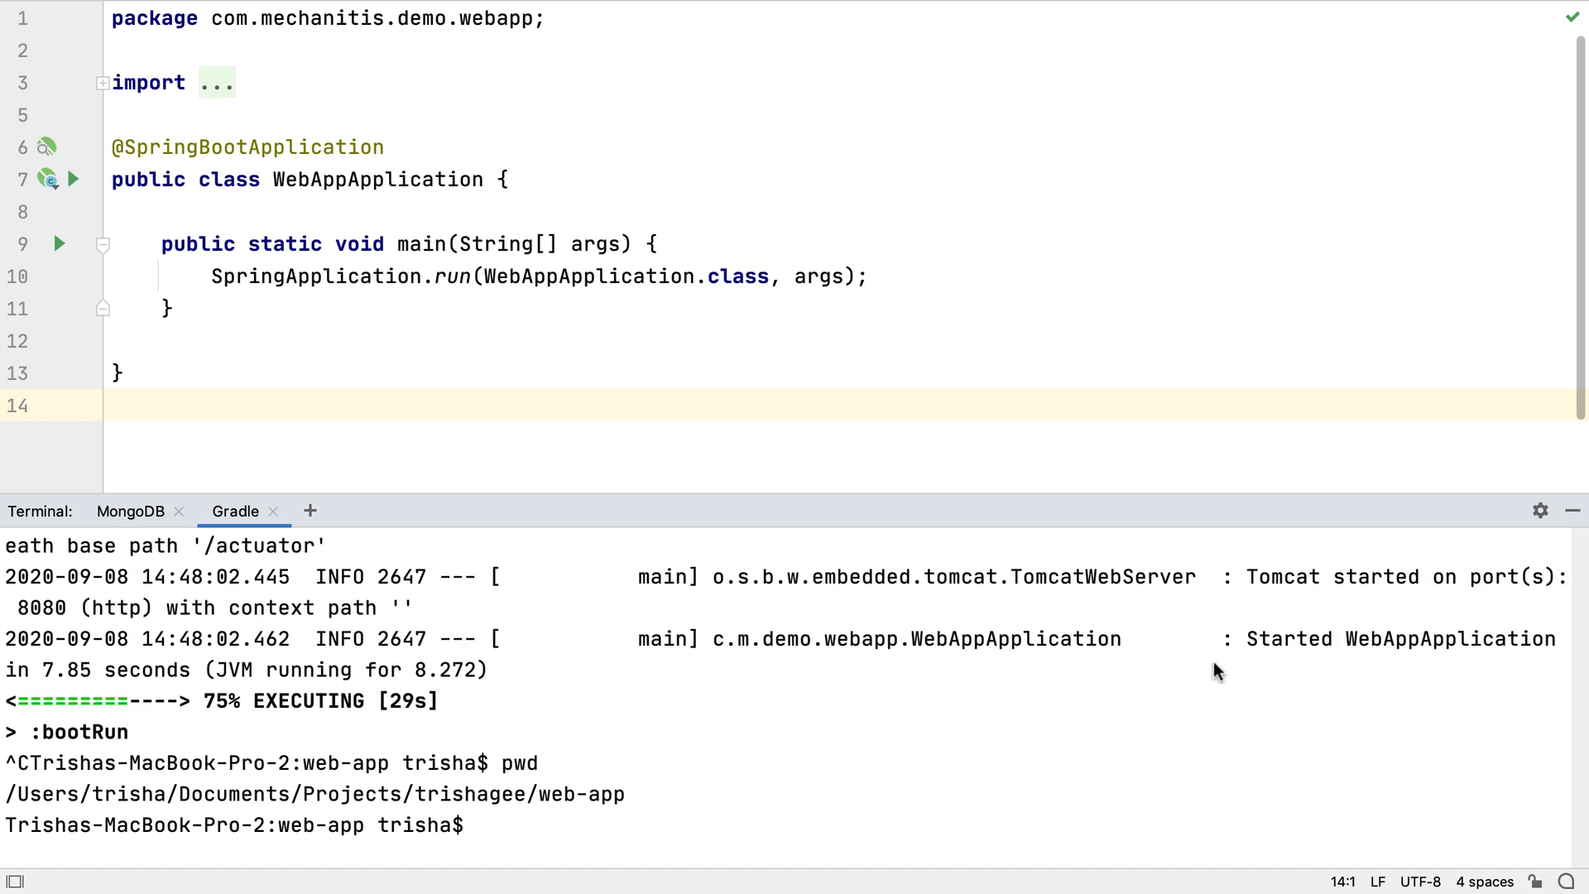
click(130, 511)
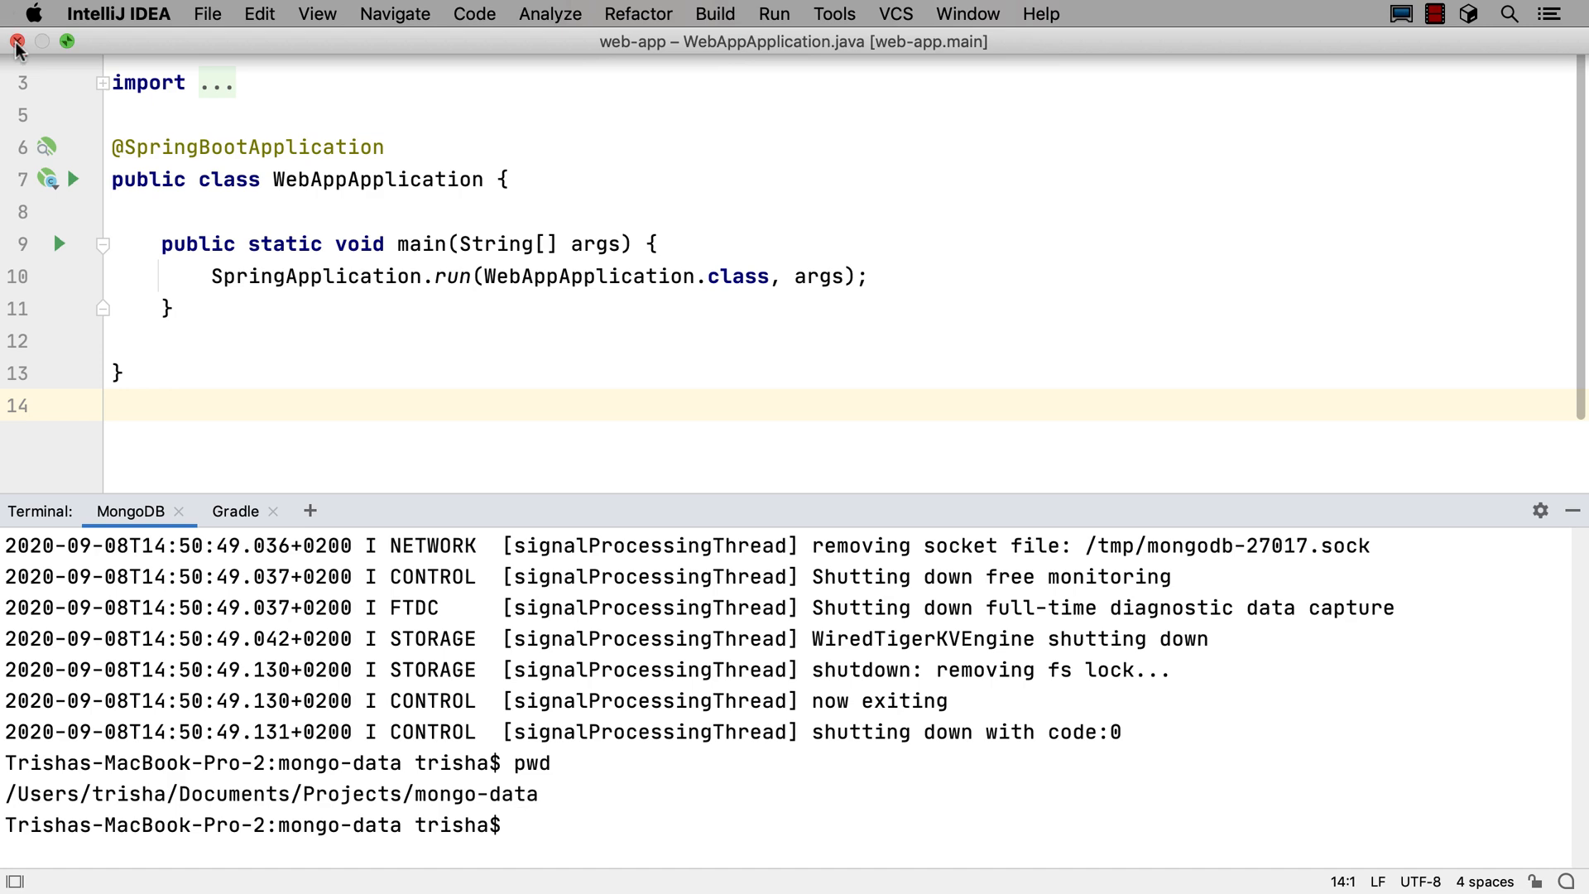
Close web-app, reopen it from recent projects, and run pwd in the restored MongoDB tab.
click(208, 13)
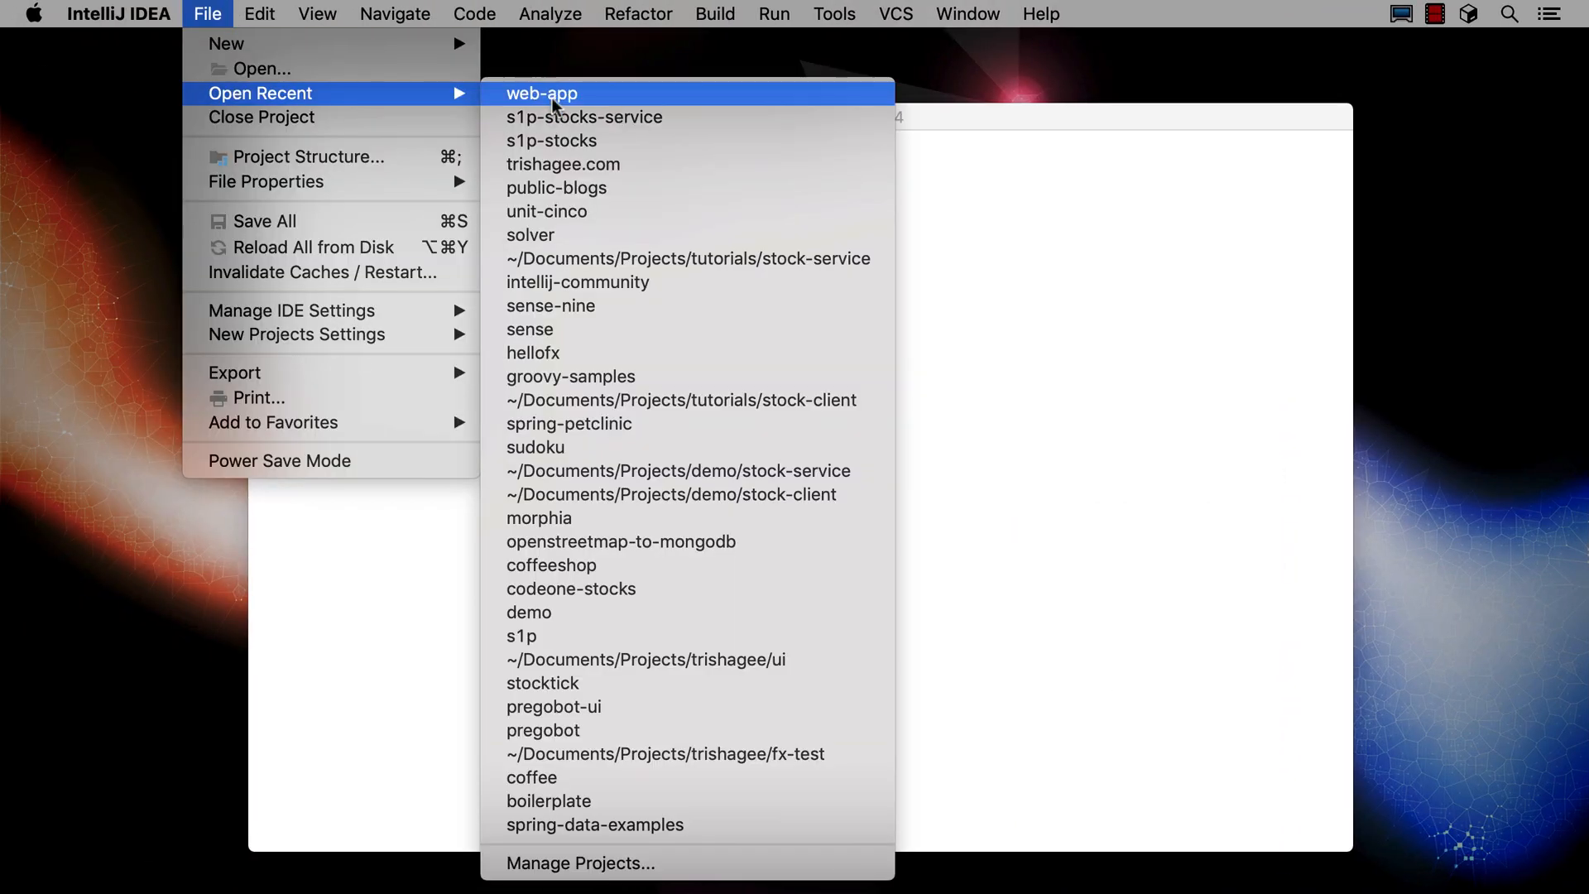
click(542, 93)
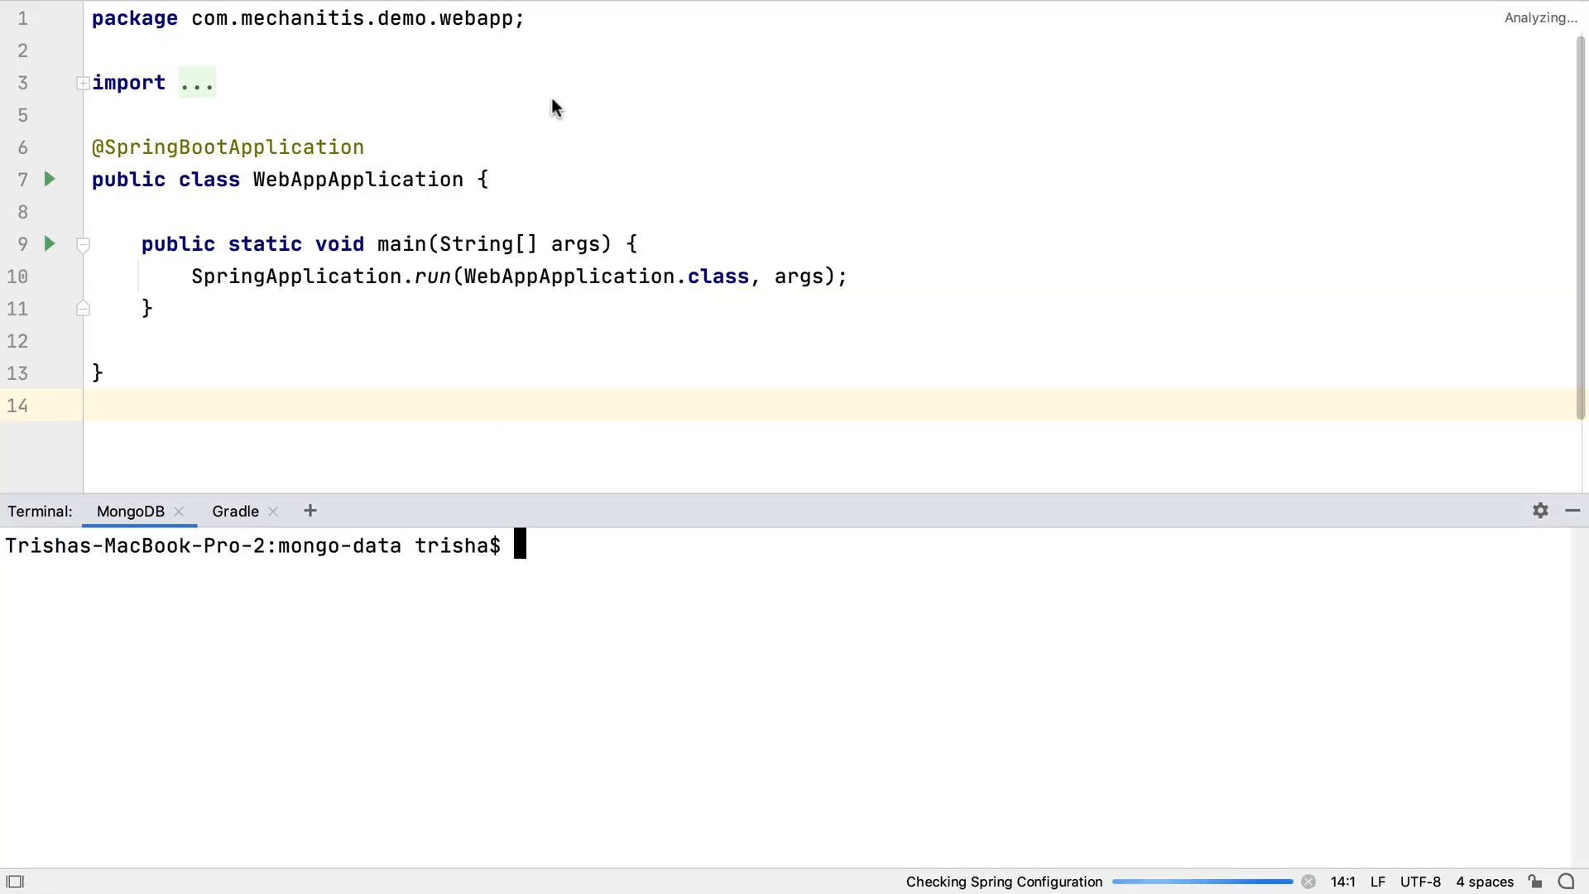
text(pwd)
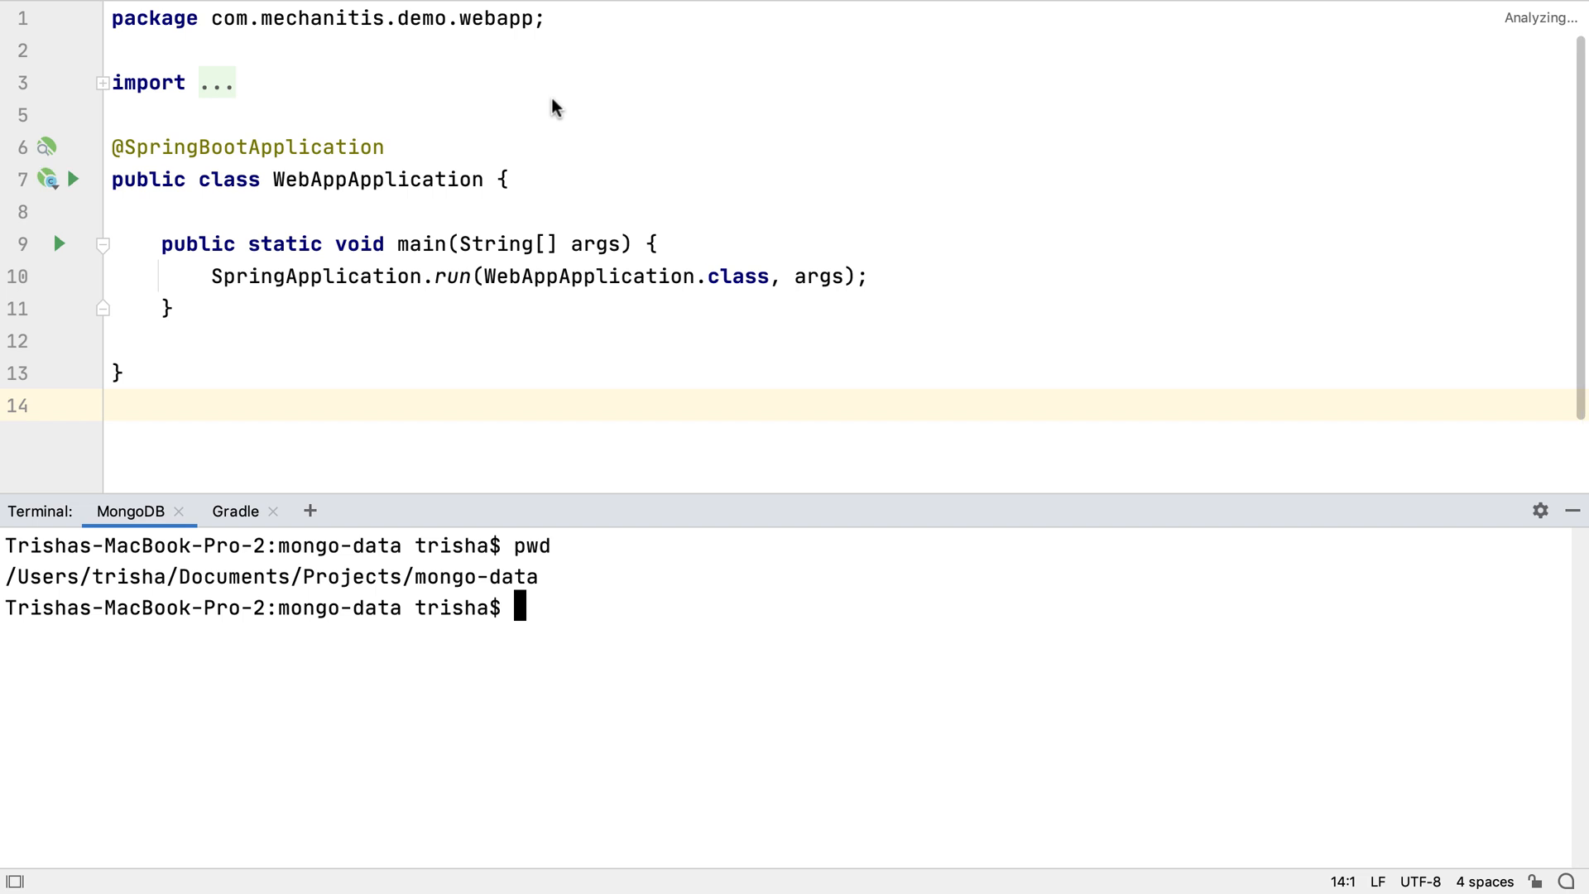
click(235, 511)
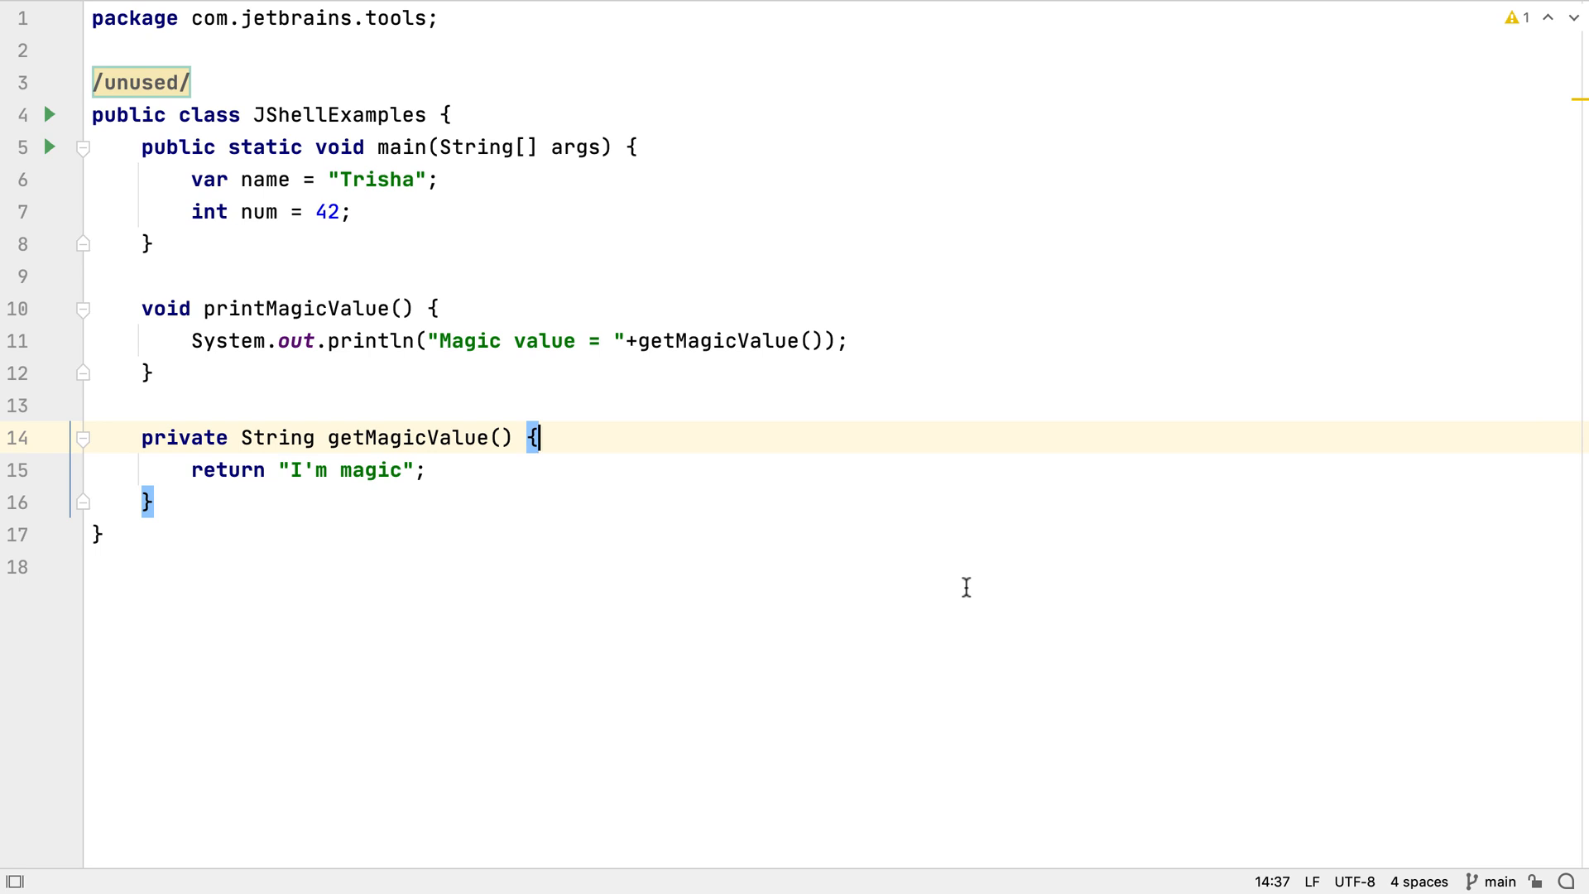
Launch $JAVA15_HOME/bin/jshell, paste the magic-value methods, call printMagicValue(), then /exit.
key(alt+F12)
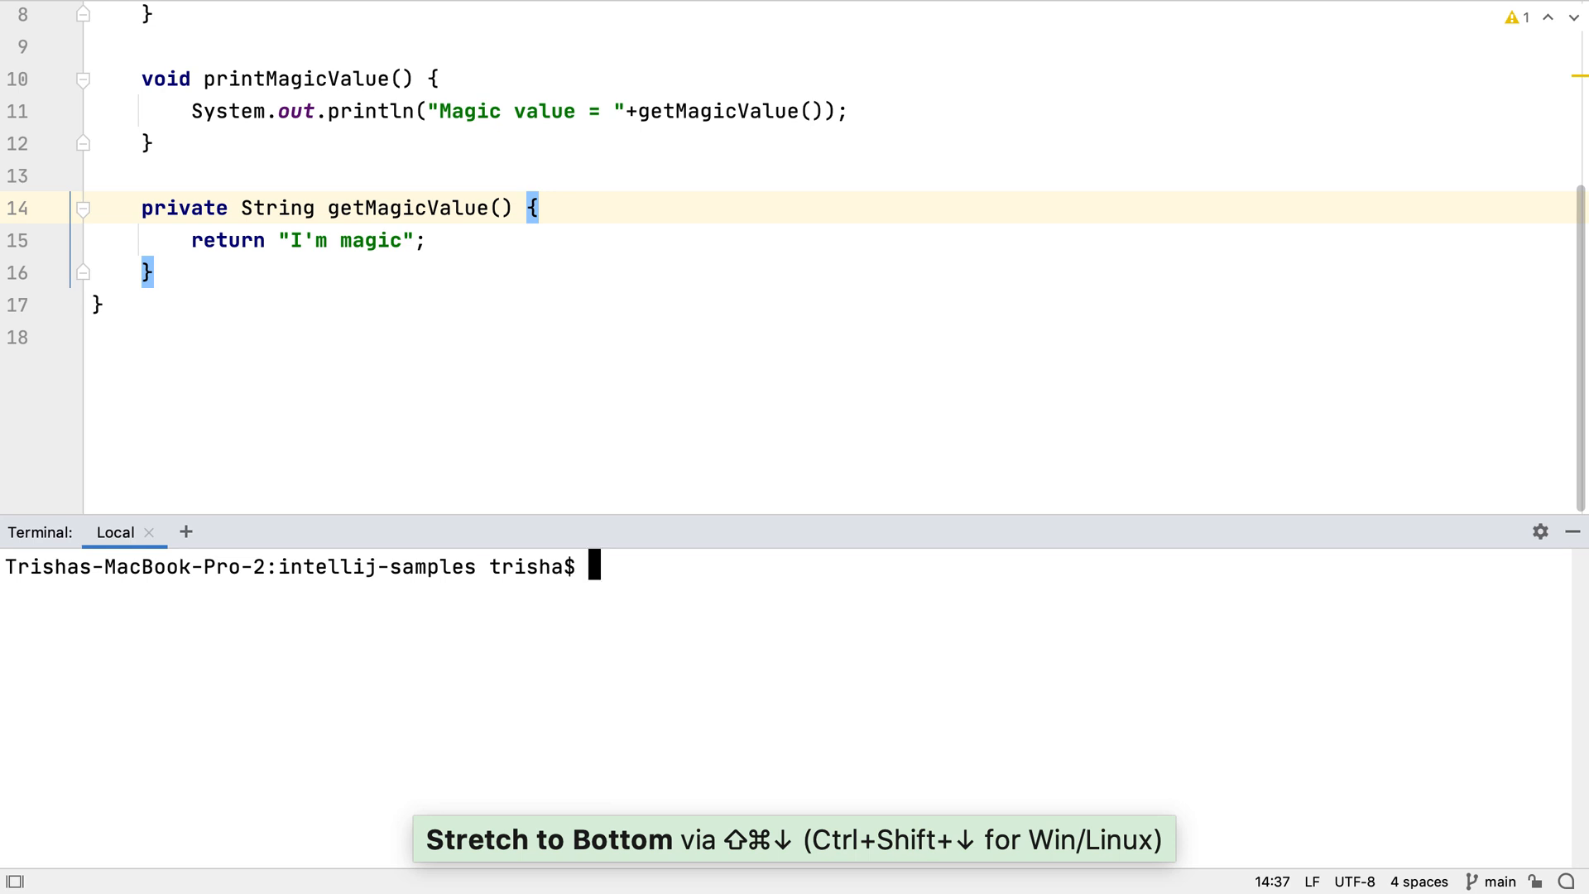
text($JAVA1)
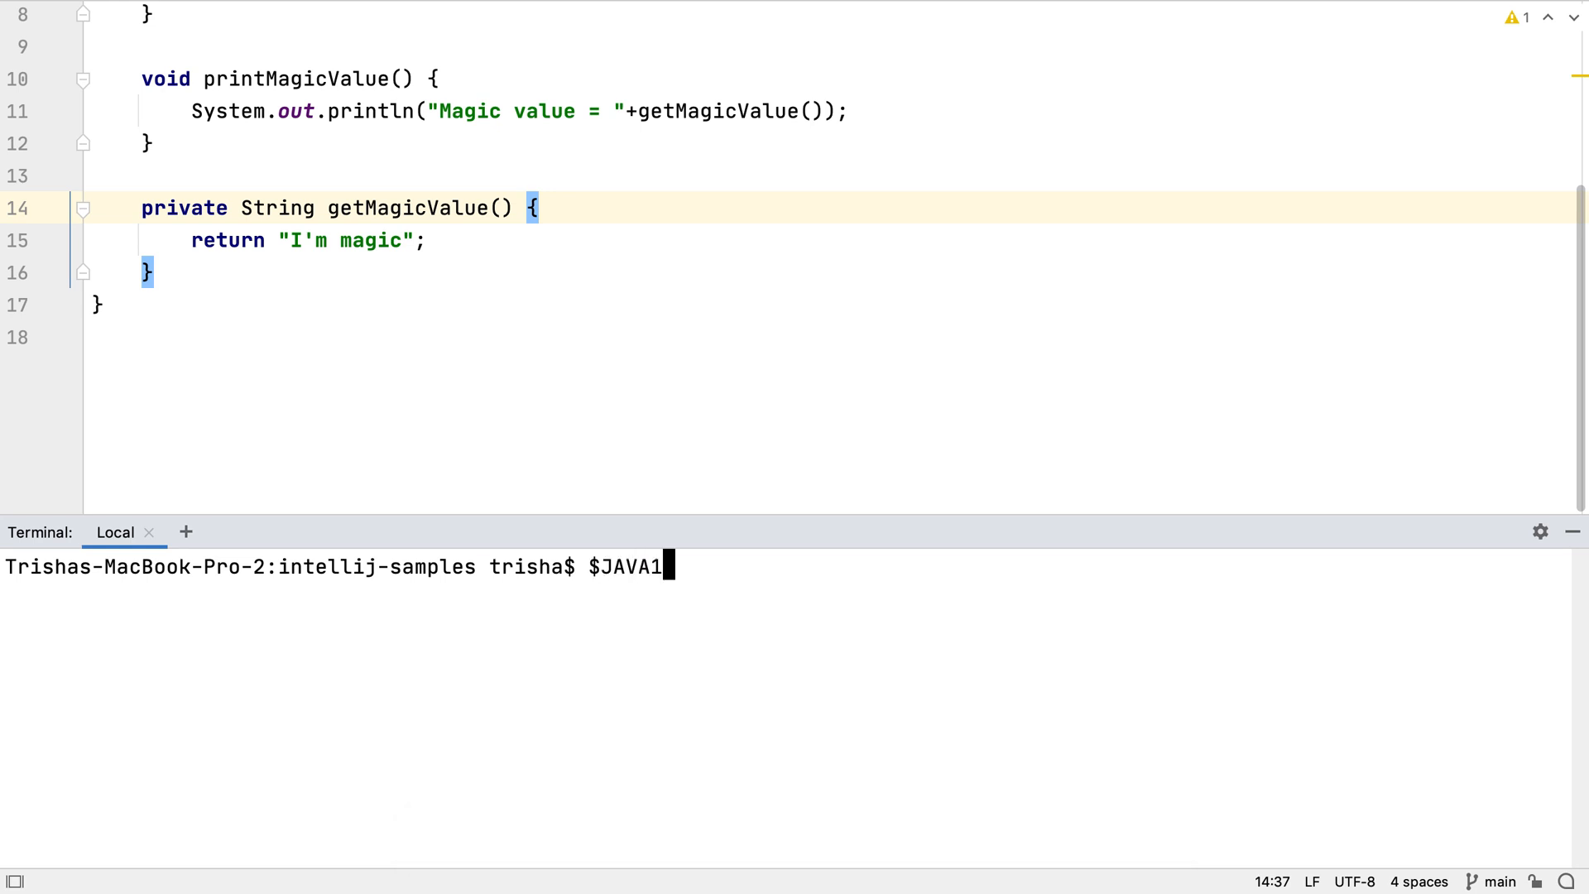
text(5_HOME/bin/jshell)
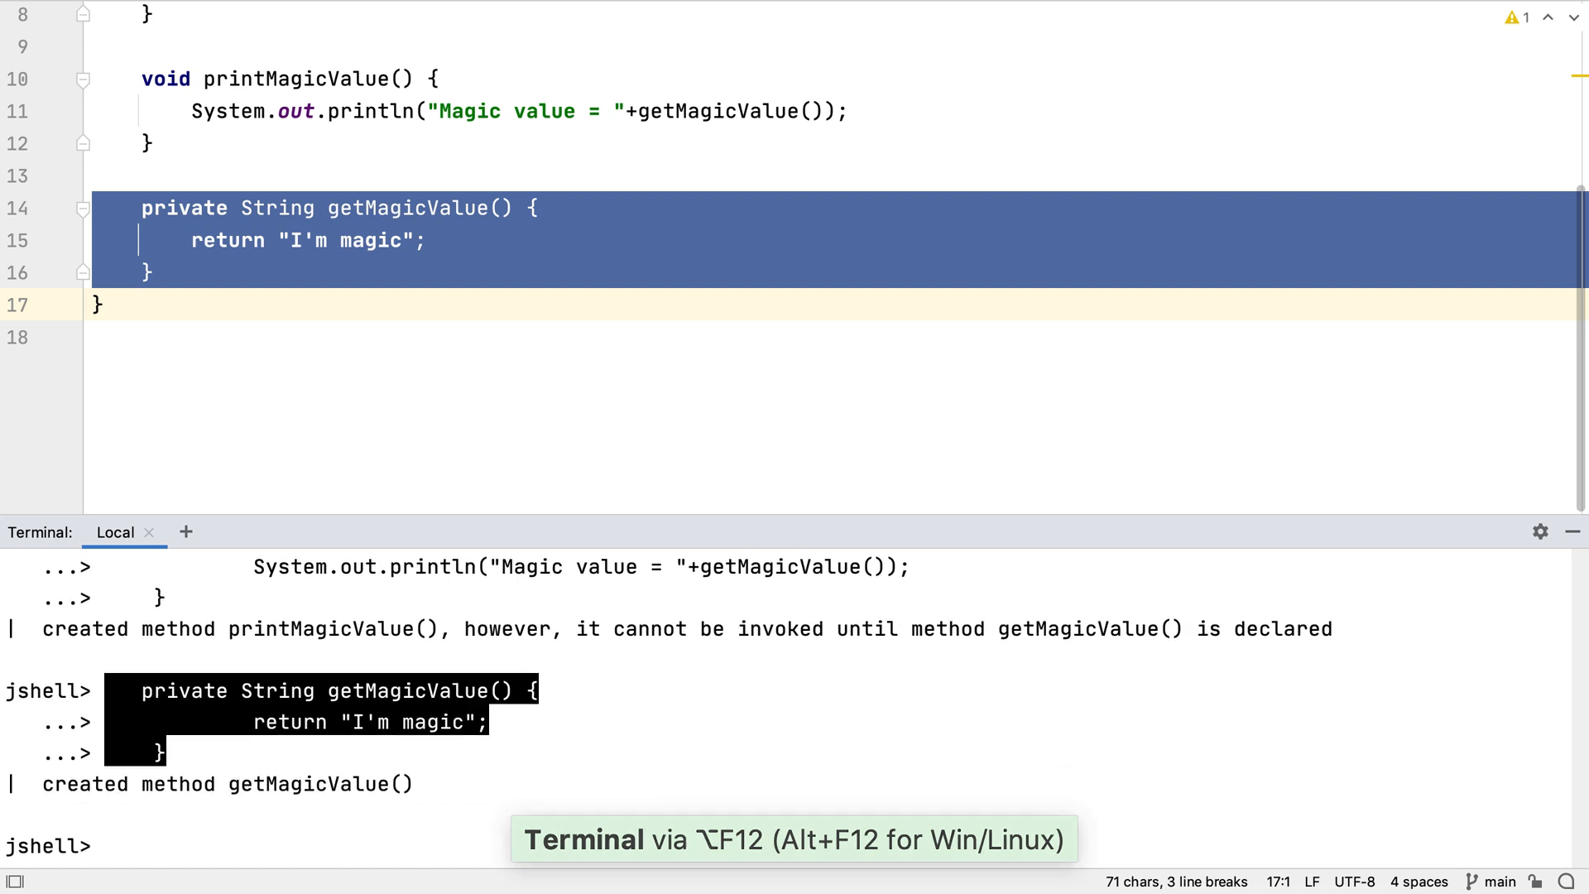
text(printMagicValue())
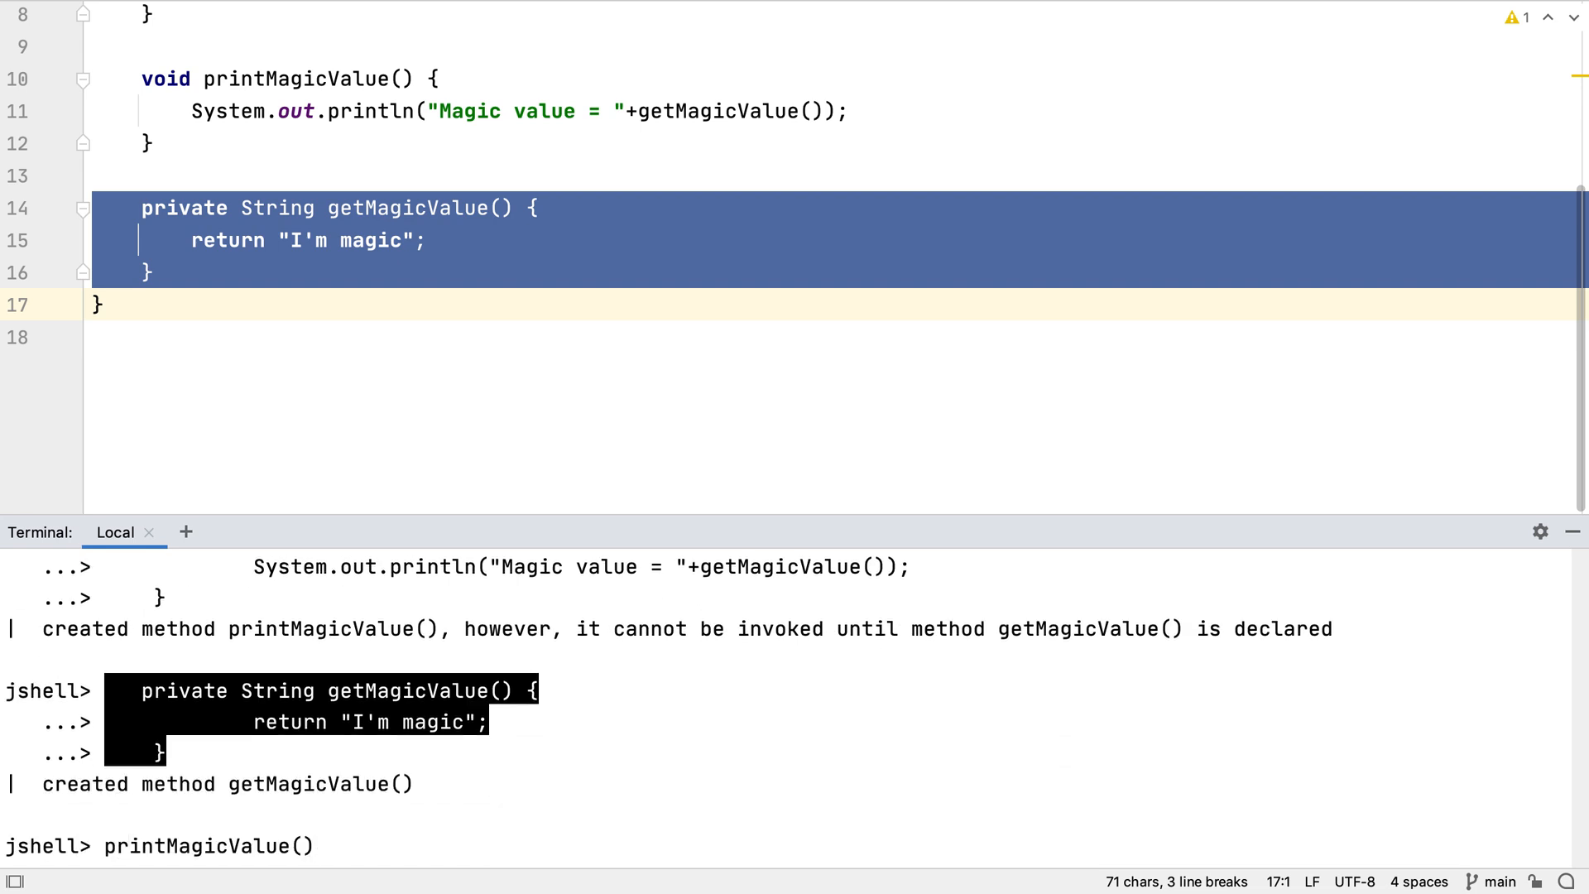
text(/exit)
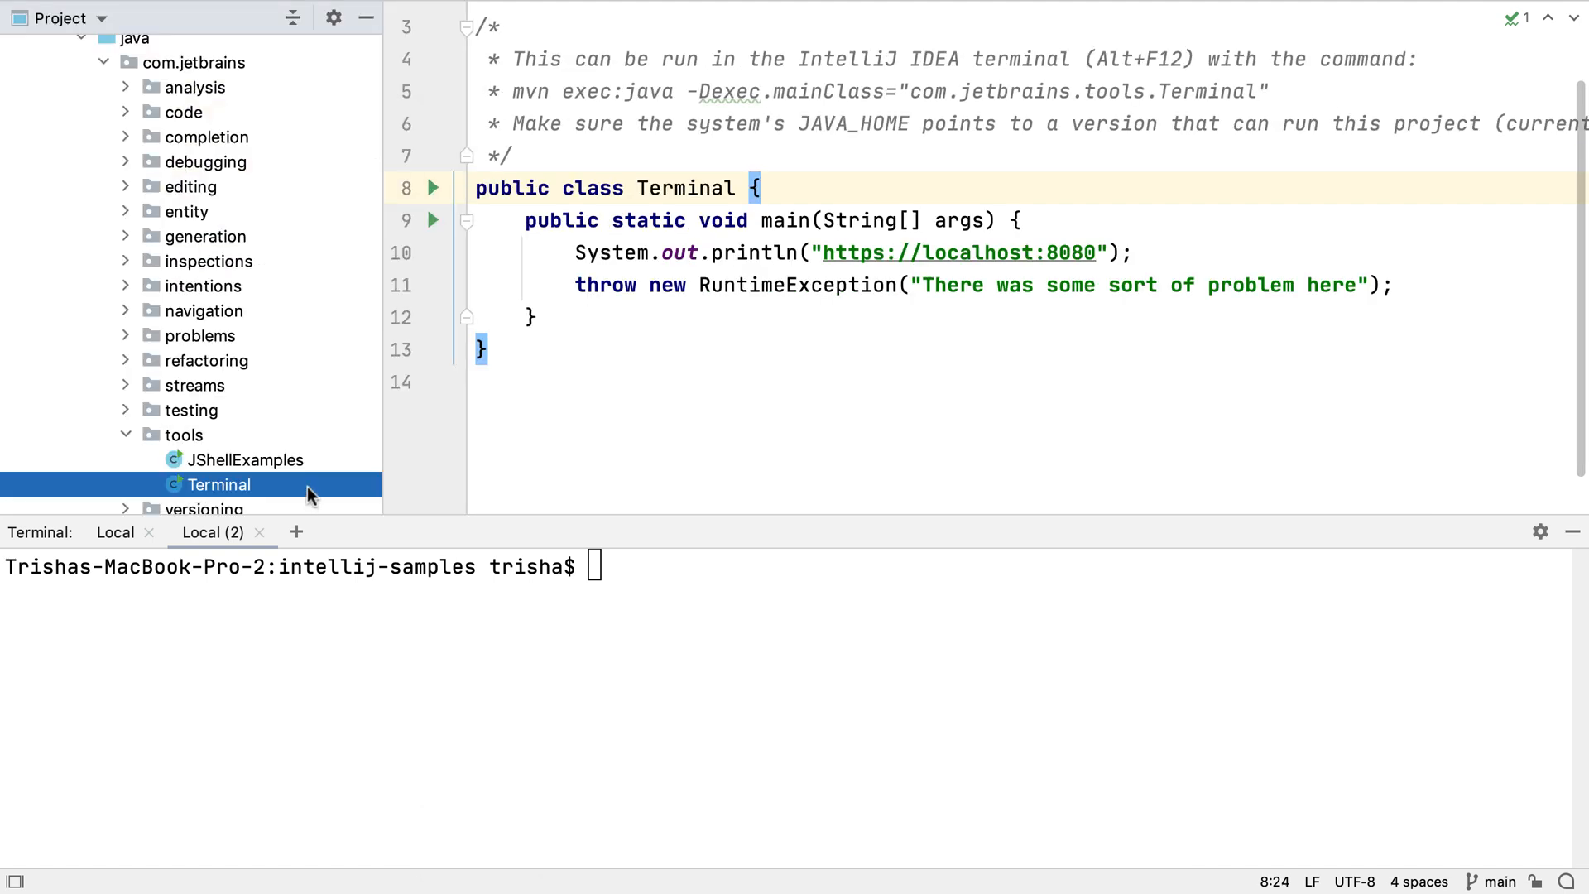
Open Terminal.java's tools folder in a new terminal, then close that Local (3) tab.
right_click(218, 485)
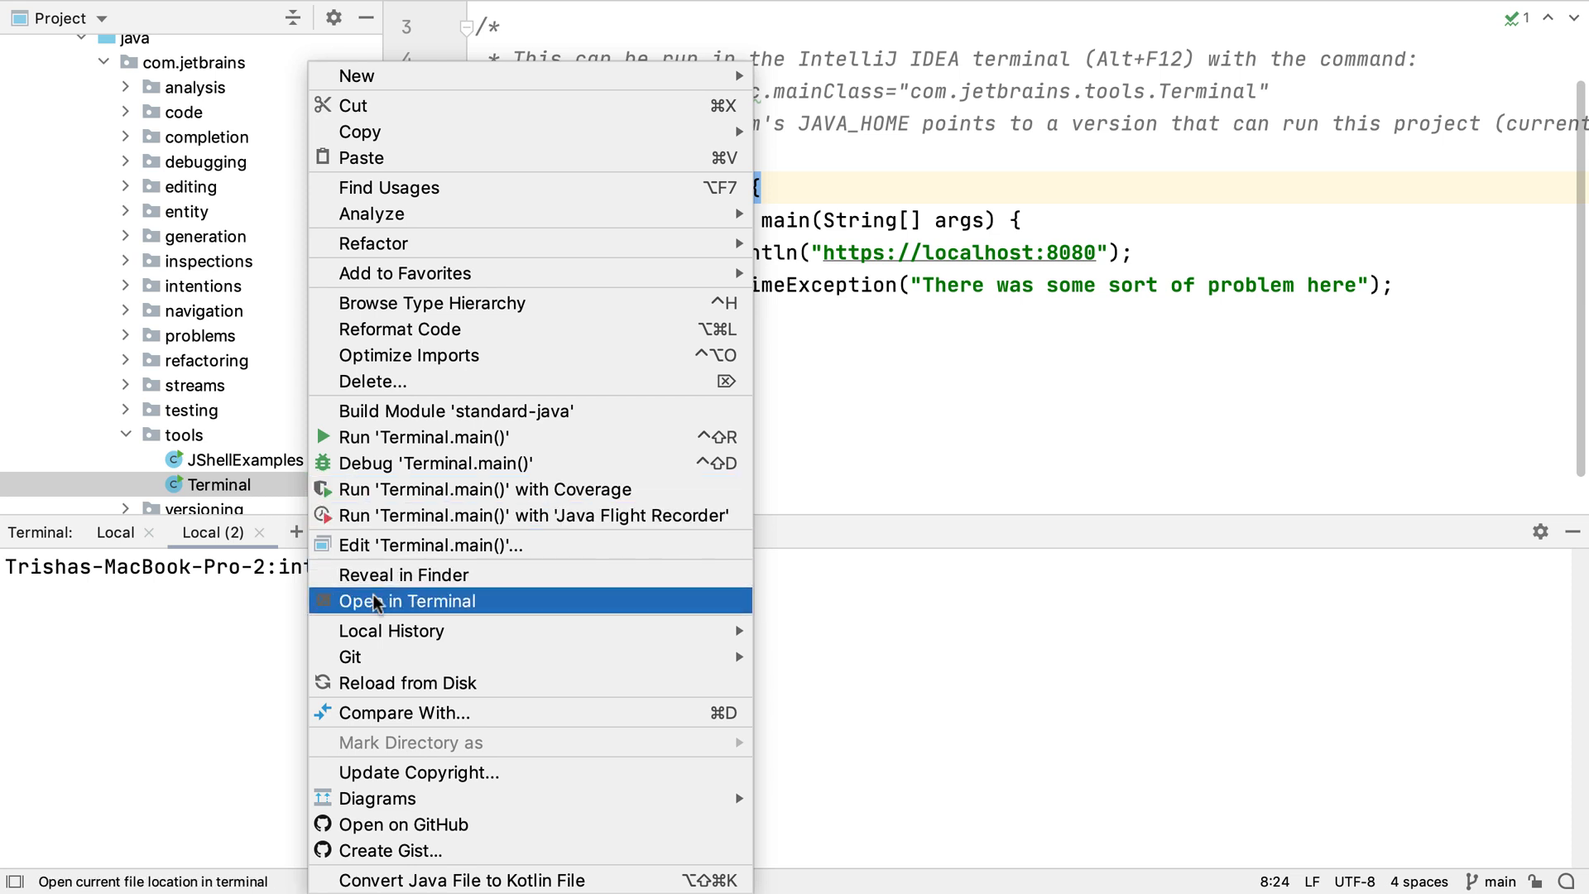
click(408, 600)
text(pwd)
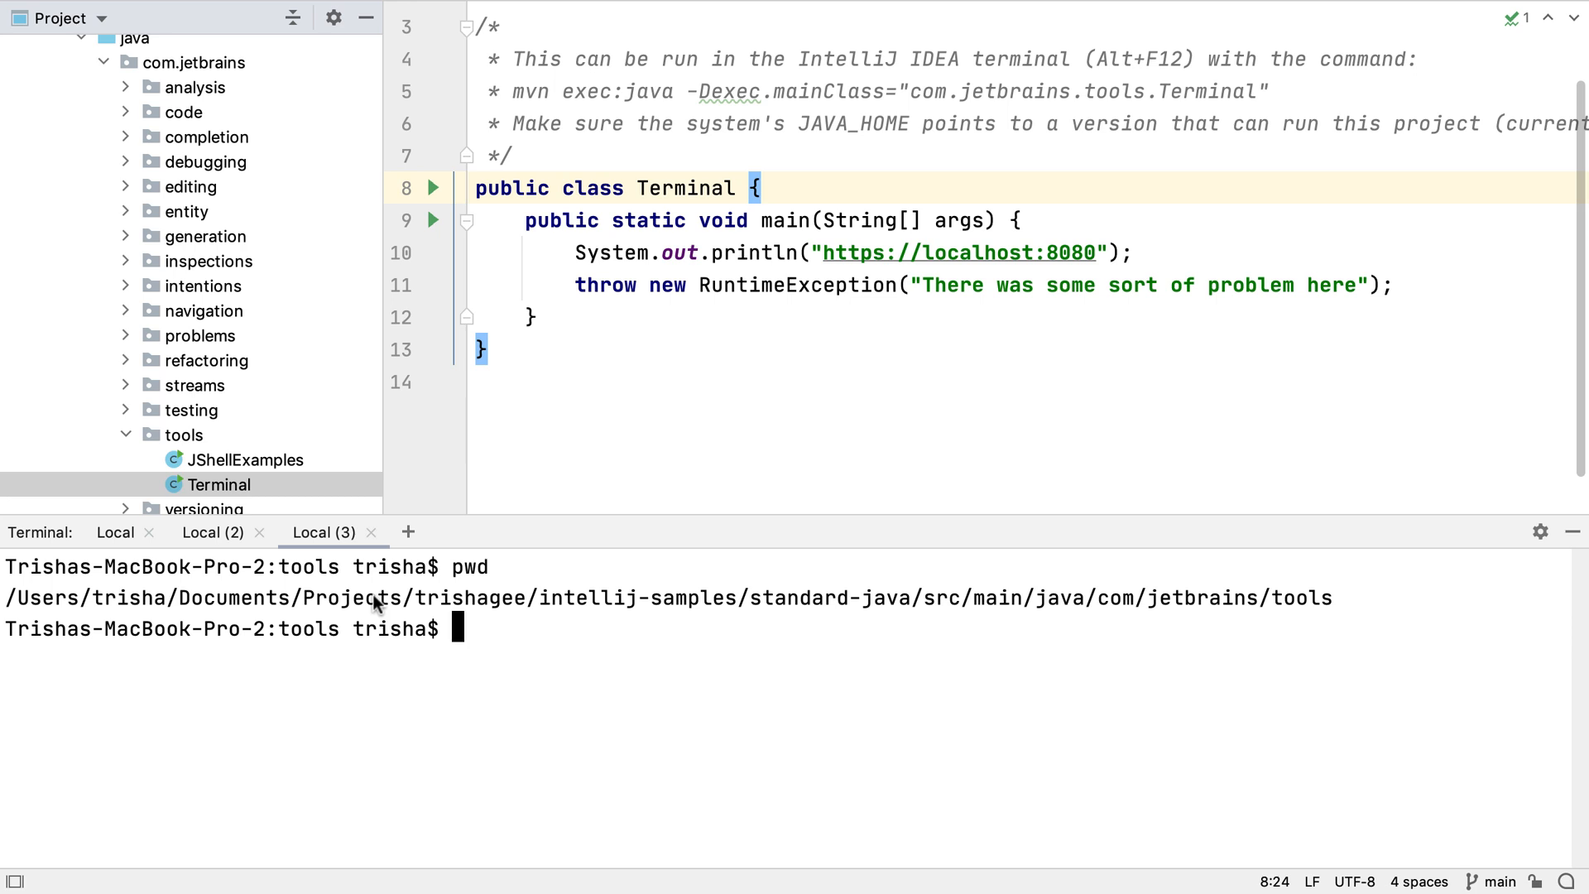
click(371, 533)
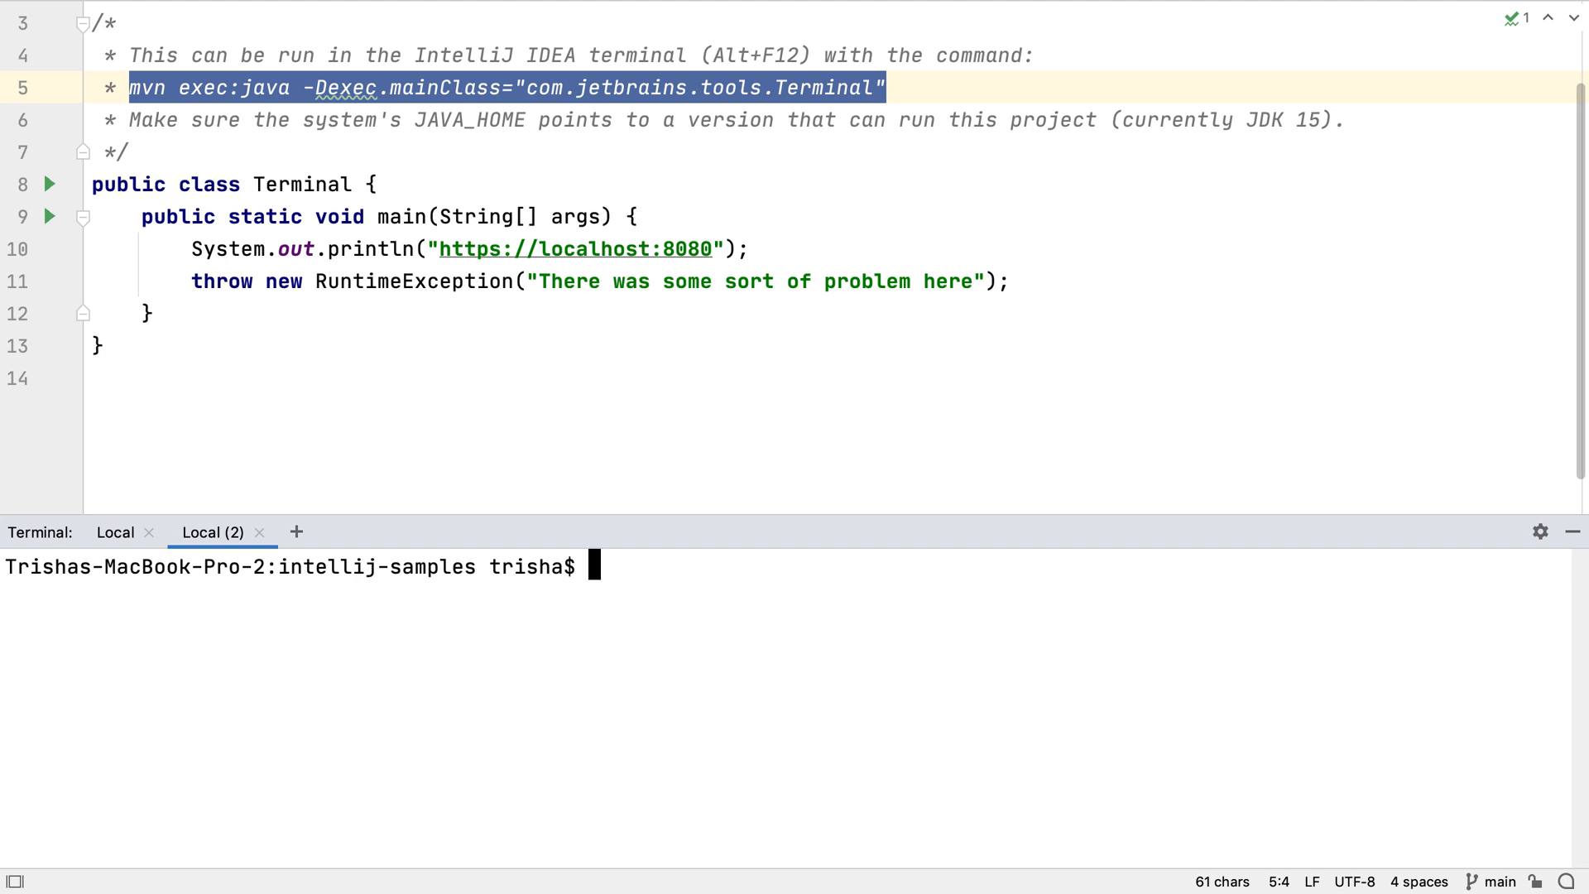
From standard-java, run the mvn exec:java Terminal command and jump to Terminal.java:11.
text(pwd)
text(cd)
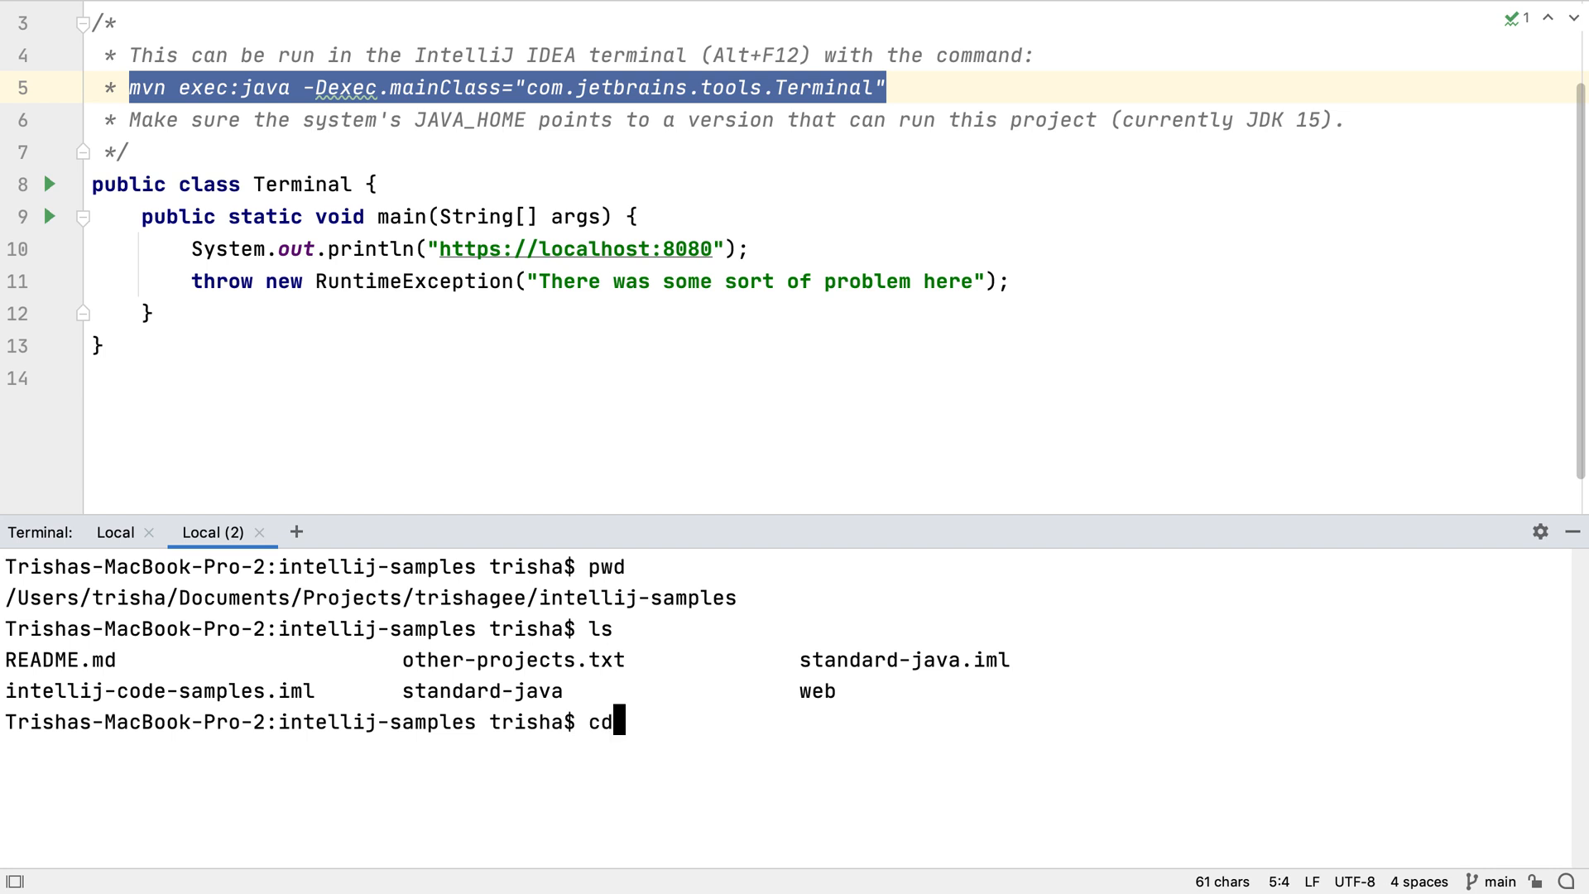
text(standard-java)
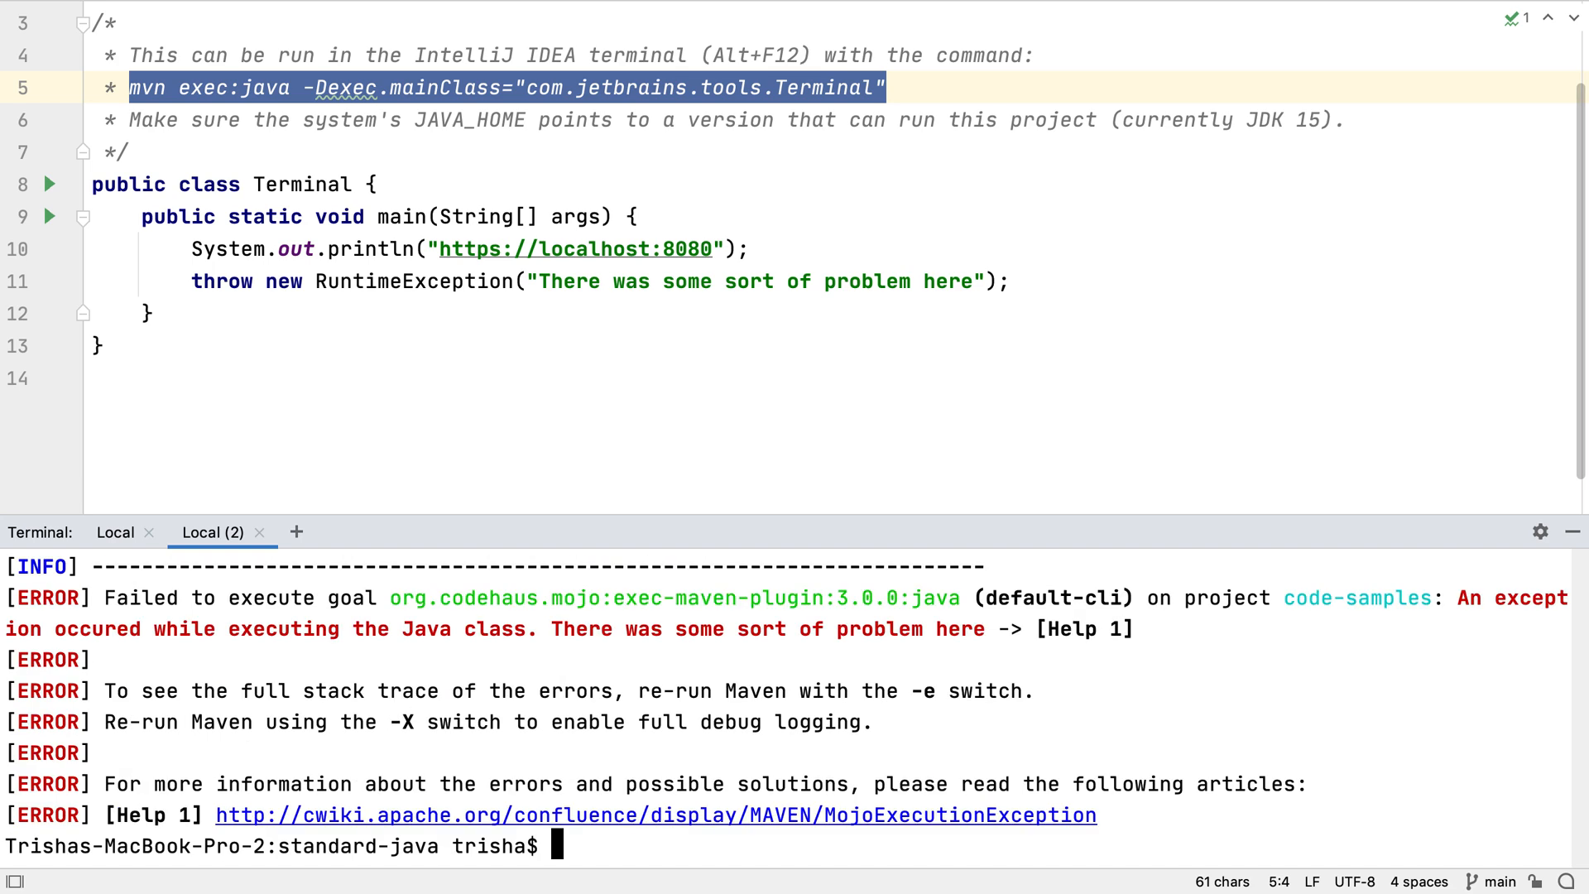
mouse_move(881, 832)
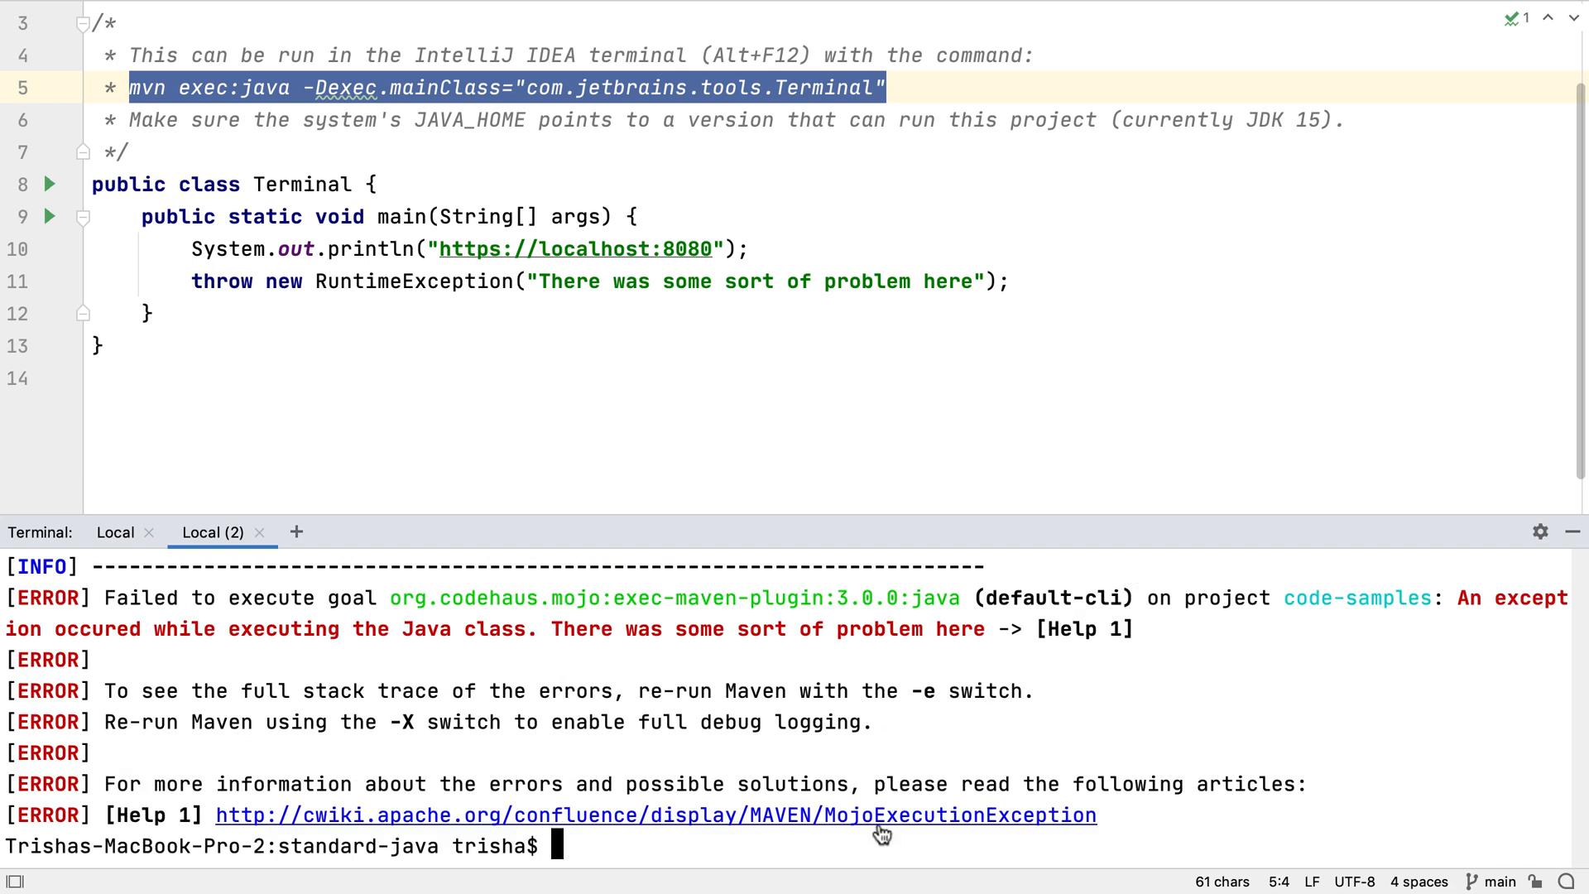
click(655, 815)
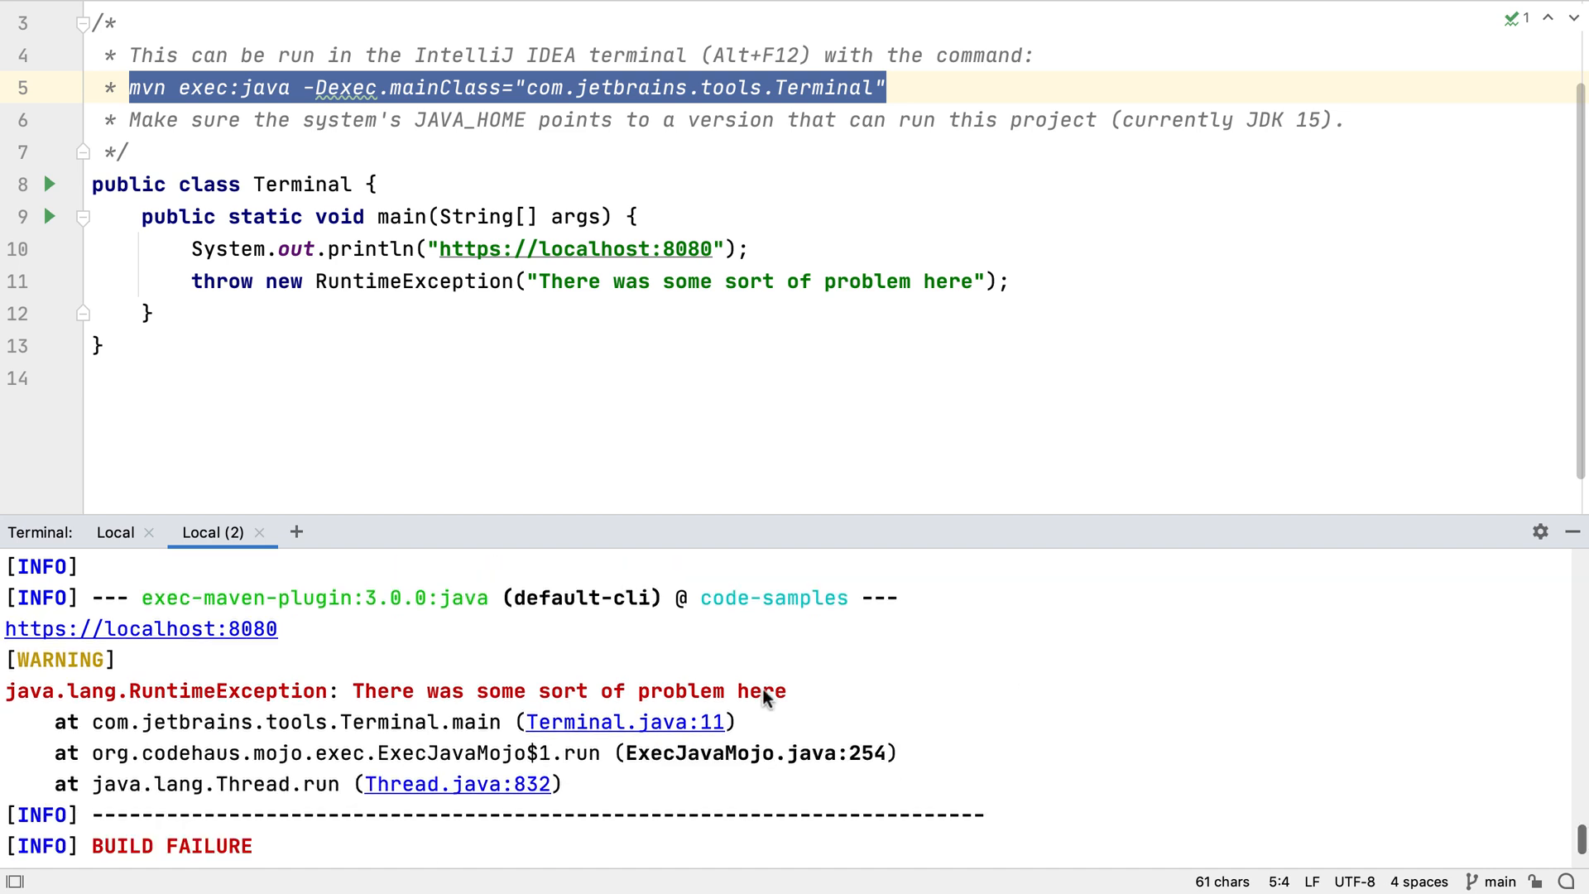
mouse_move(667, 732)
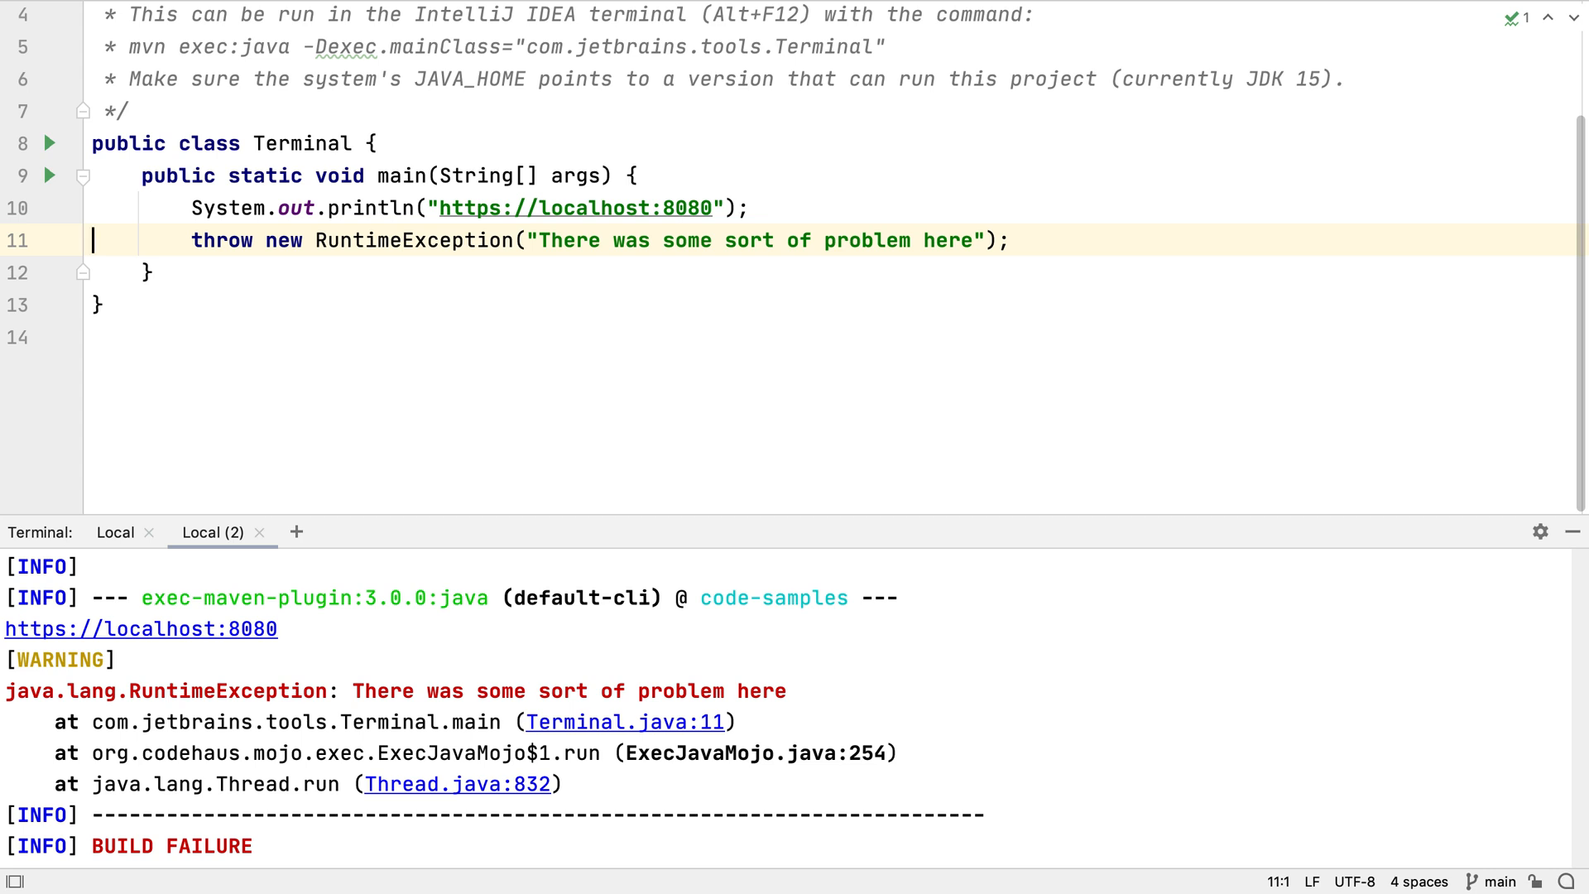
mouse_move(855, 349)
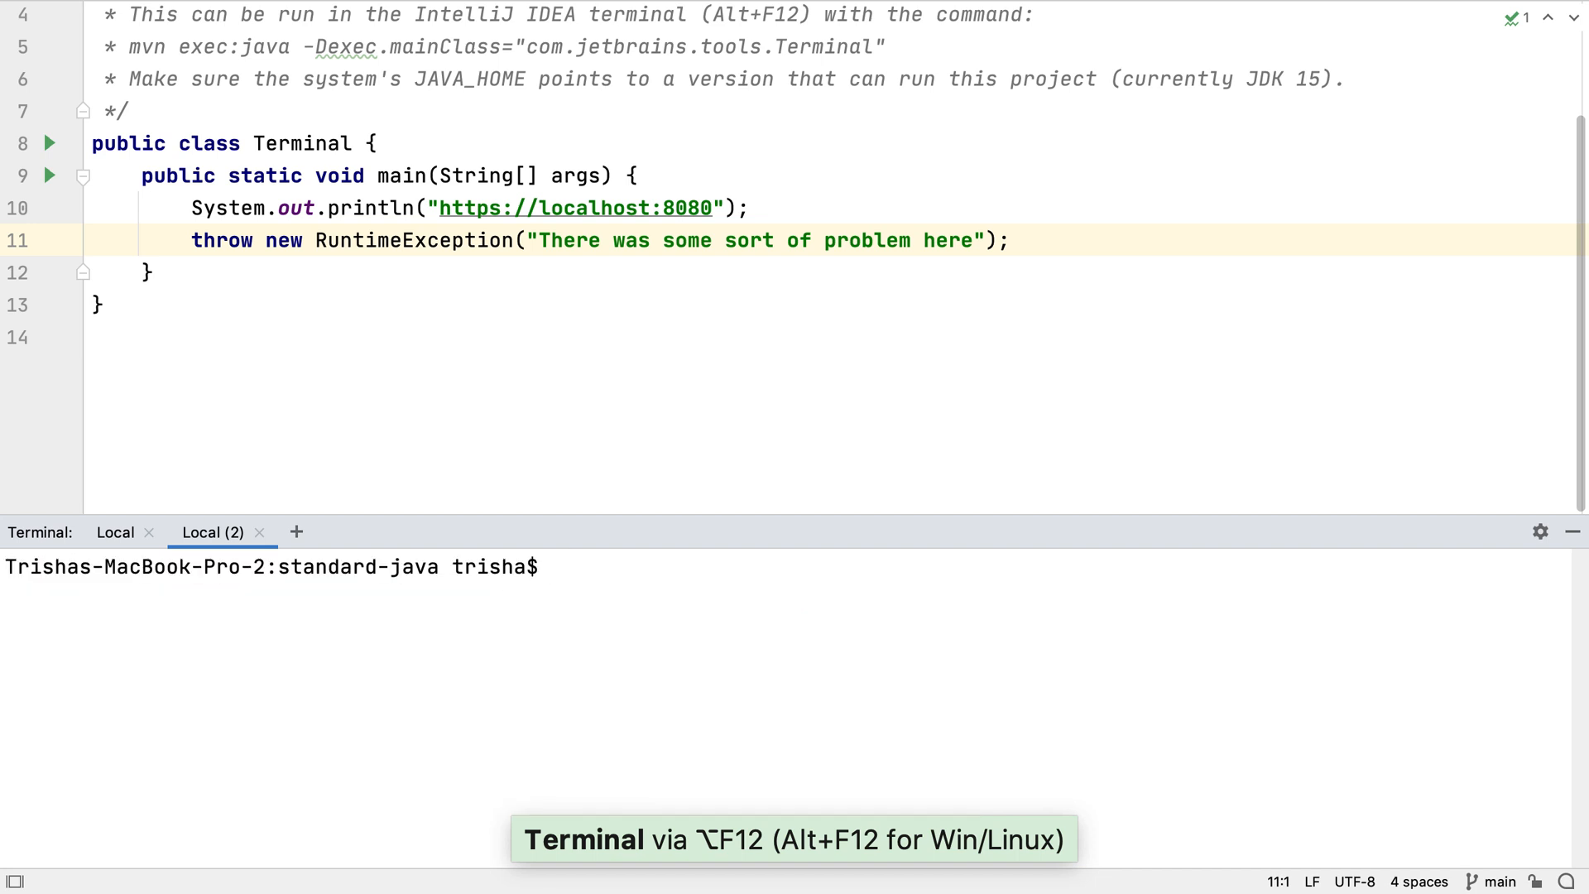
Run mvn clean in the standard-java terminal, deleting the target folder.
text(mvn)
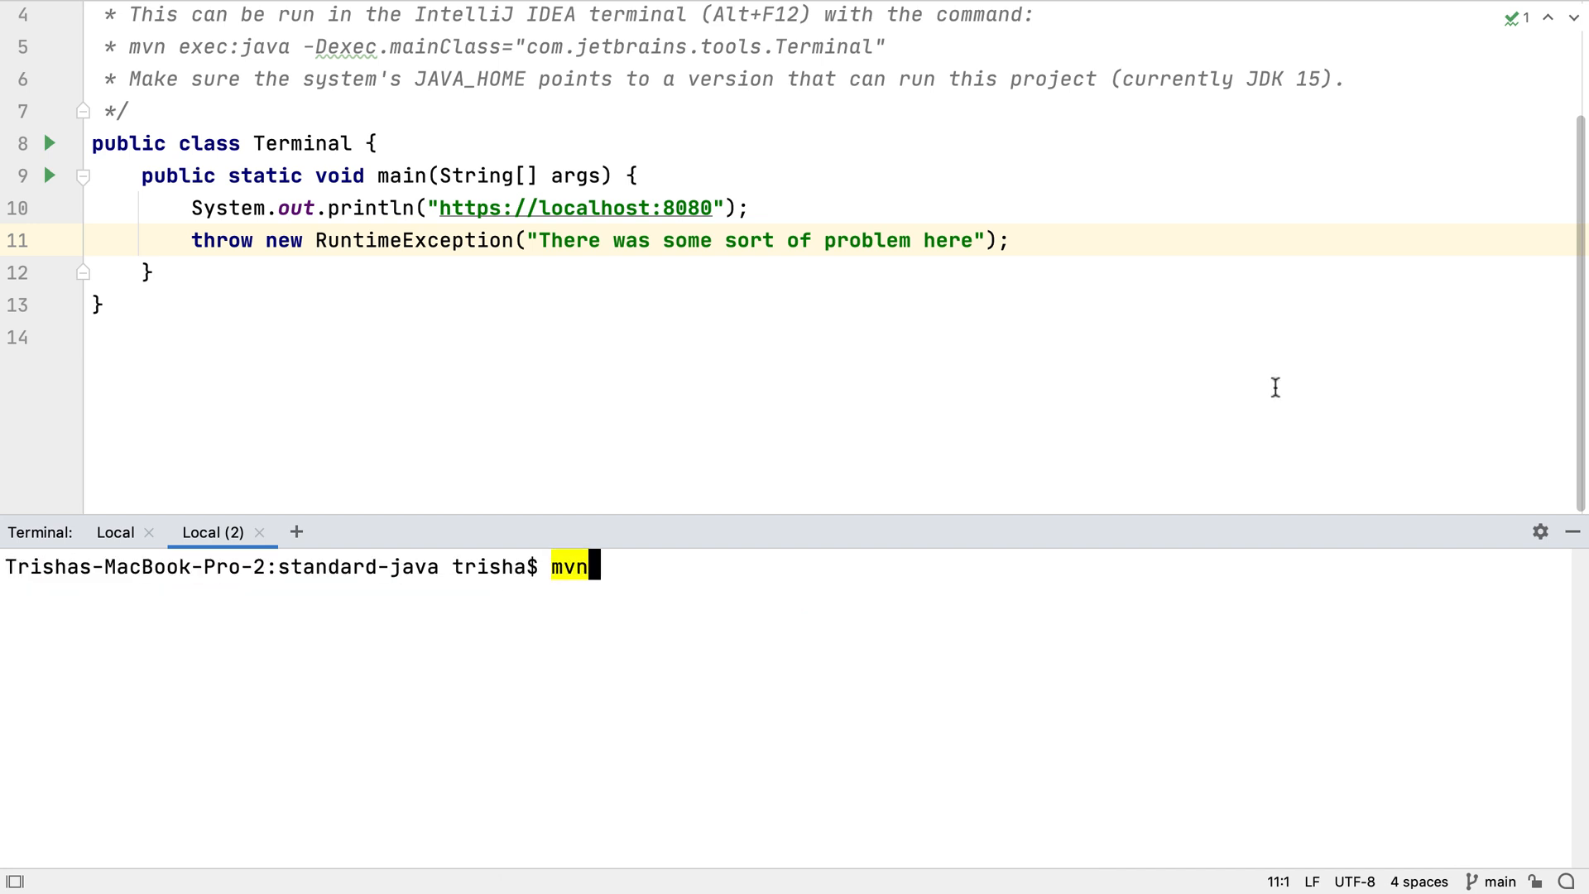
text(clean)
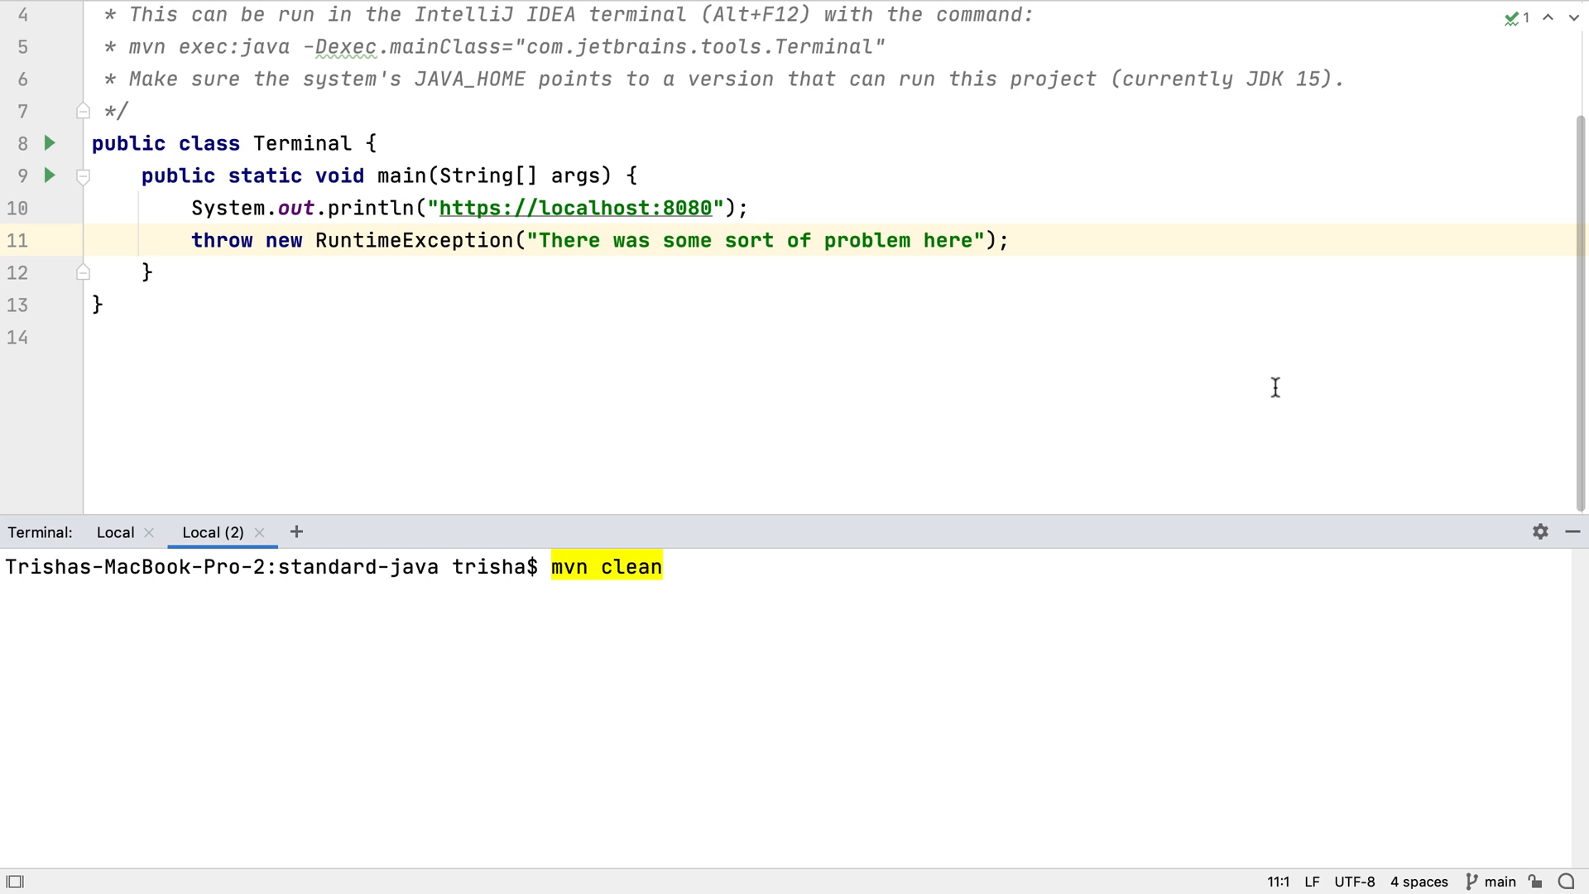
key(enter)
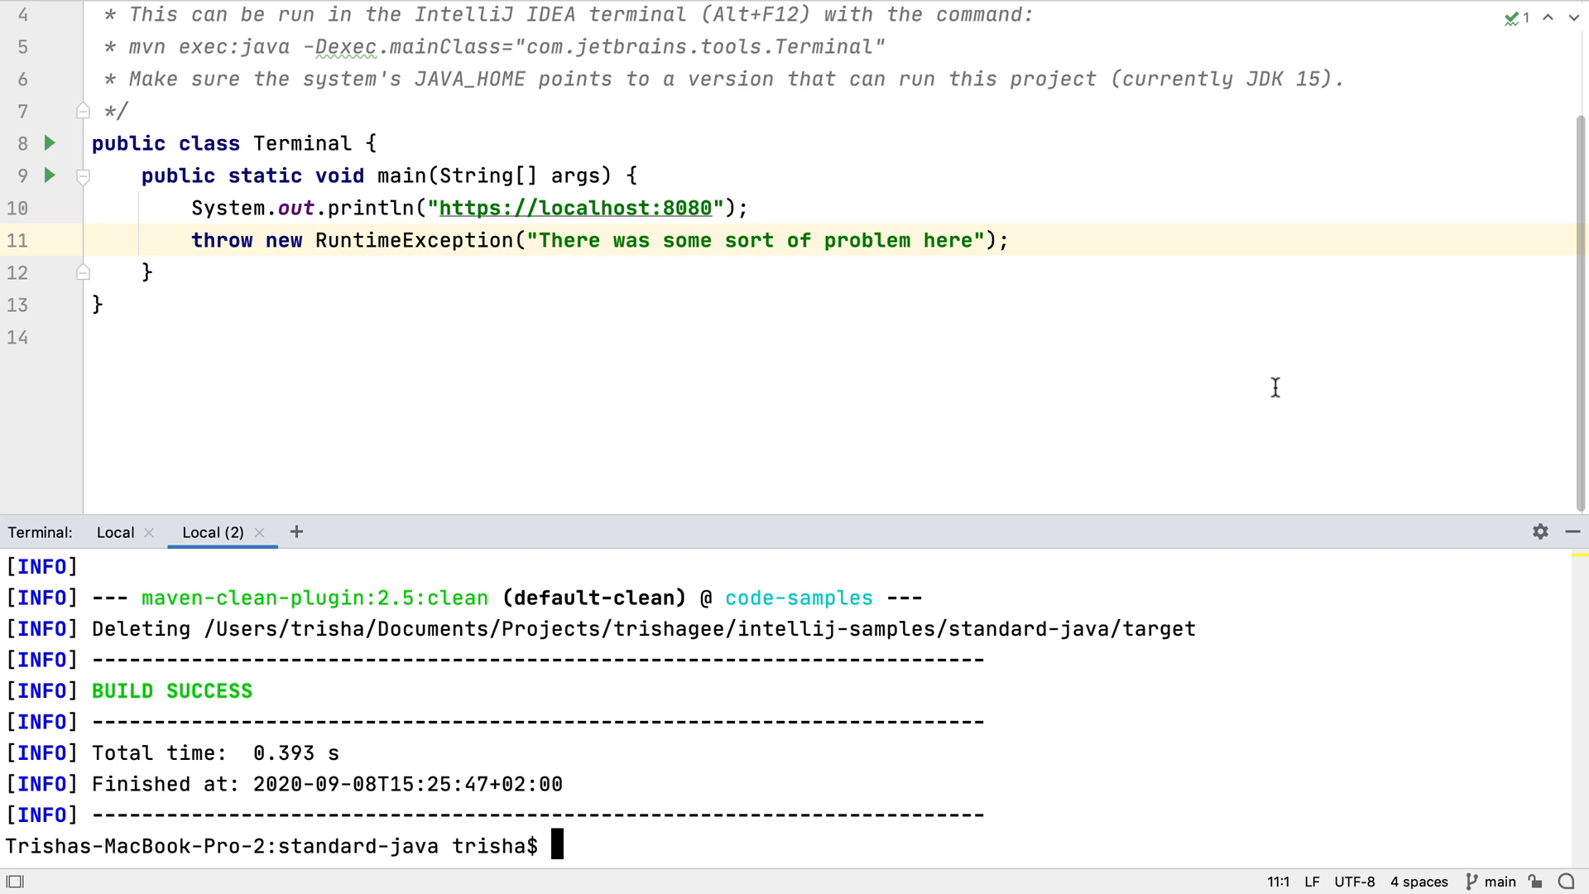
Clear the terminal and retype mvn clean to show it highlighted.
text(mvn clean)
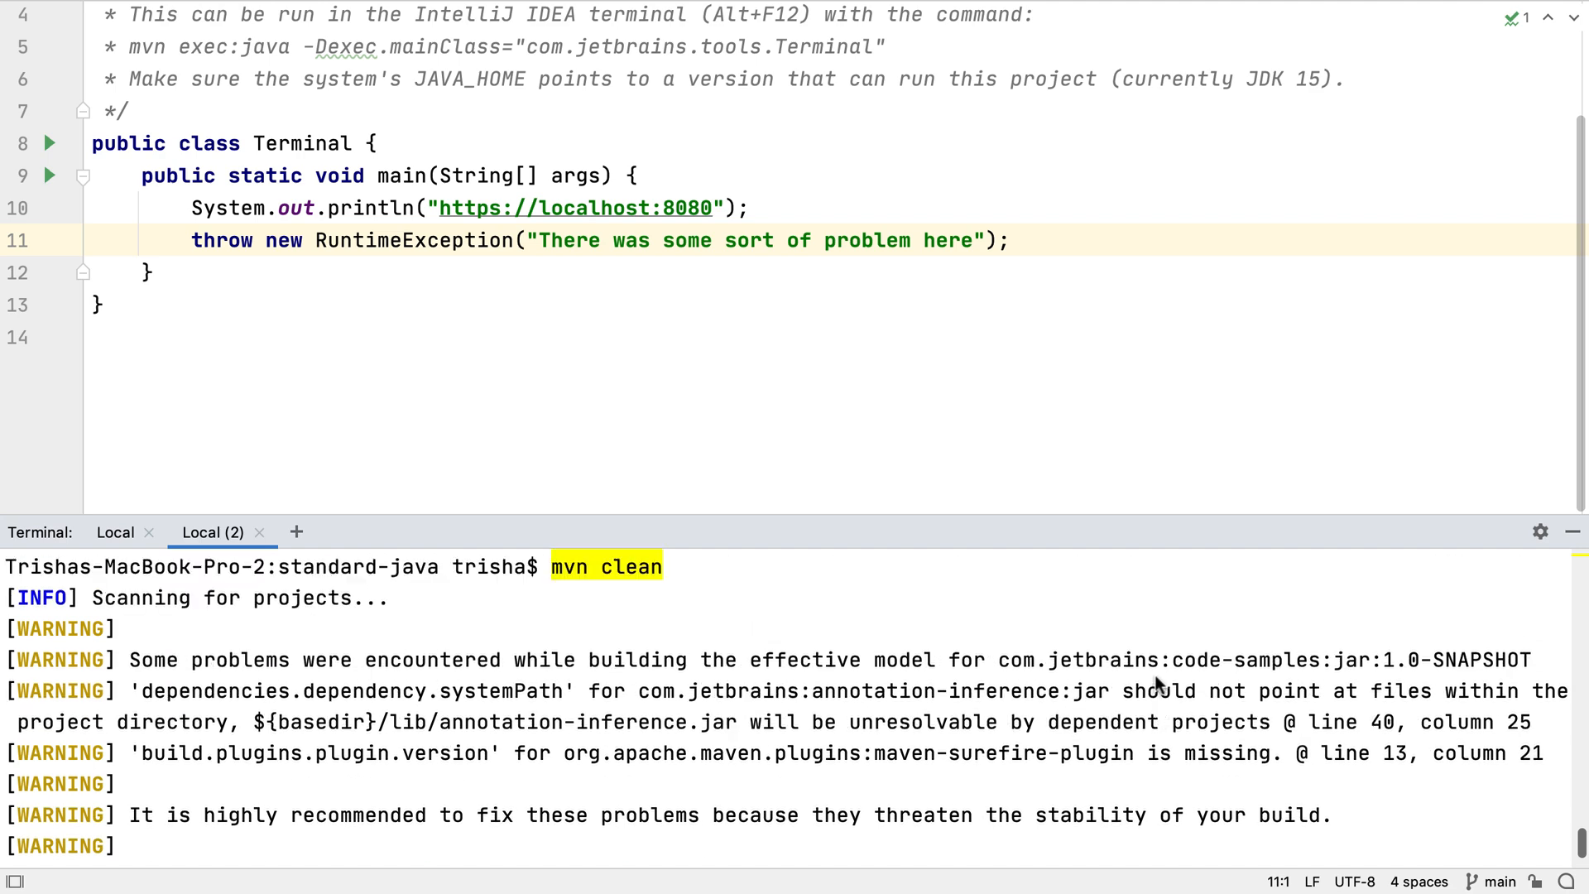
text(clear)
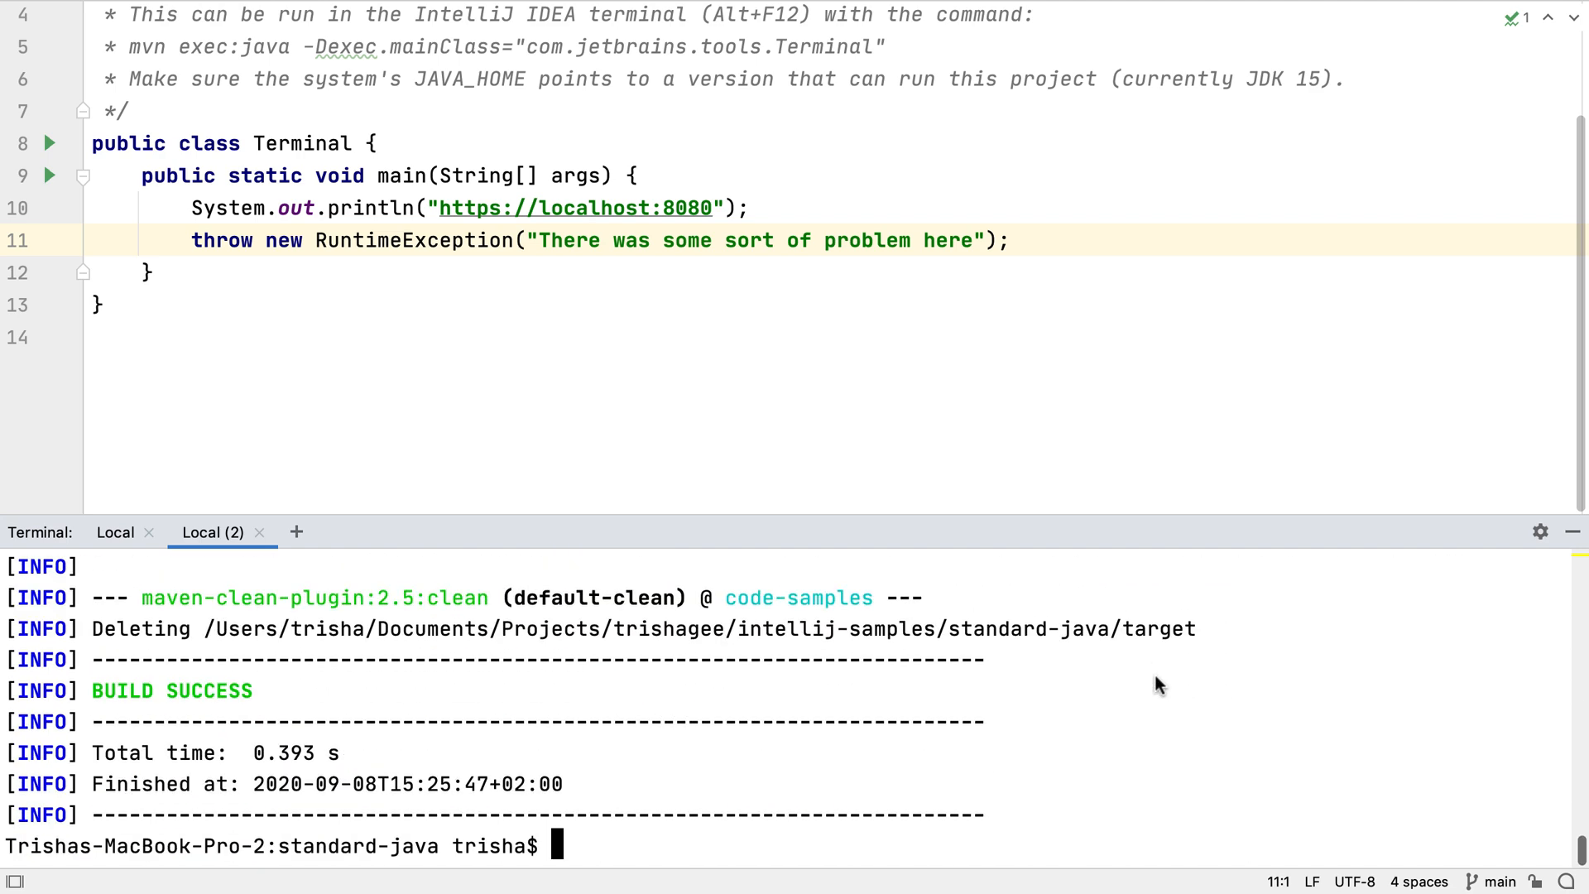
text(mvn)
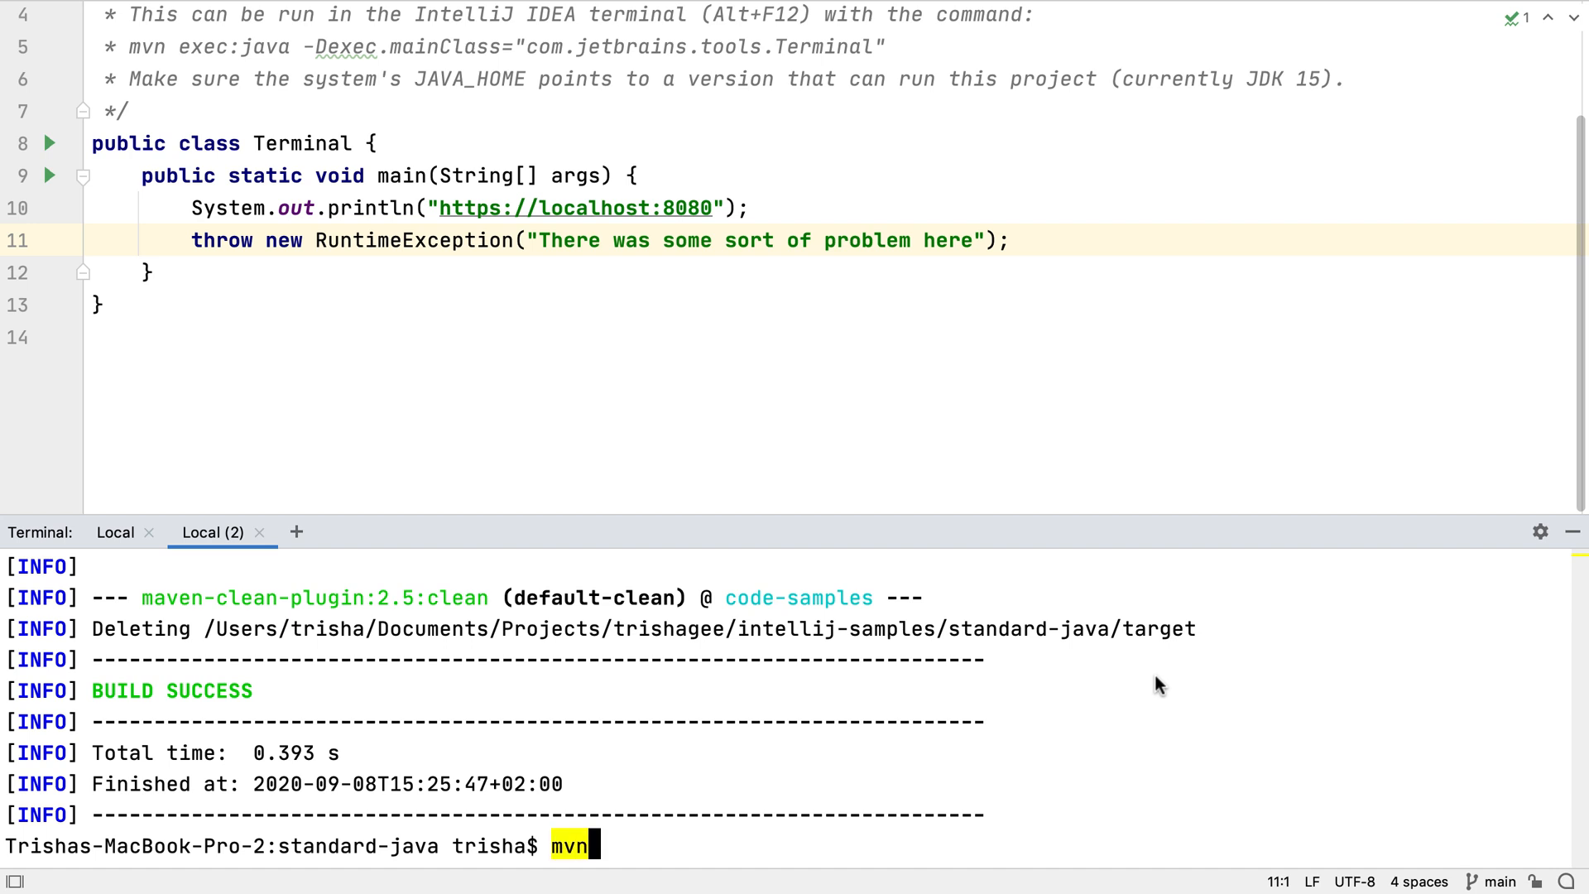
text(clean)
text(git)
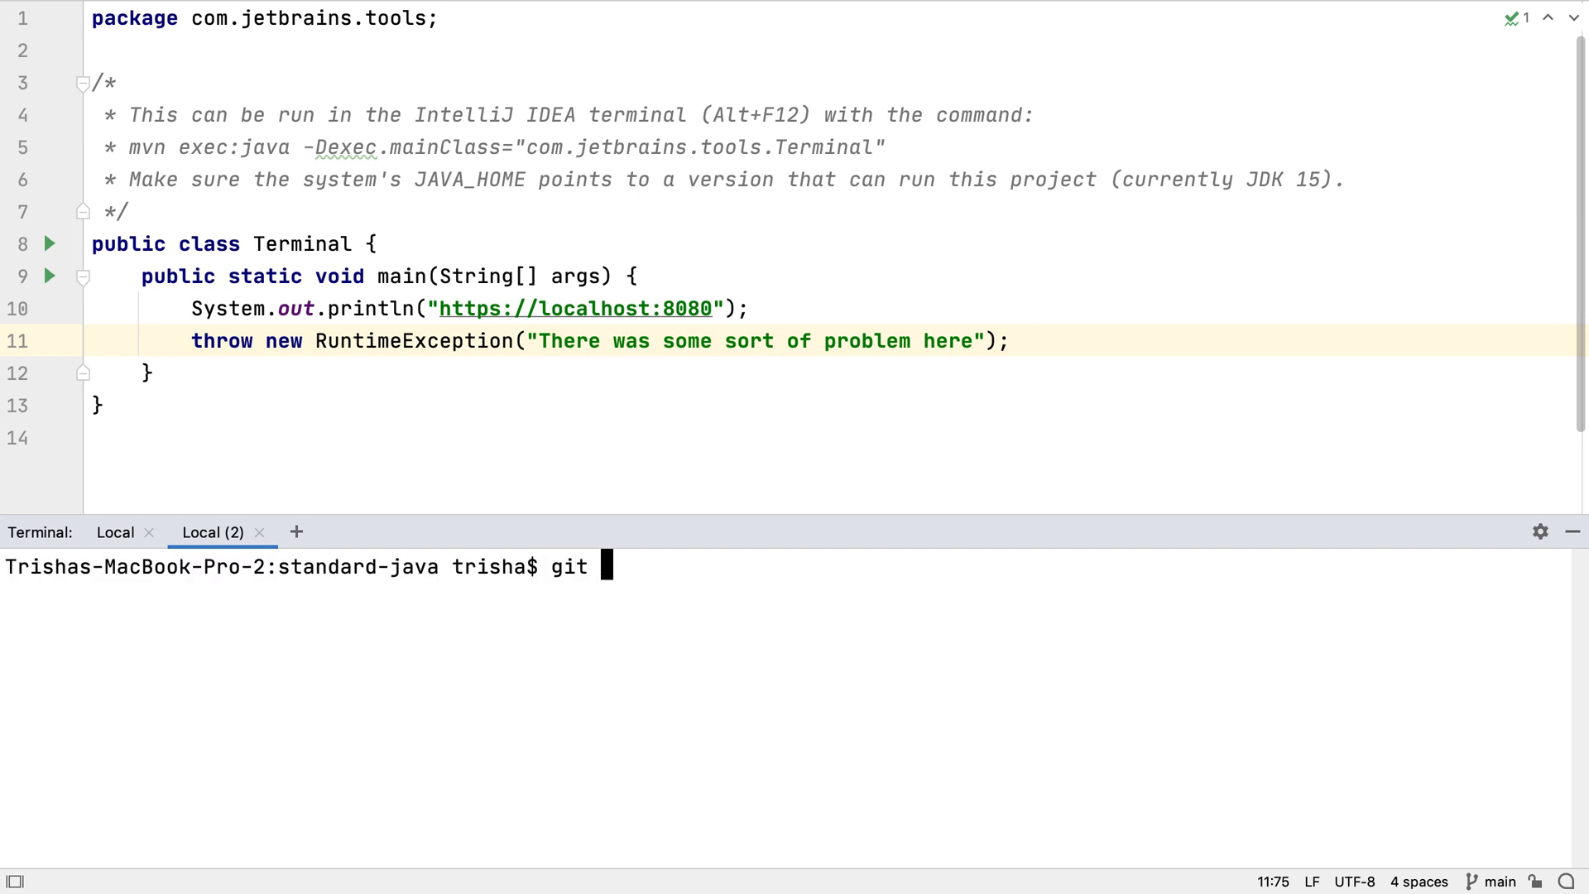
Run git log through the IDE so the Git Log window lists intellij-samples commits.
text(log)
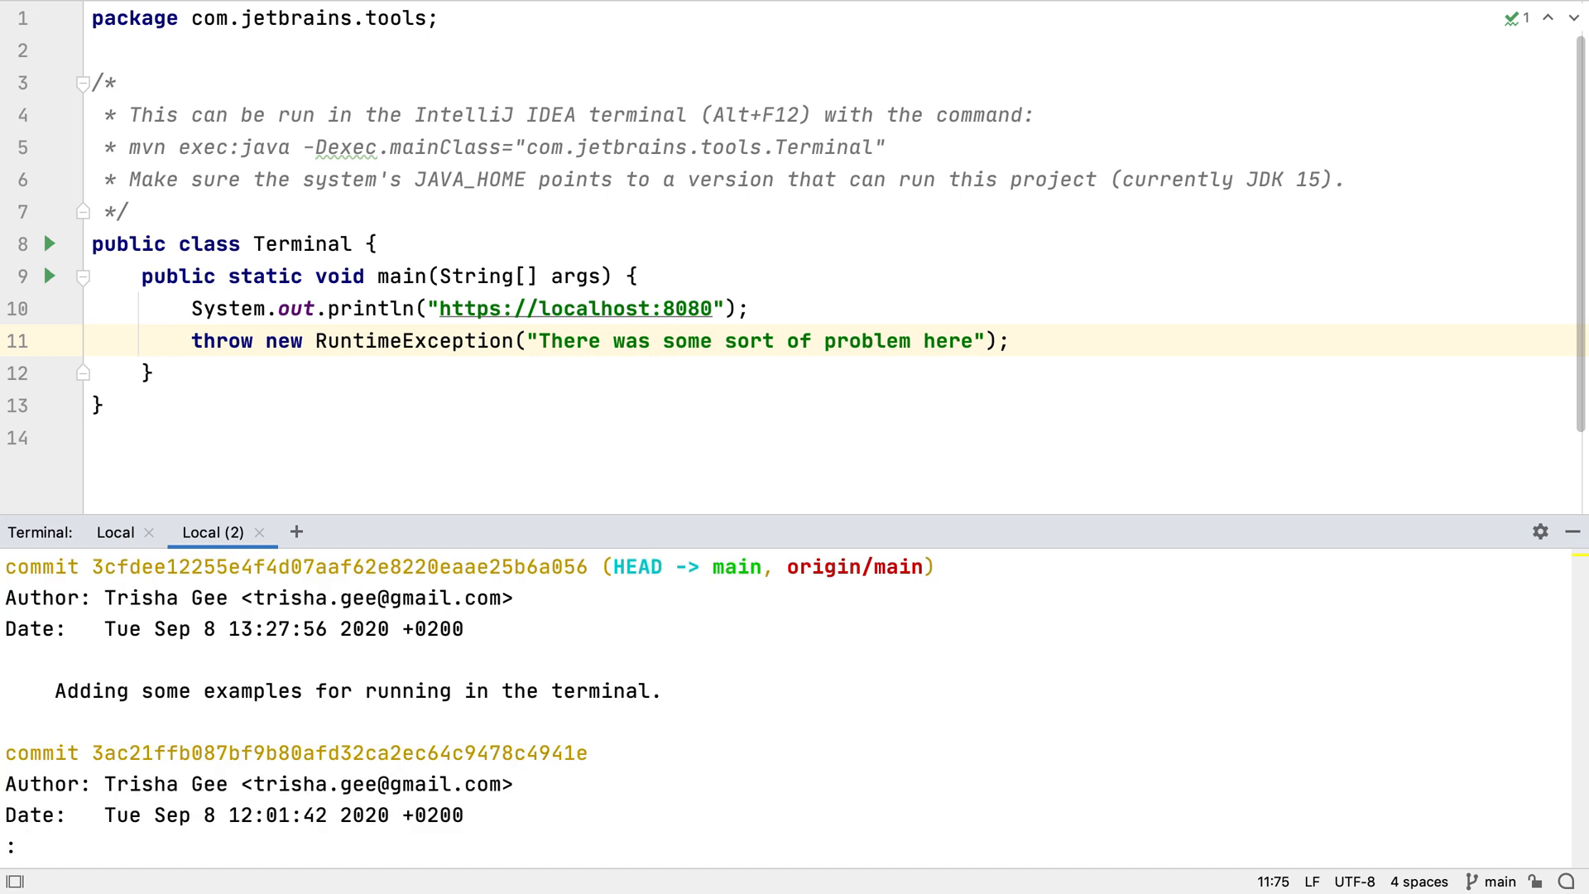
text(git lo)
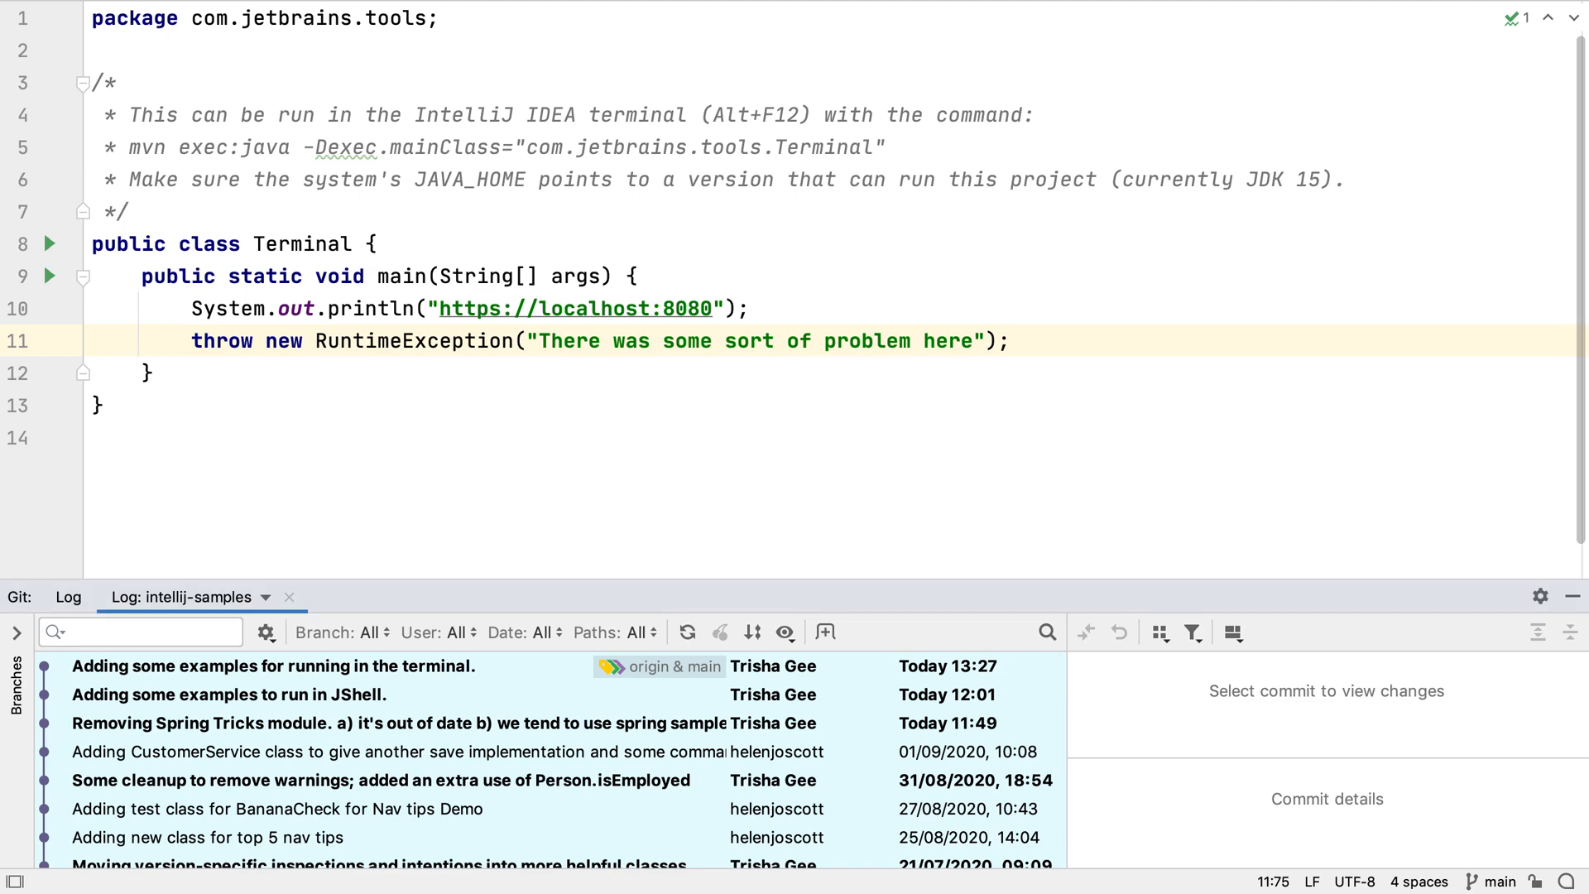
scroll(down, 3)
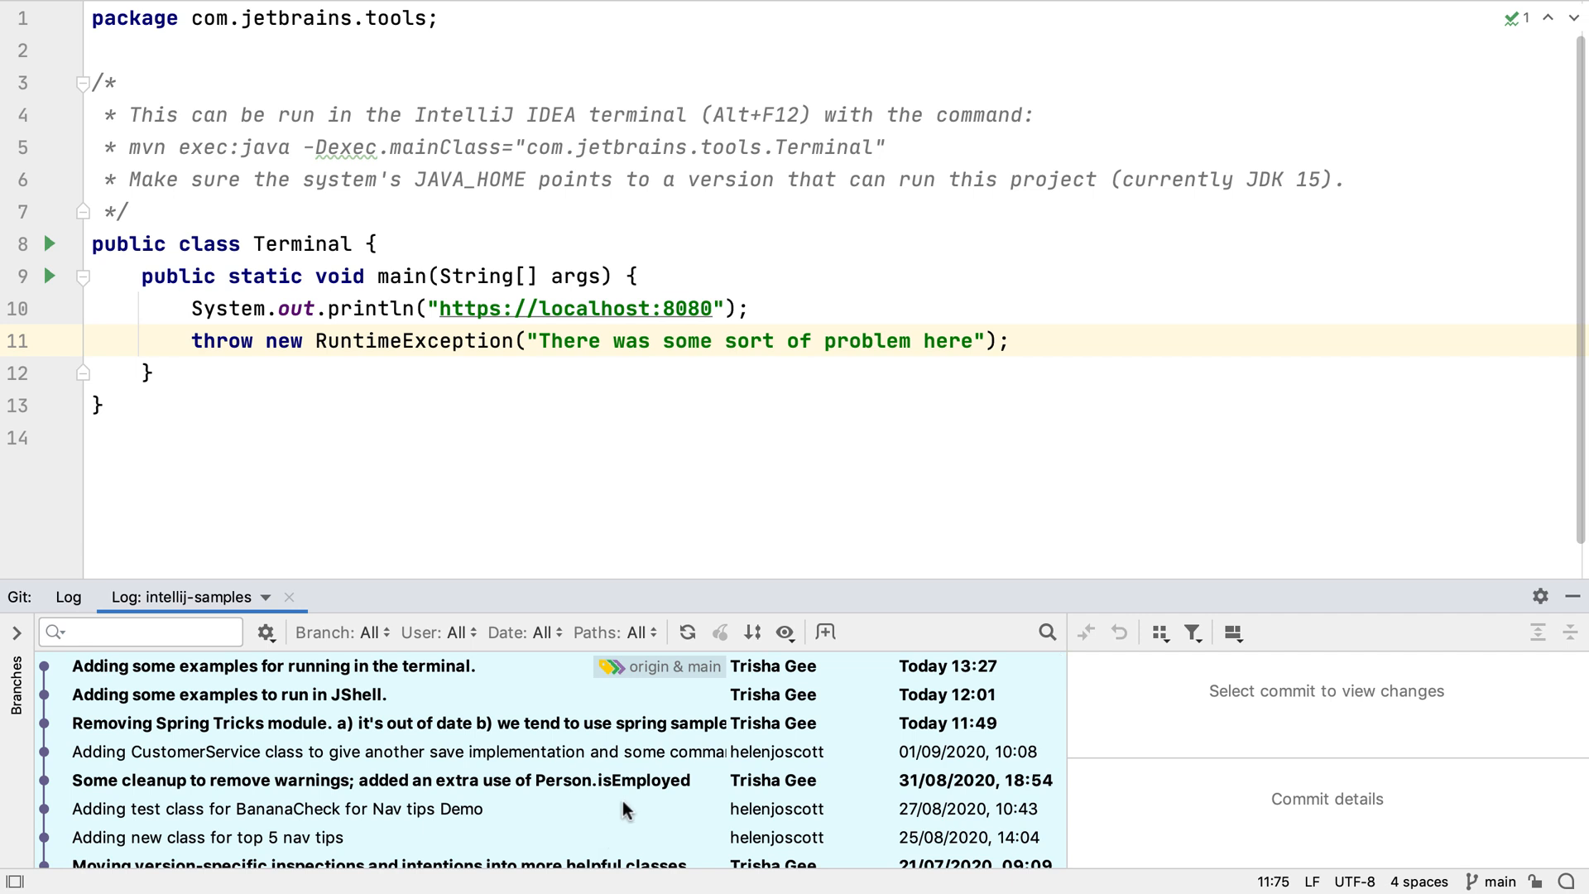
mouse_move(636, 789)
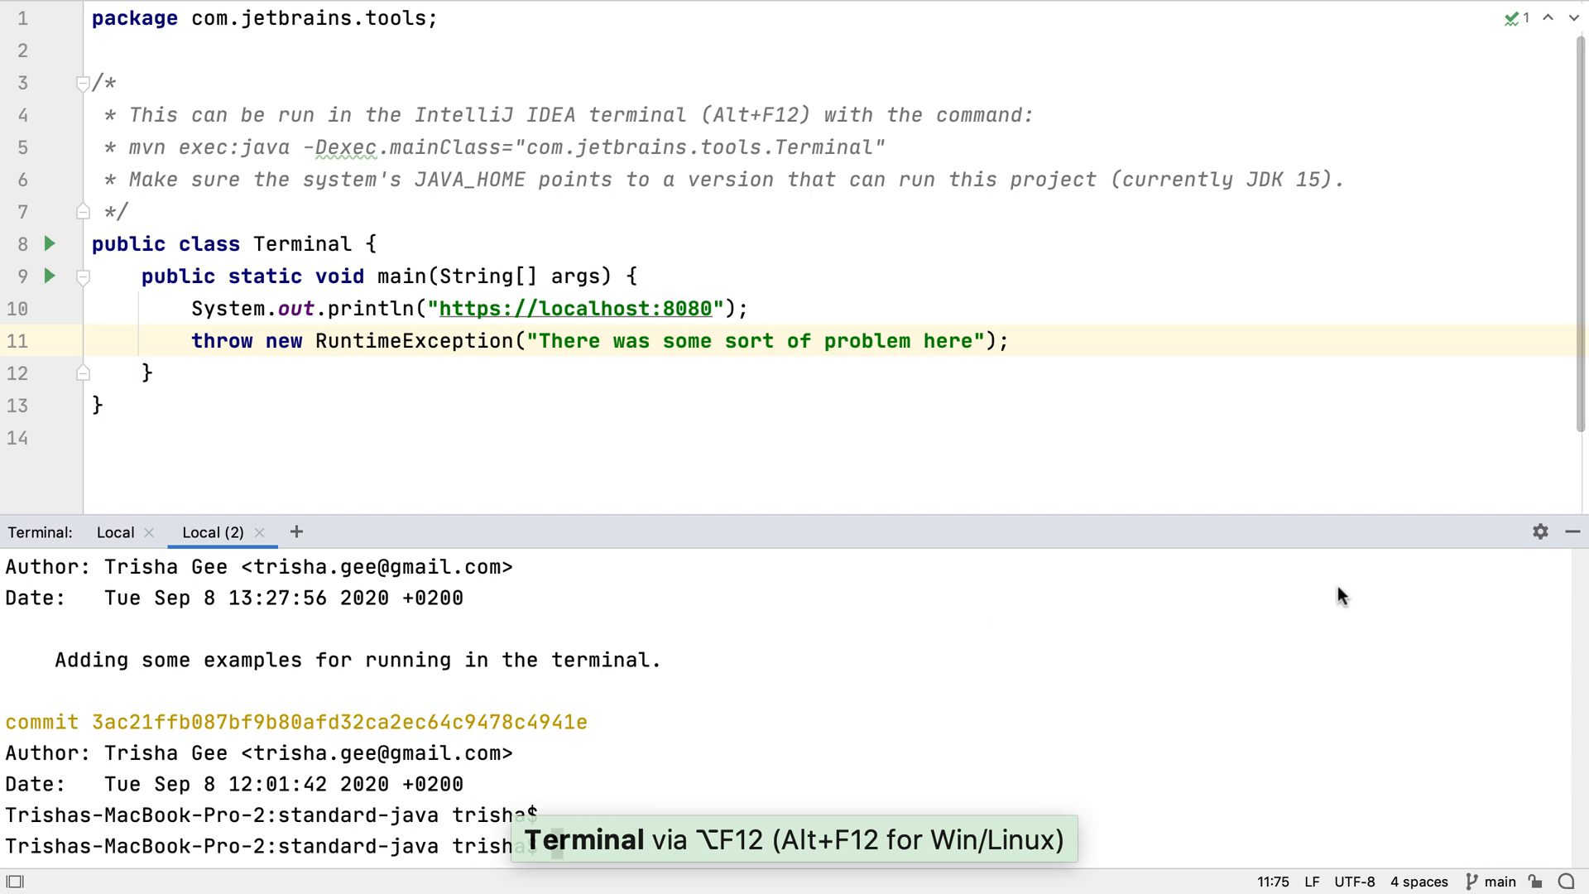
Confirm Run Commands using IDE is checked, then echo $JAVA_HOME showing the JDK 15 path.
click(1539, 531)
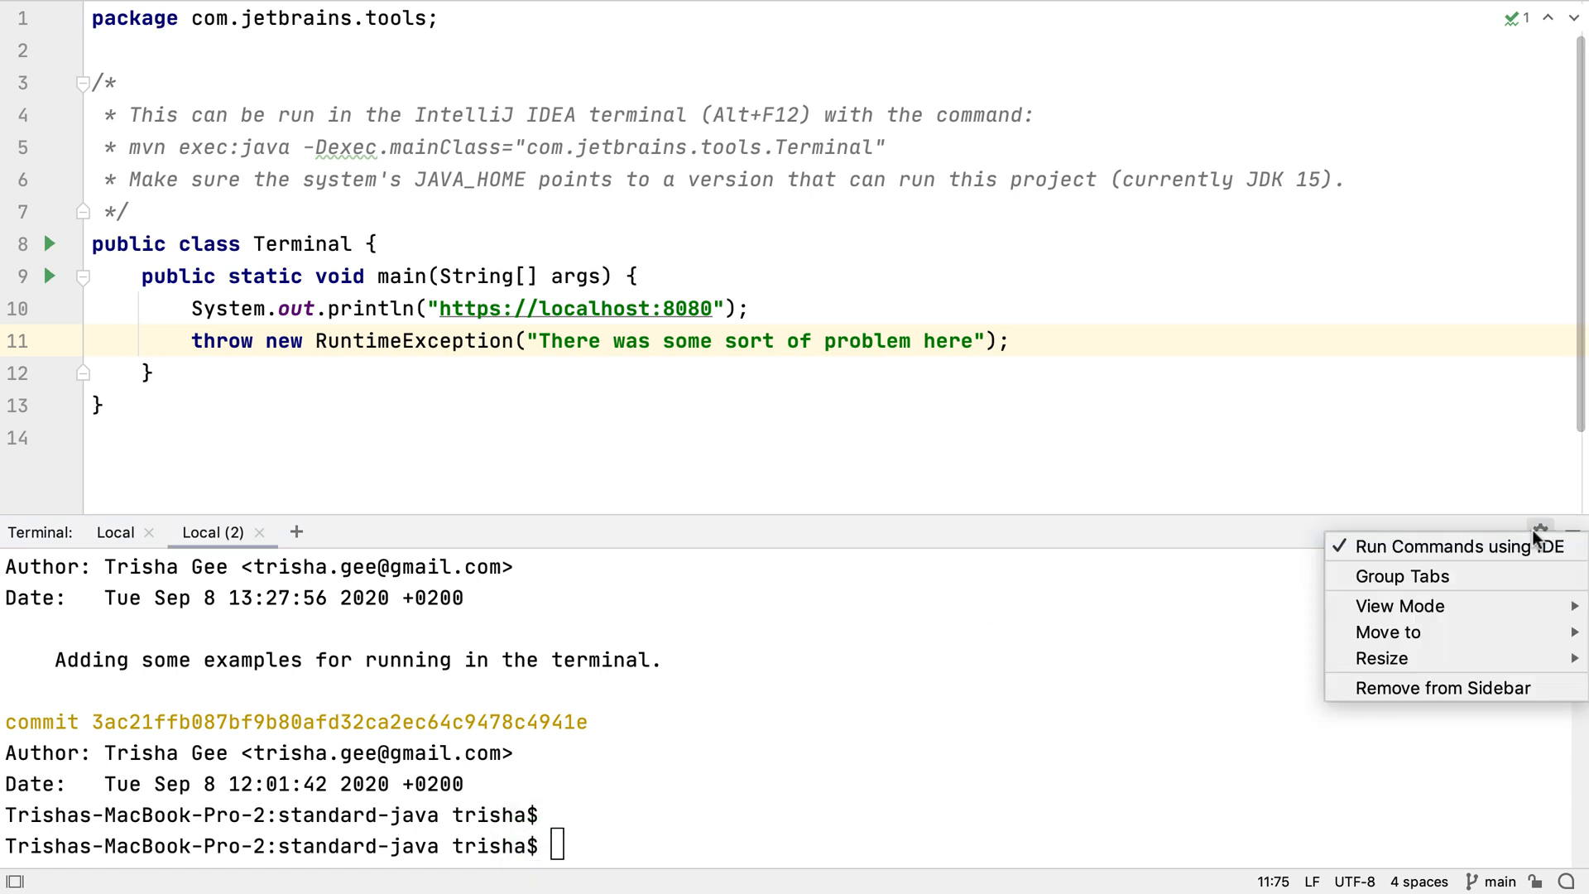
mouse_move(1454, 546)
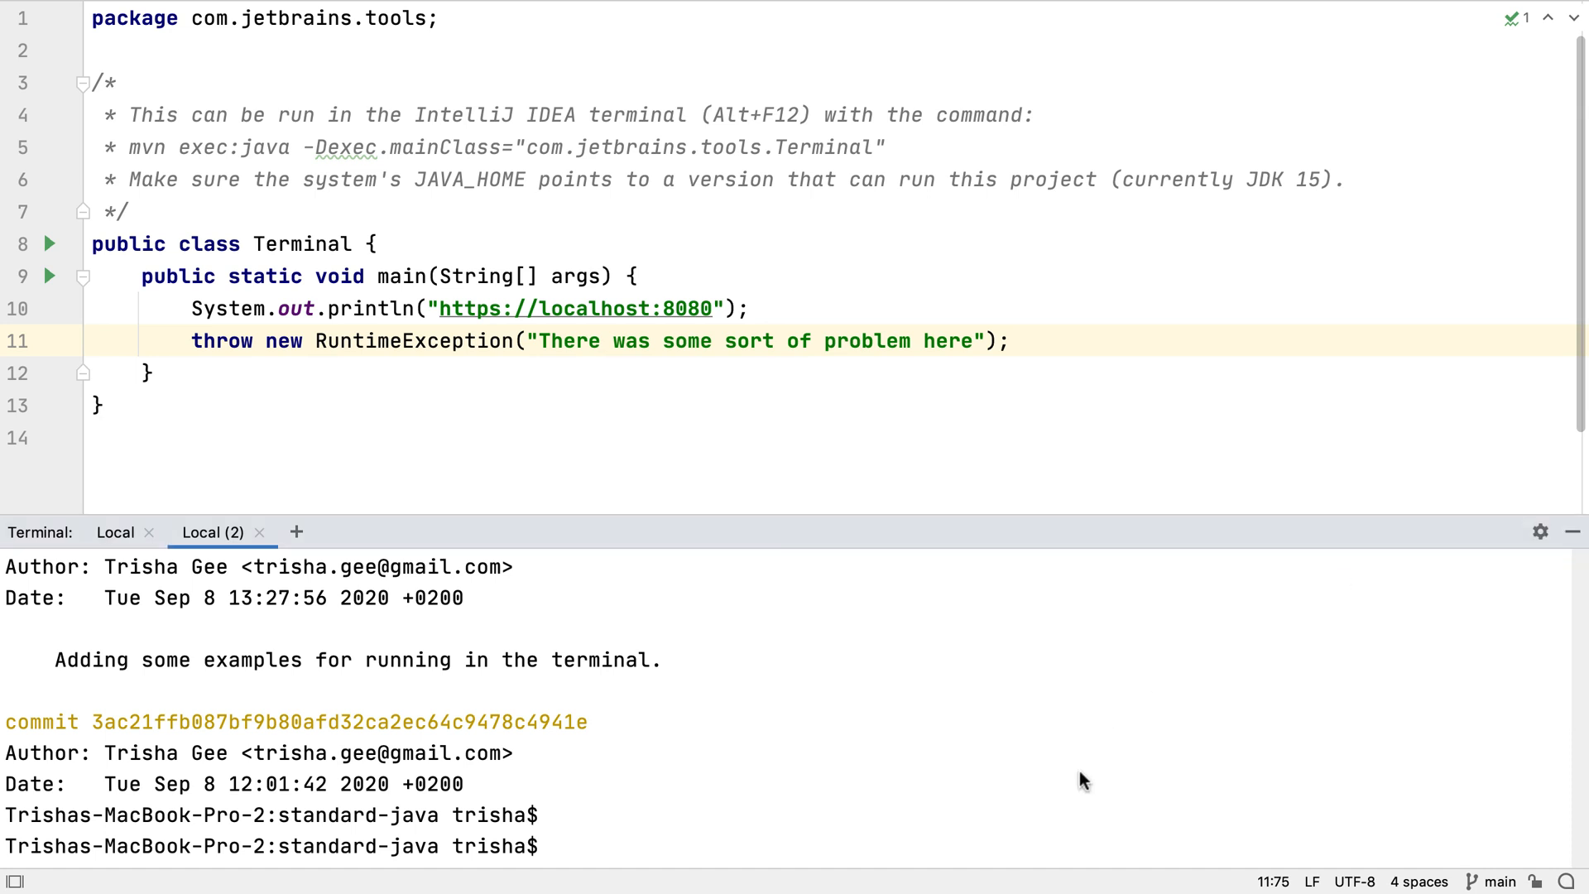
text(git log)
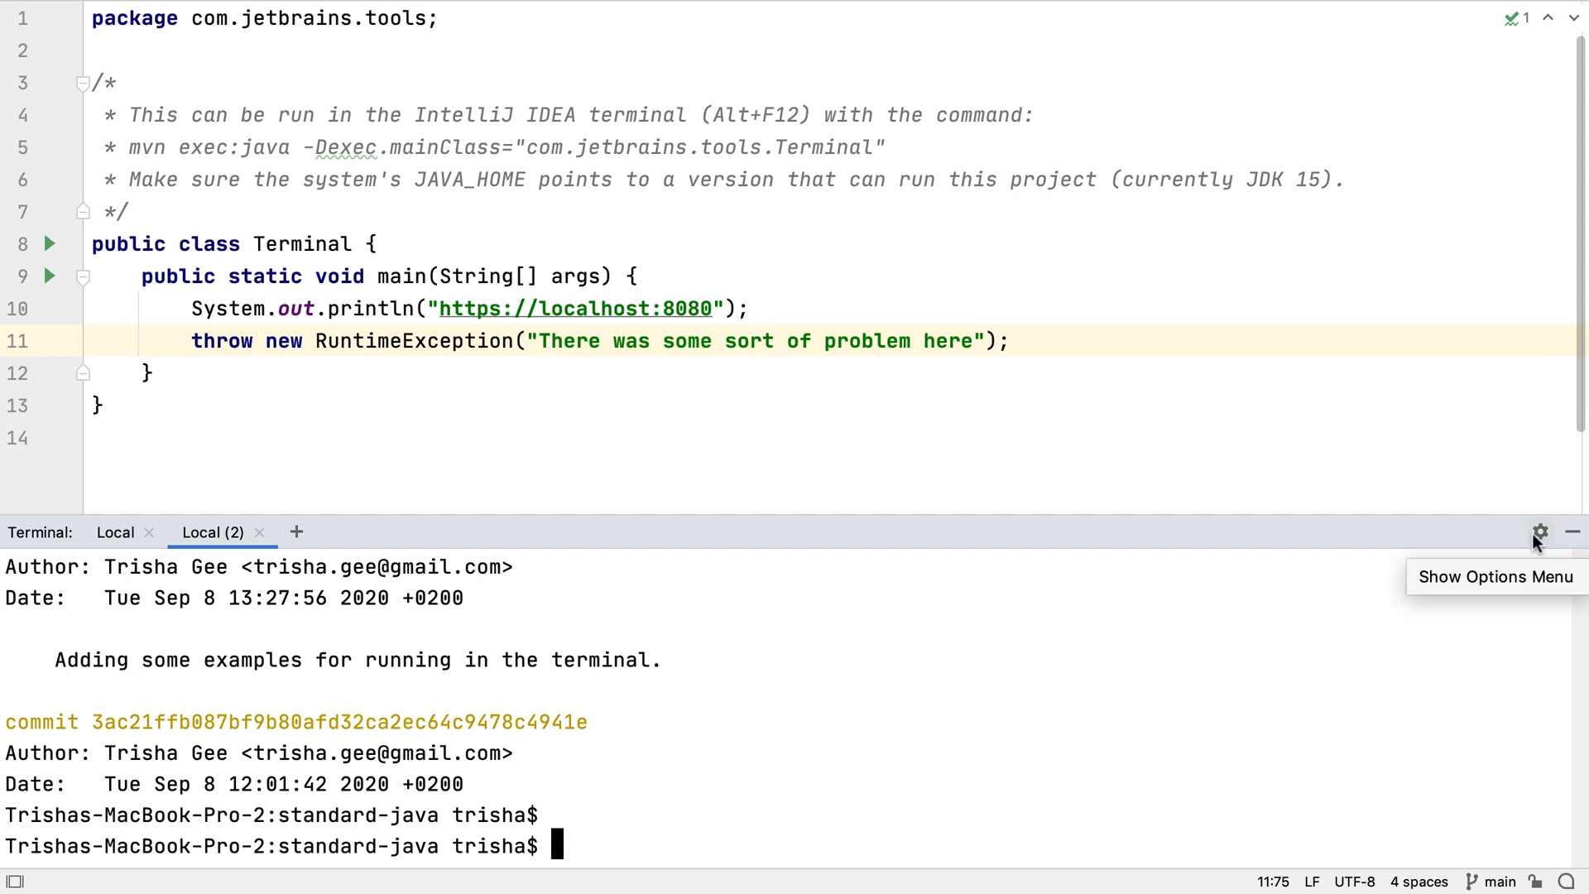
mouse_move(1458, 564)
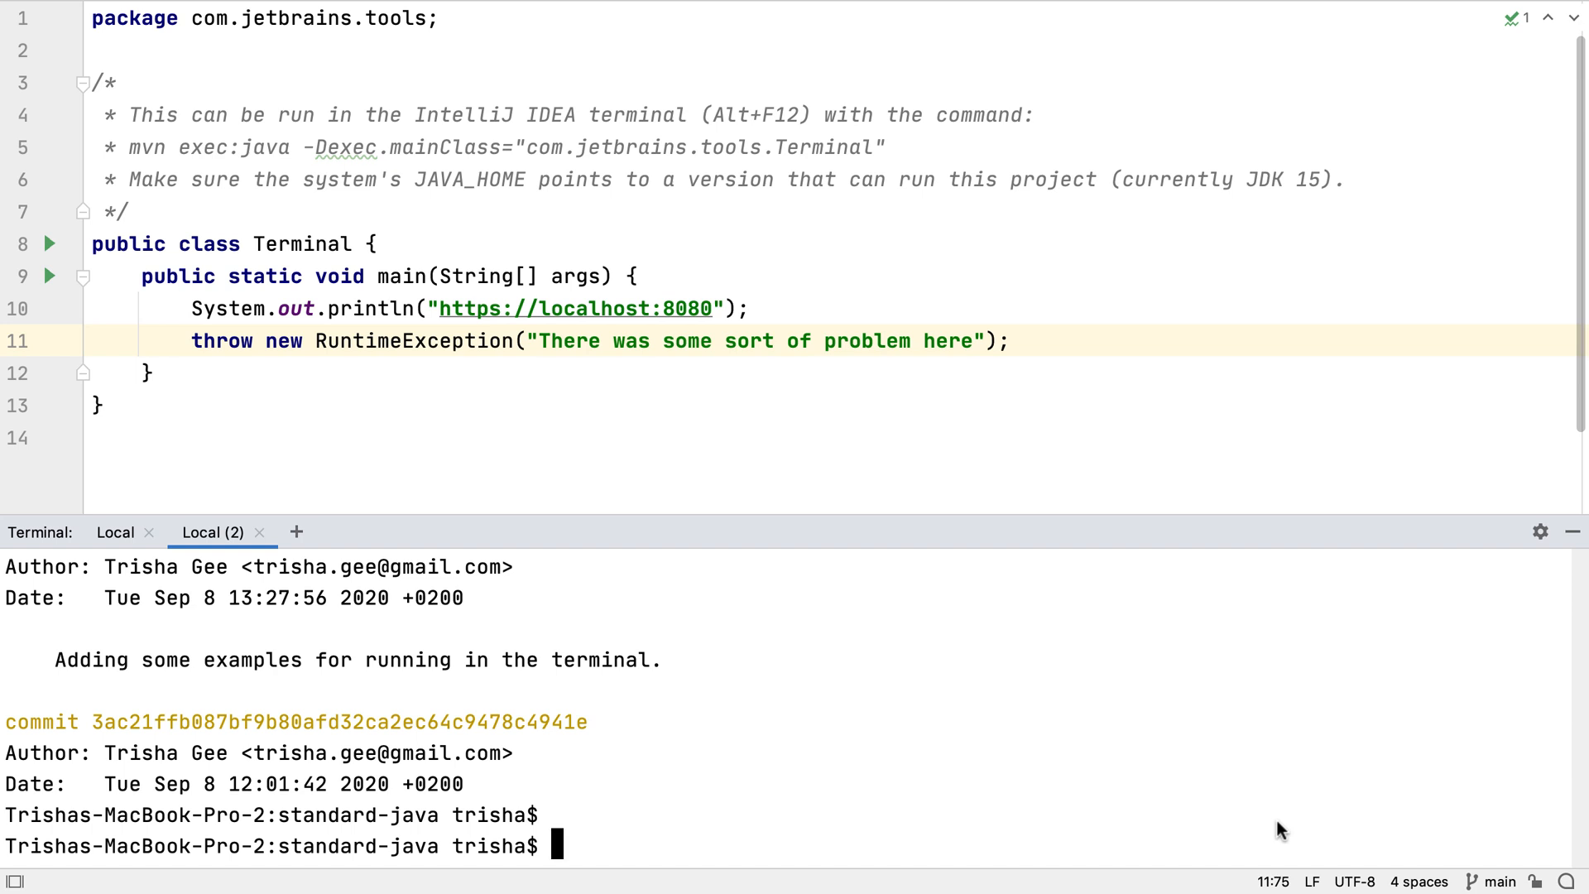
text(echo $JAVA_HOME)
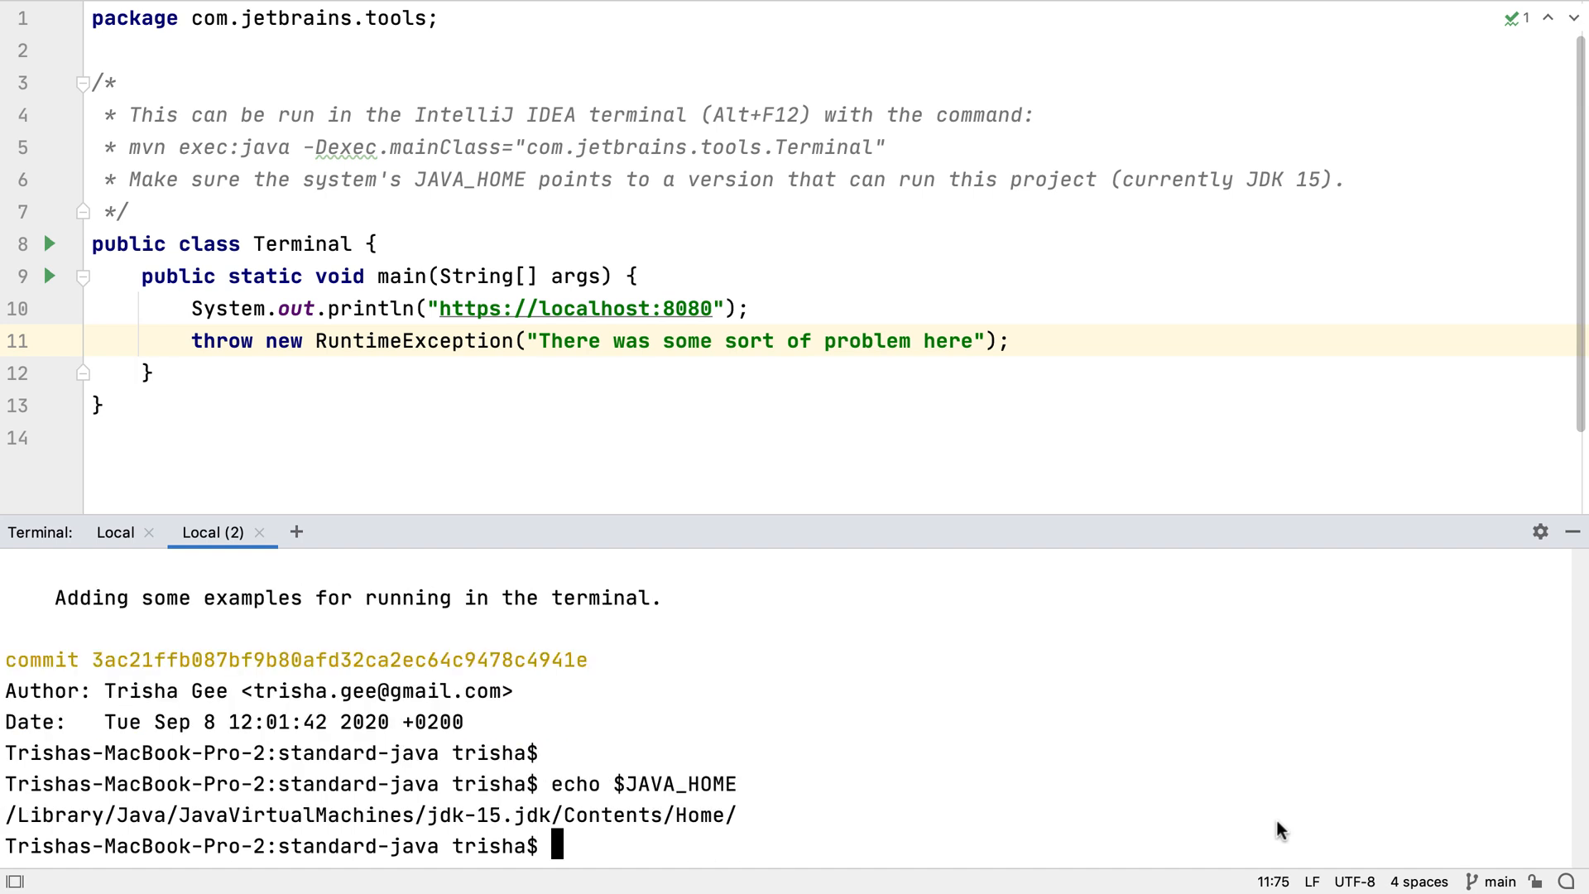
Rename the JDK 15 terminal session to 'Java 15'.
right_click(213, 532)
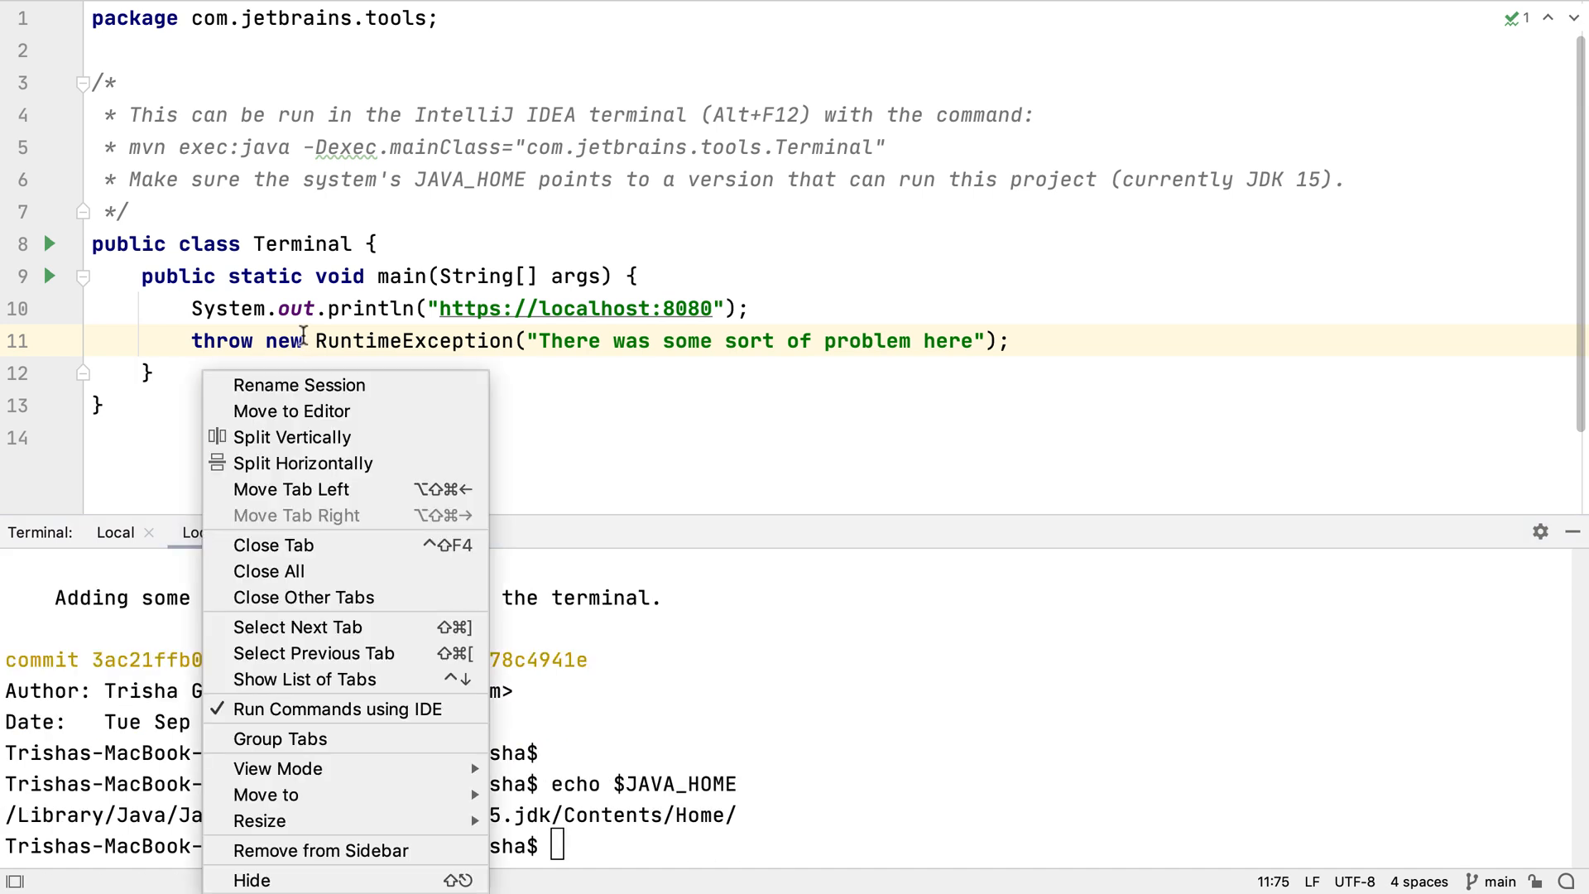
click(299, 385)
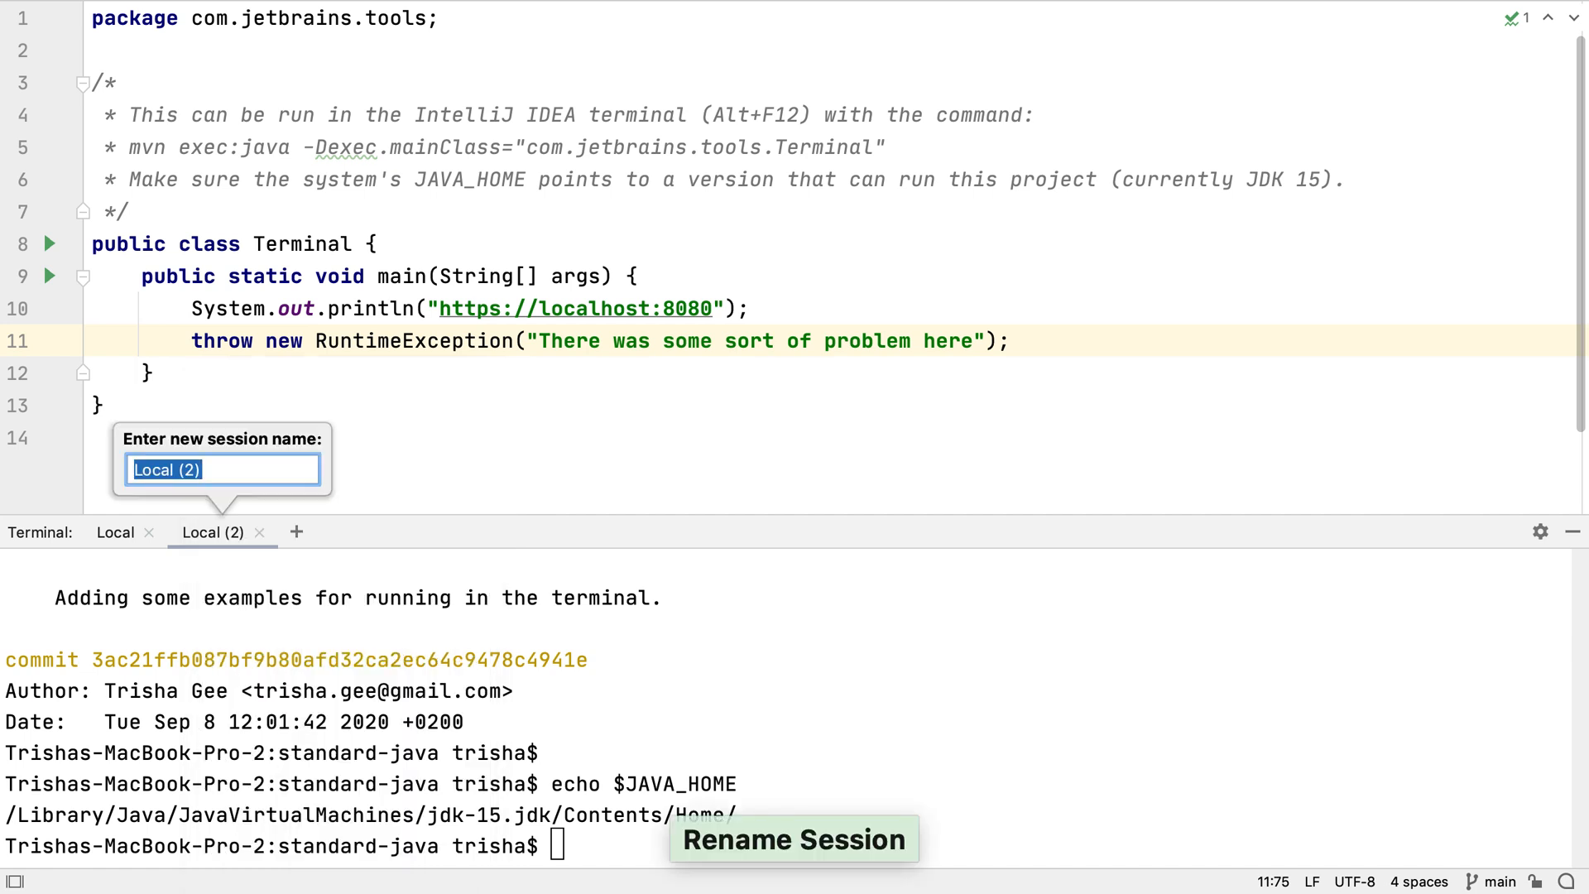
text(Java 15)
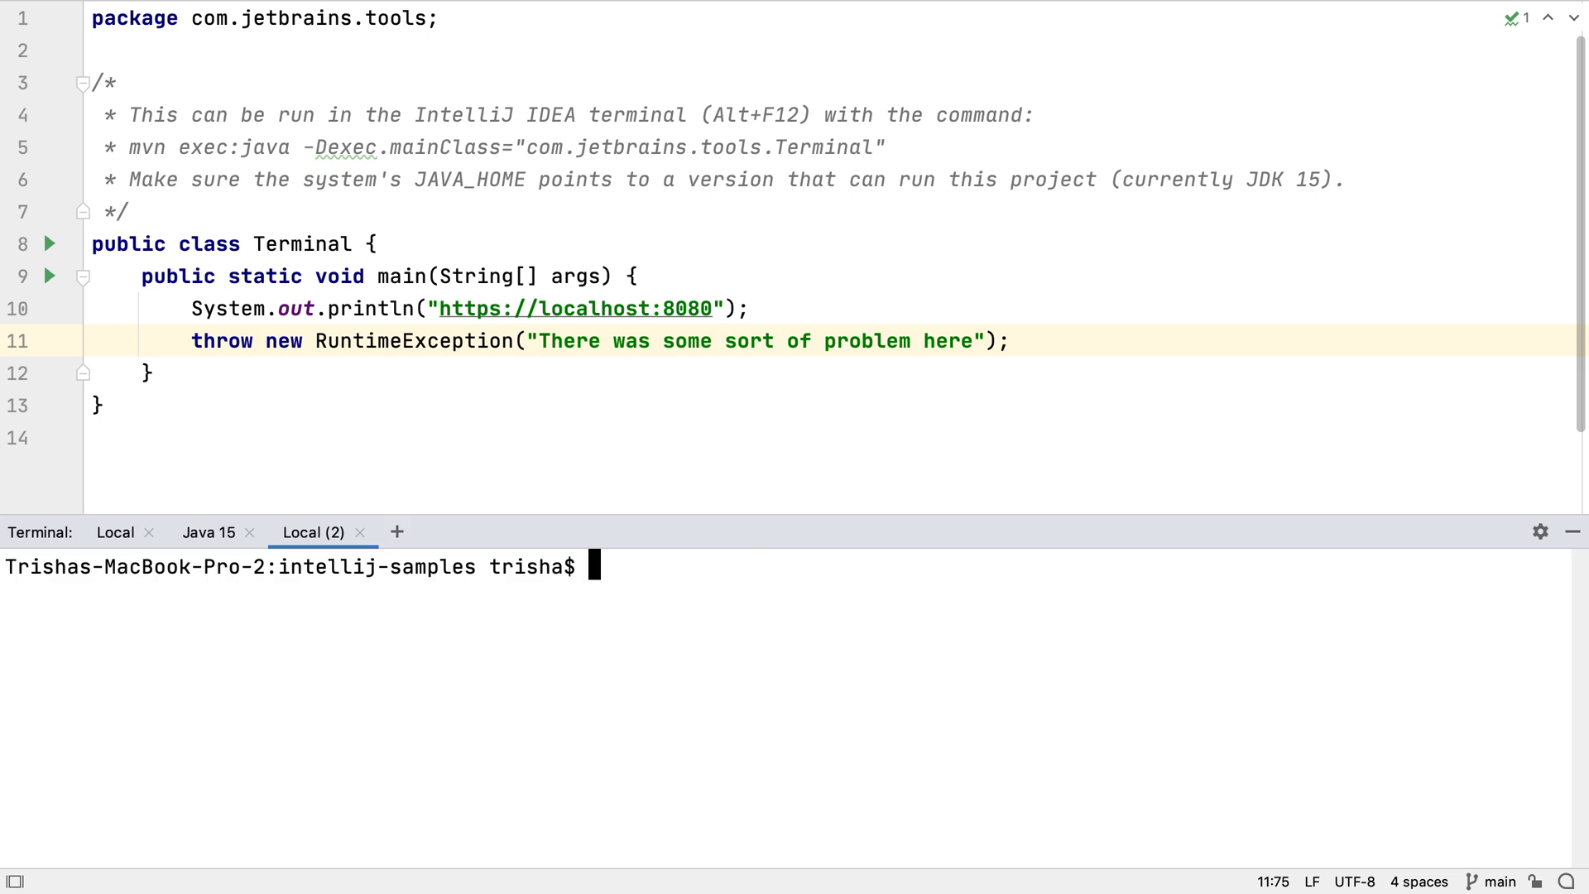
In a new session, echo $JAVA_HOME showing JDK 11, then start renaming that session.
text(echo)
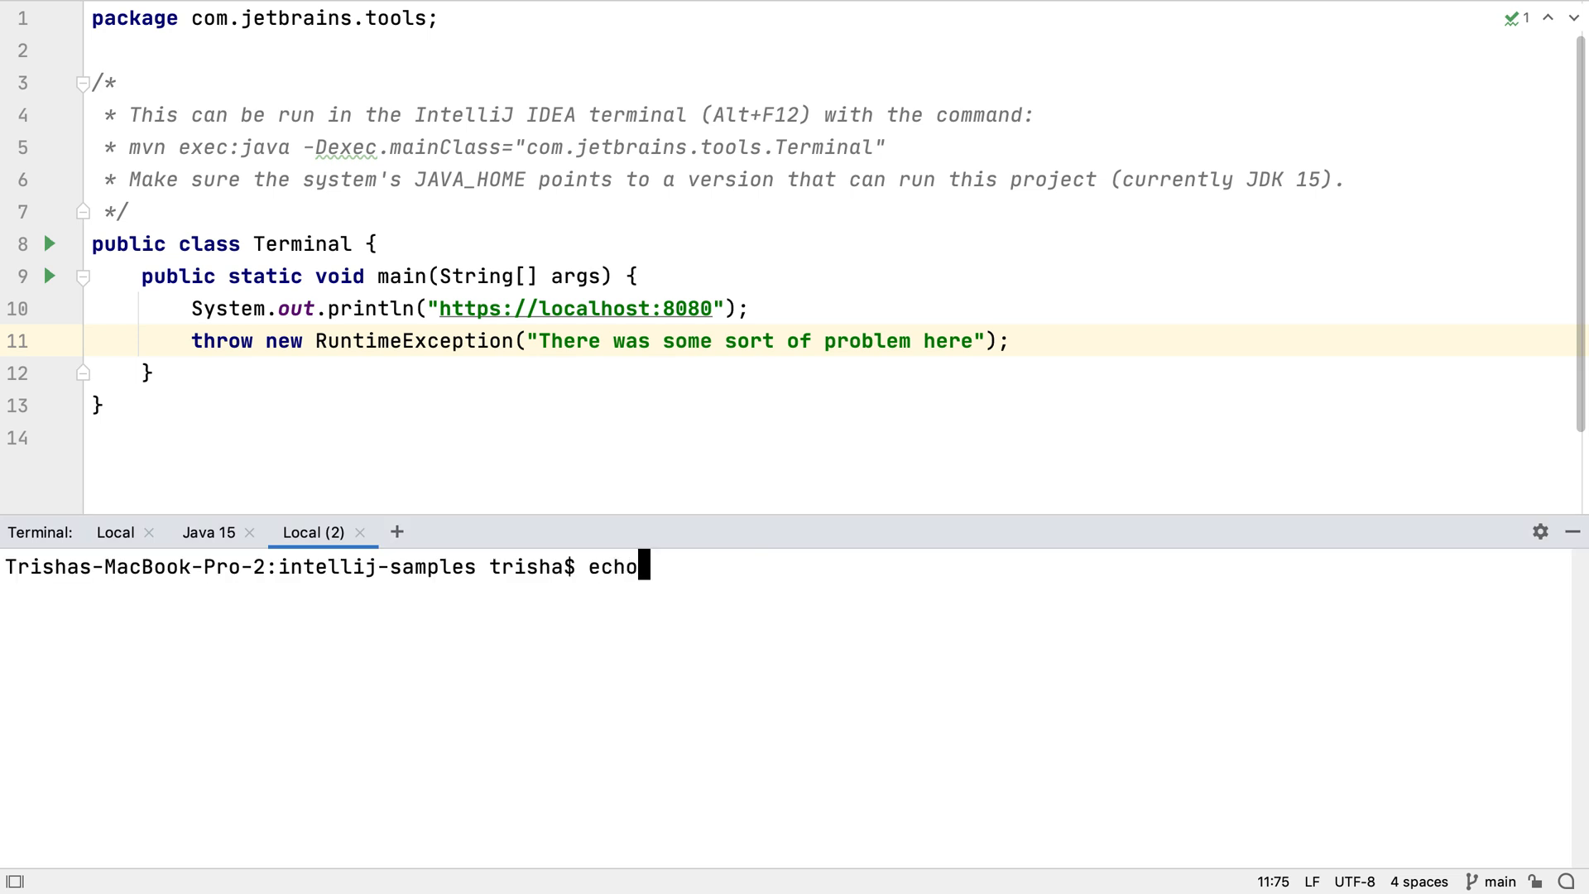
text($)
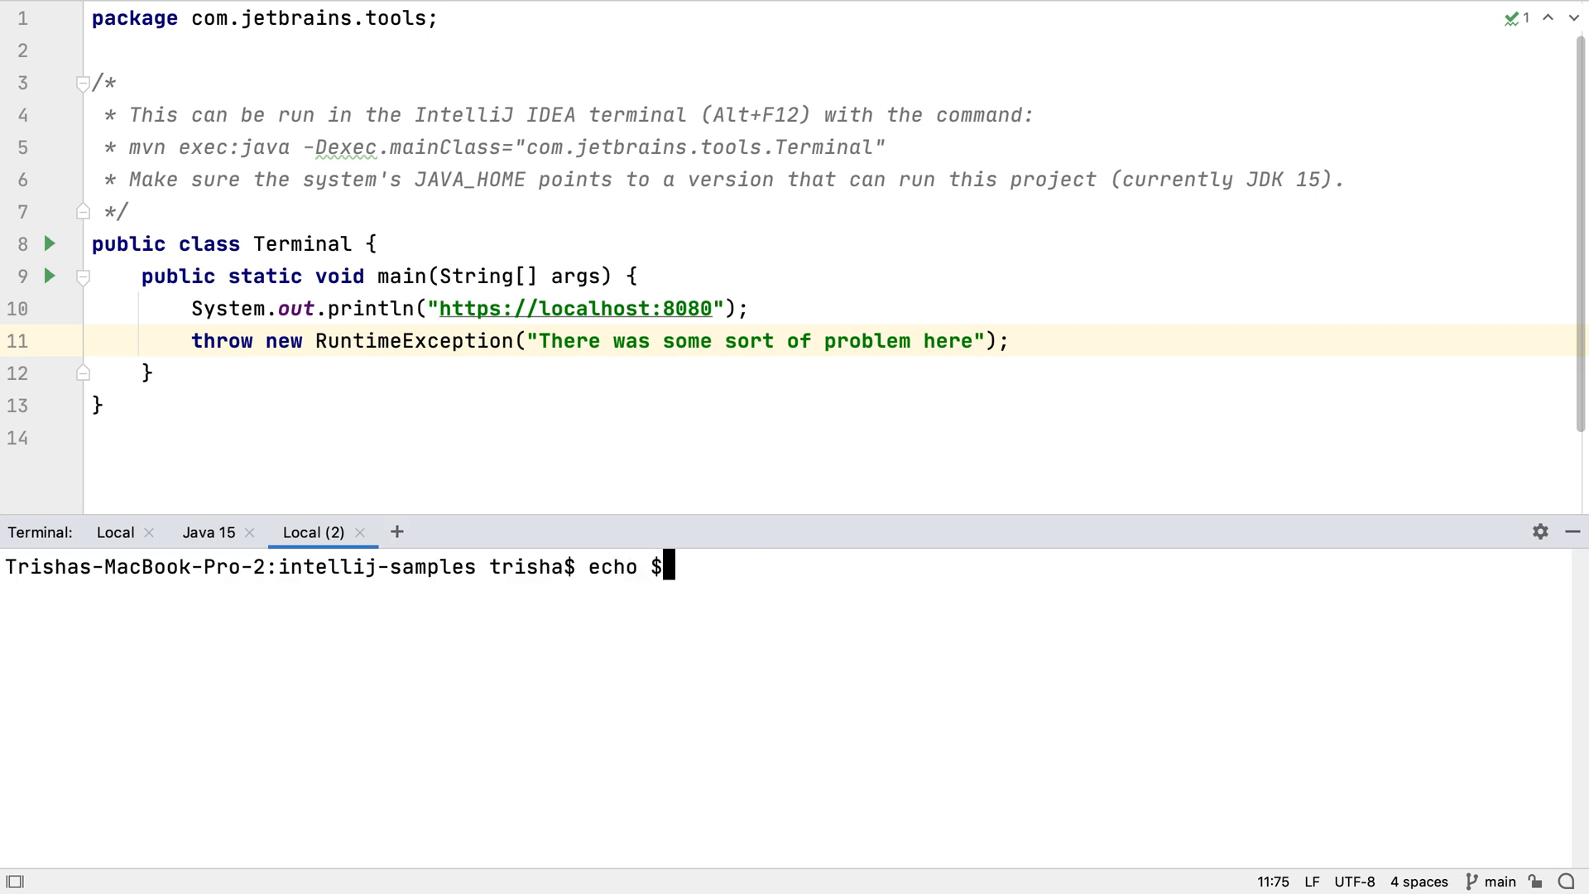
text($JAVA_HOME)
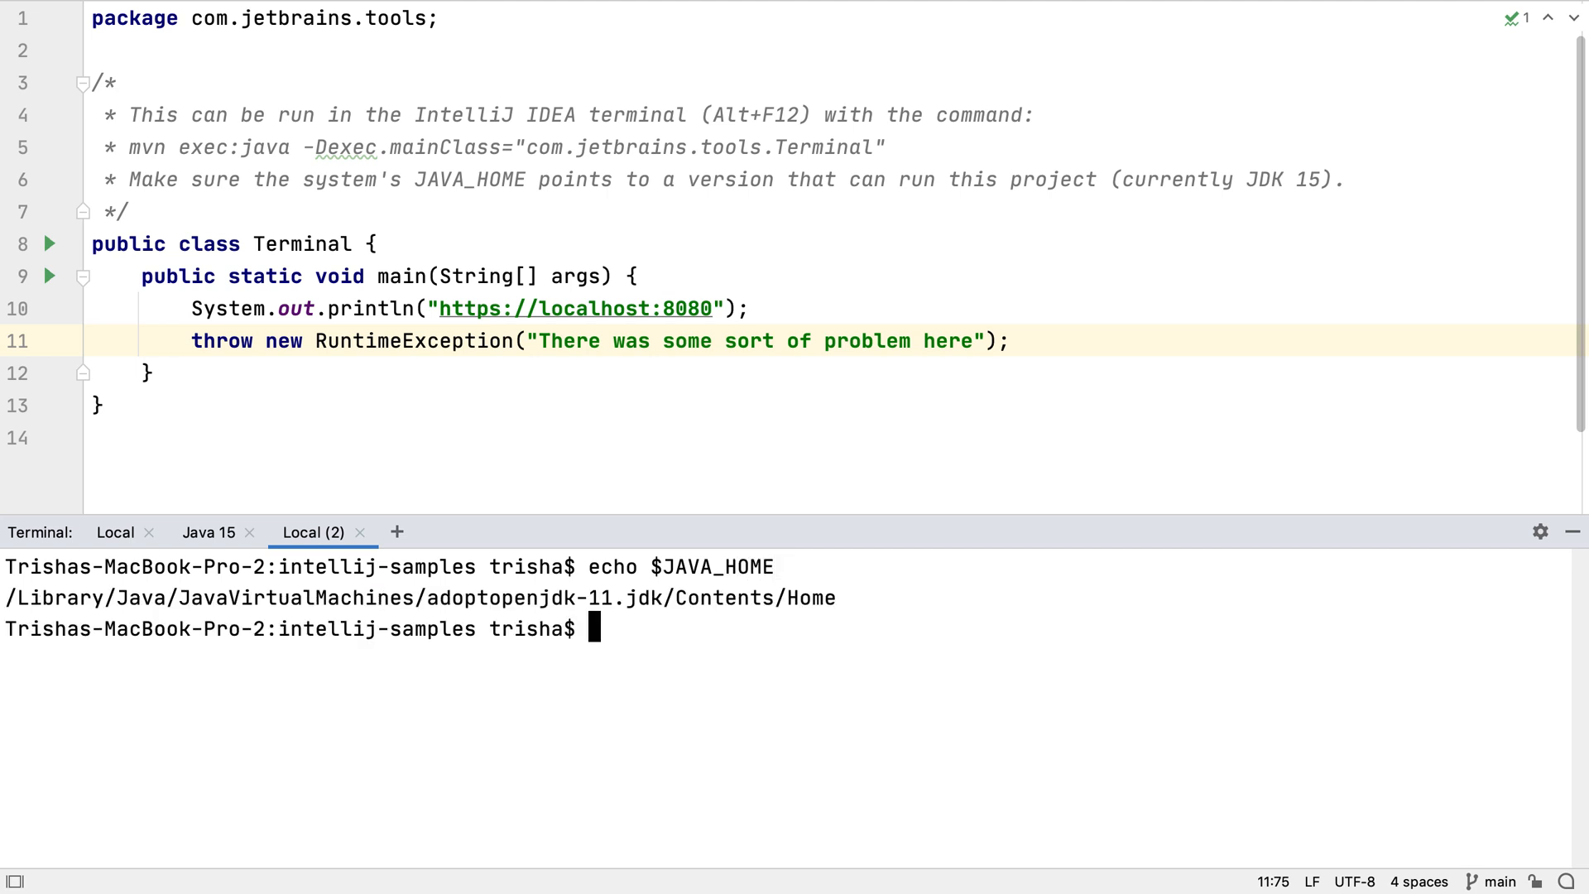
right_click(313, 532)
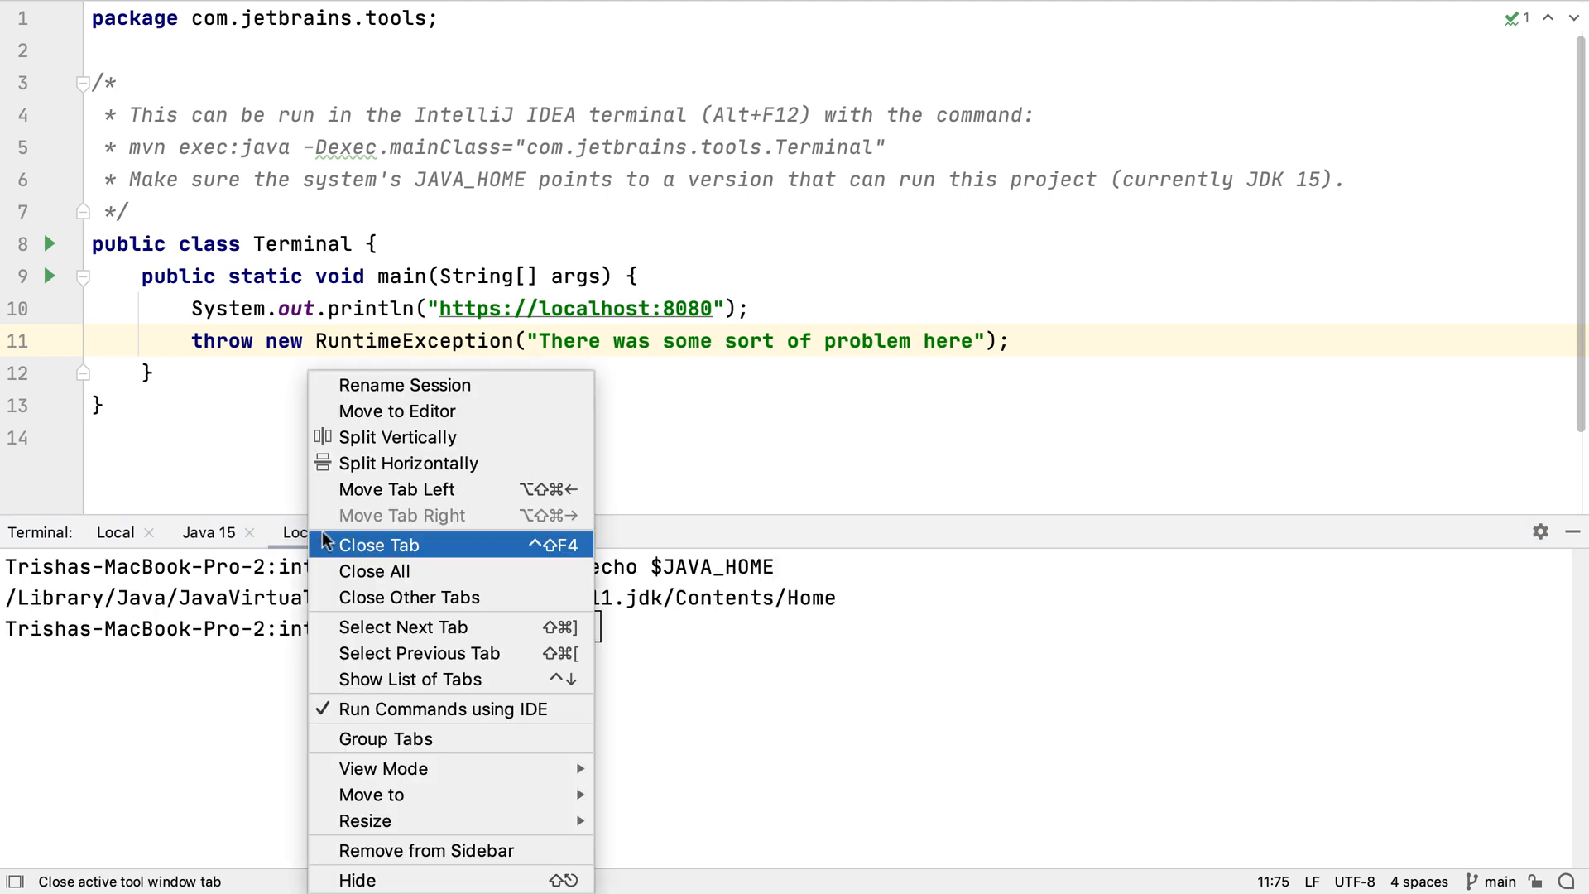
click(403, 384)
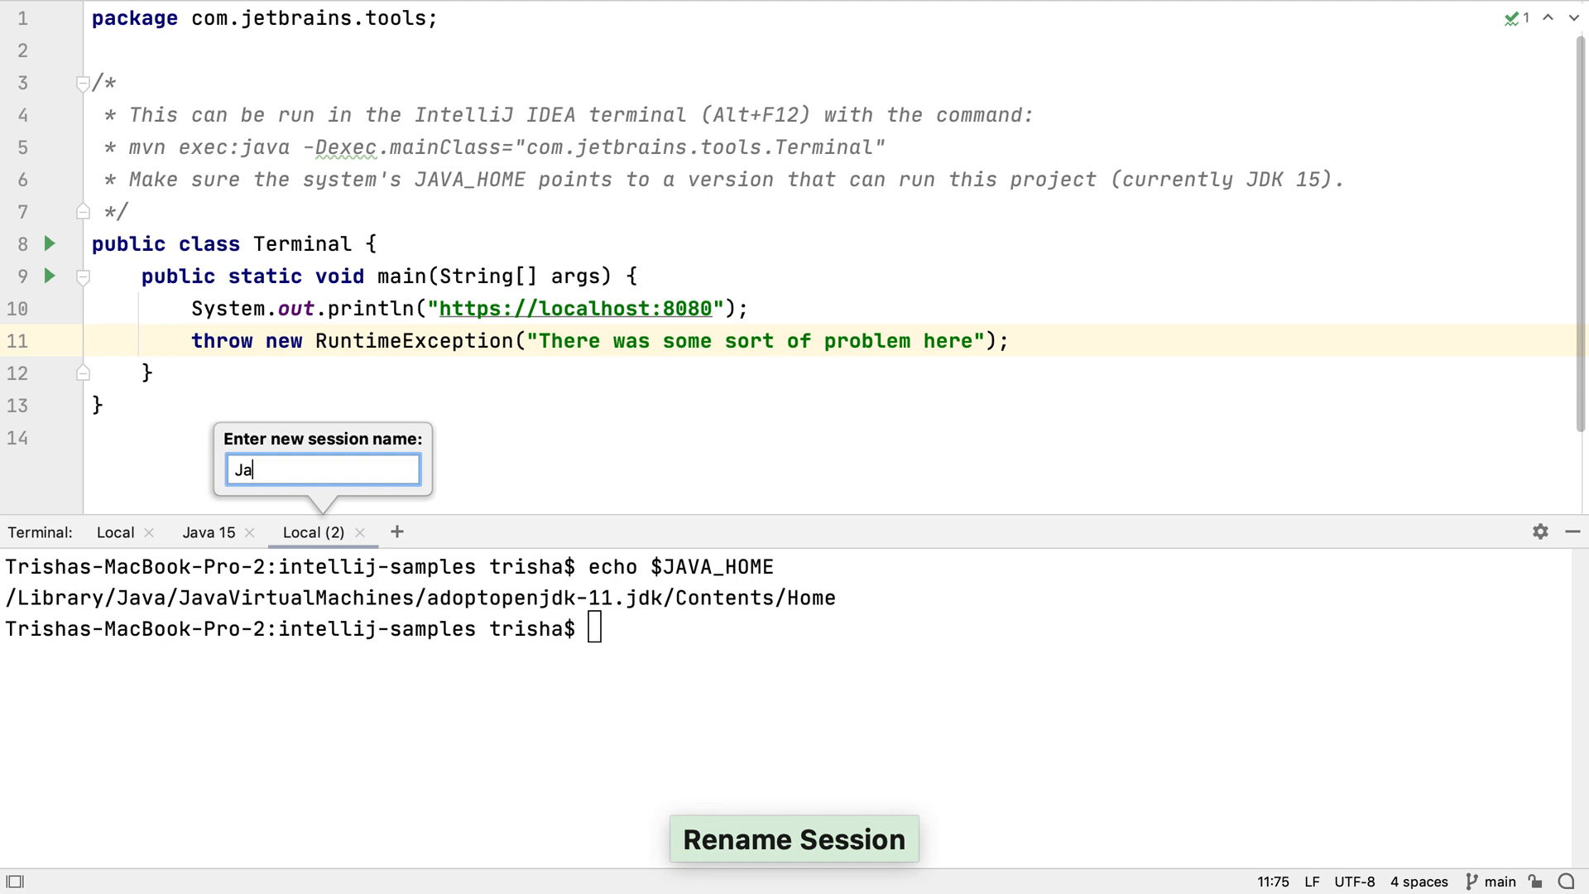